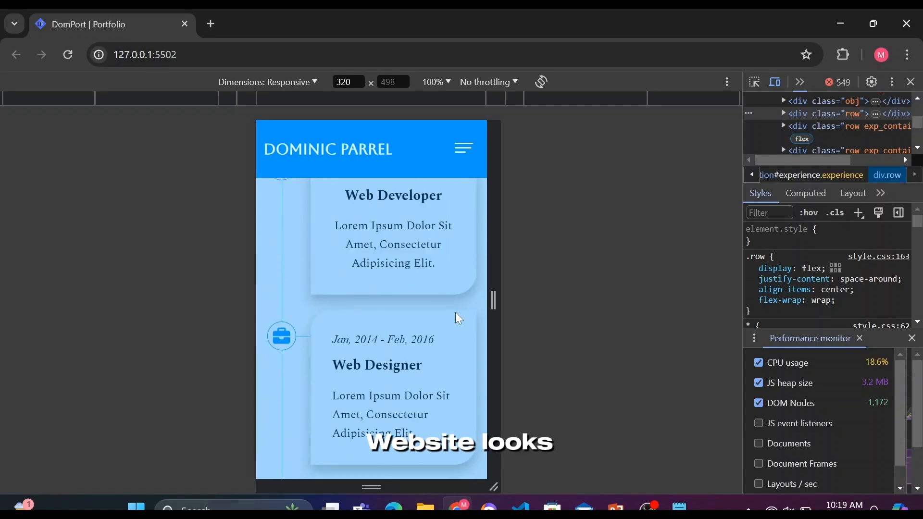
# - Scroll through the alternating timeline cards in Chrome's 768 px responsive preview
pyautogui.scroll(-3)
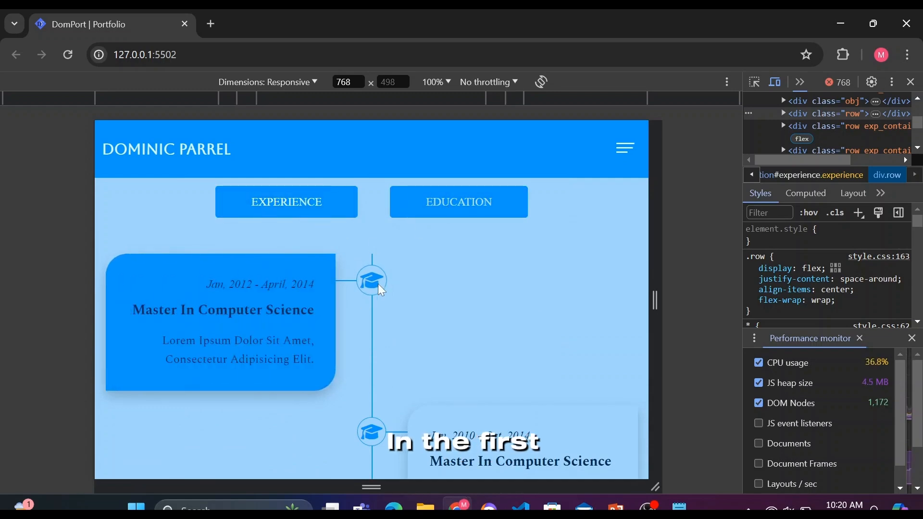
pyautogui.scroll(-3)
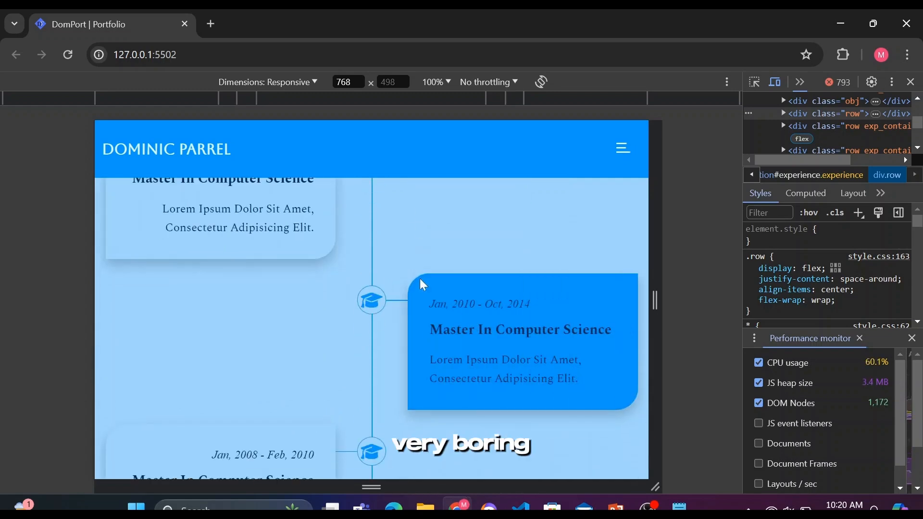
pyautogui.scroll(-3)
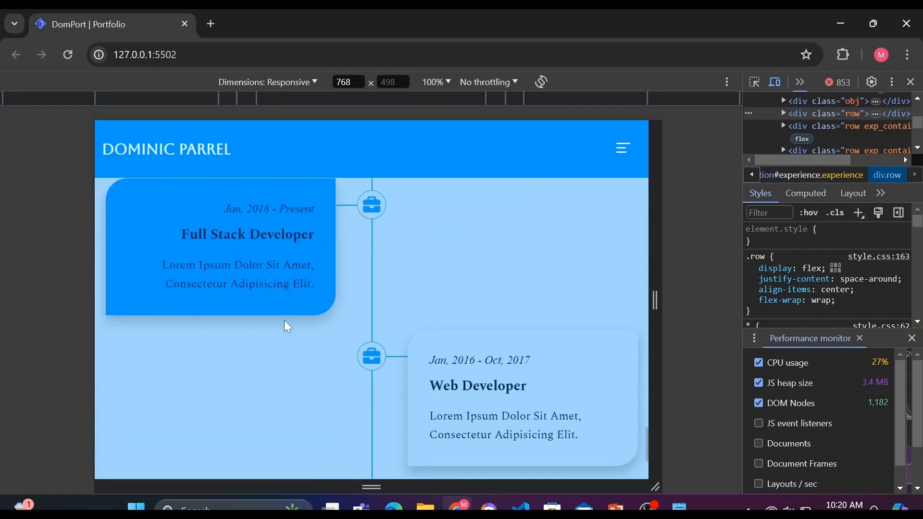
pyautogui.scroll(-3)
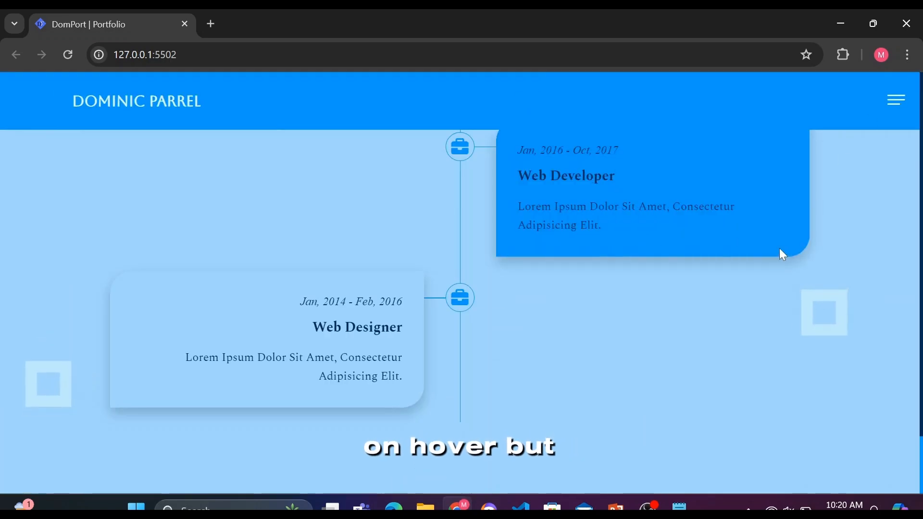
pyautogui.click(547, 189)
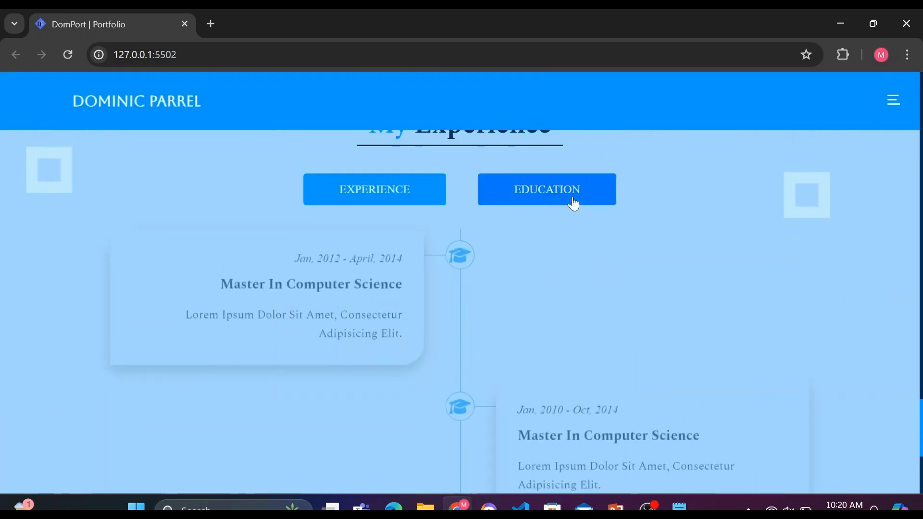
pyautogui.scroll(-3)
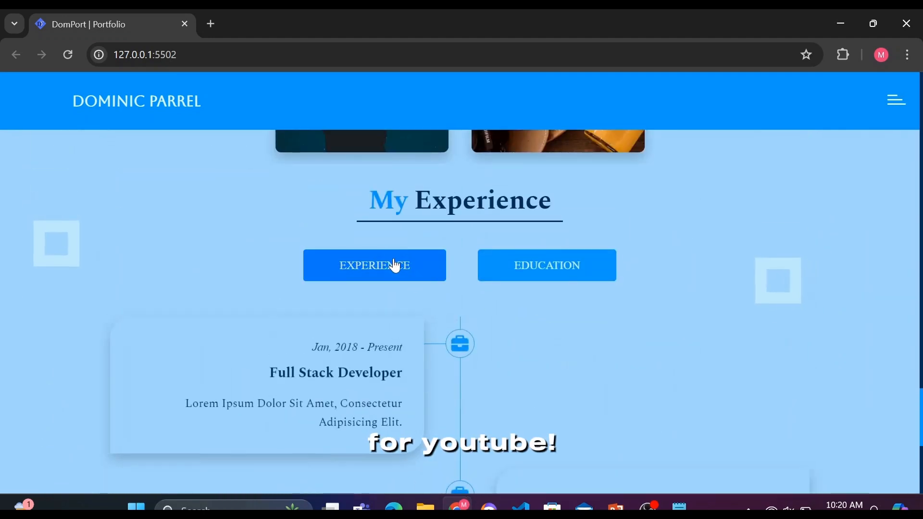
pyautogui.scroll(-3)
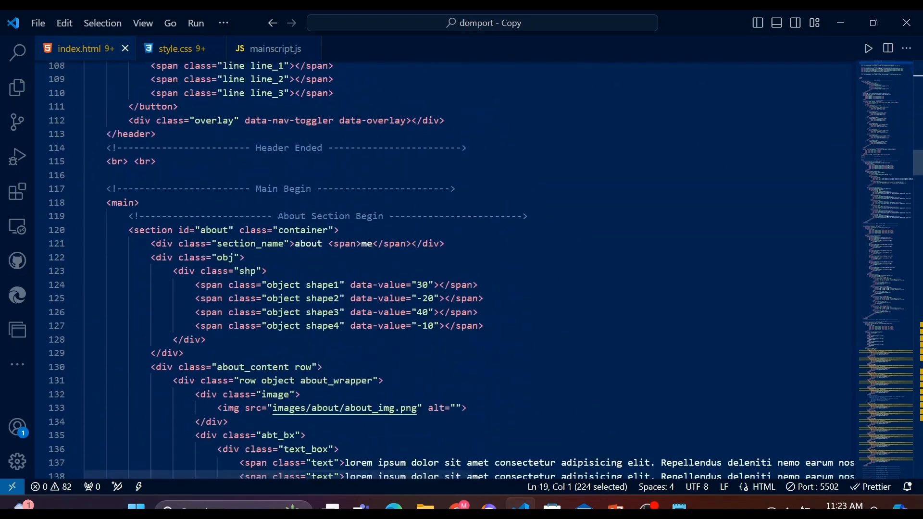
# - Launch an embedded Edge DevTools preview of the portfolio beside index.html
pyautogui.scroll(-3)
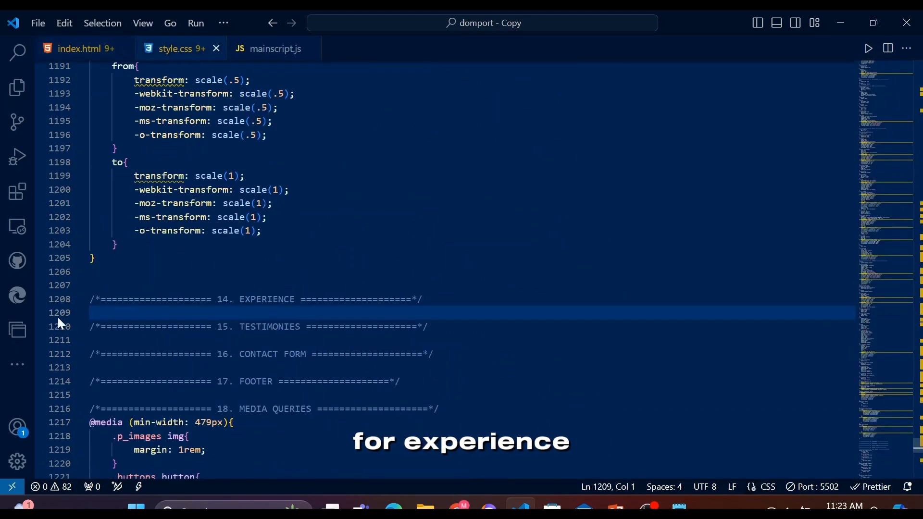
pyautogui.click(275, 48)
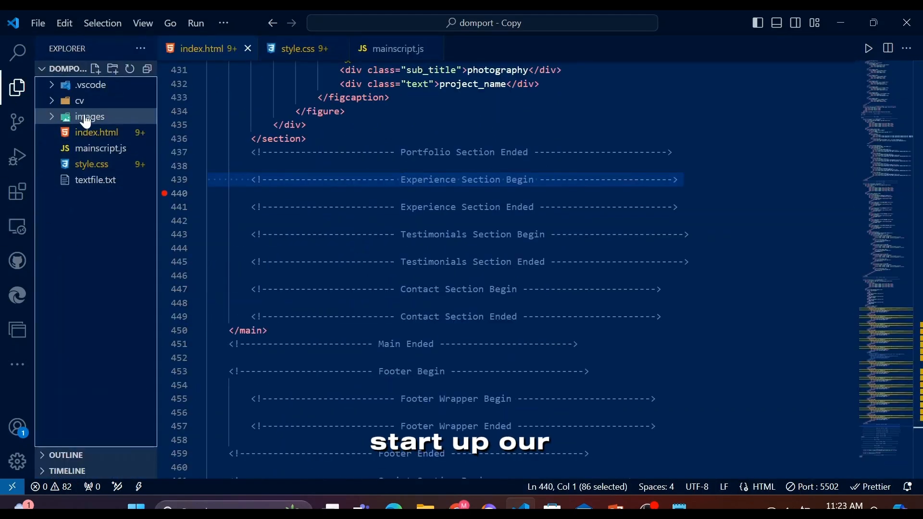
pyautogui.click(18, 296)
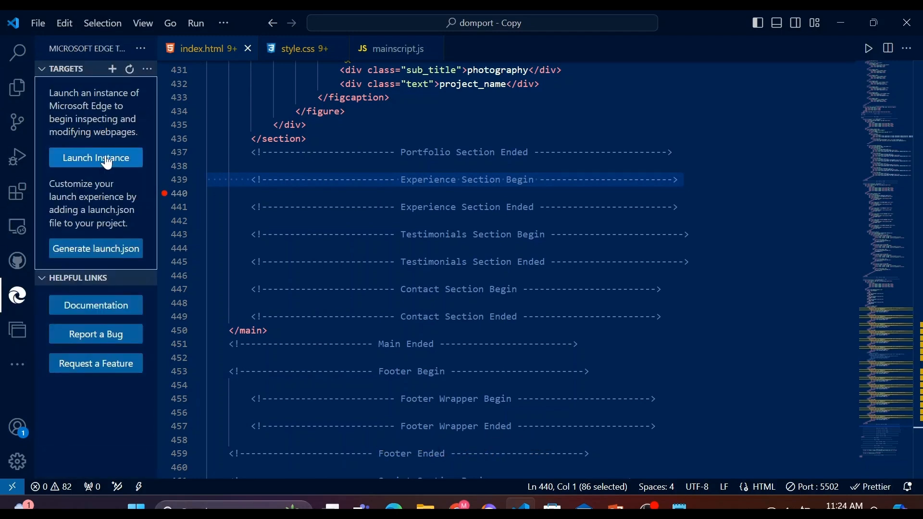
pyautogui.click(95, 158)
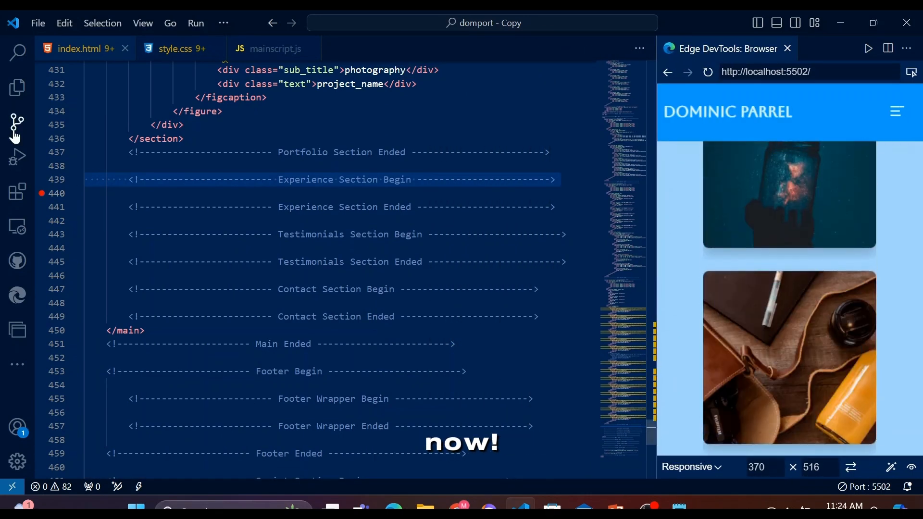
# - Create section#experience in index.html with an Emmet abbreviation
pyautogui.write('section#e')
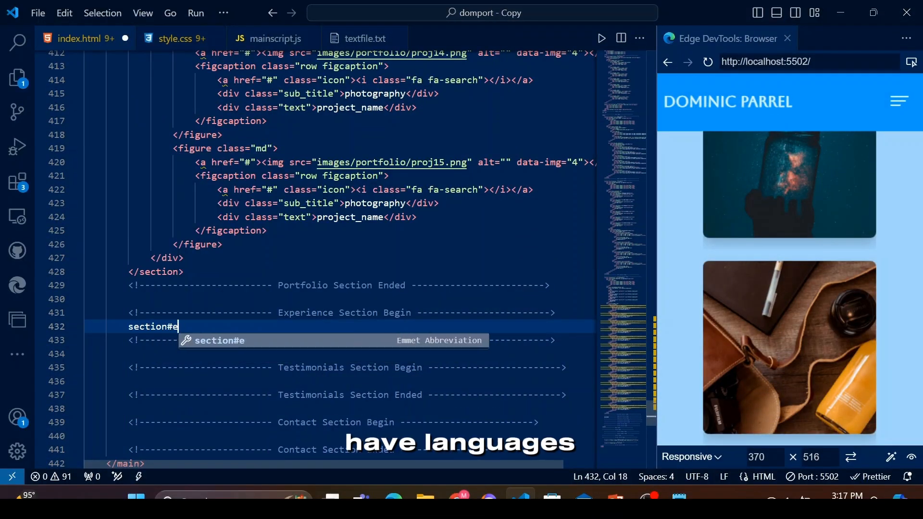
pyautogui.press('Tab')
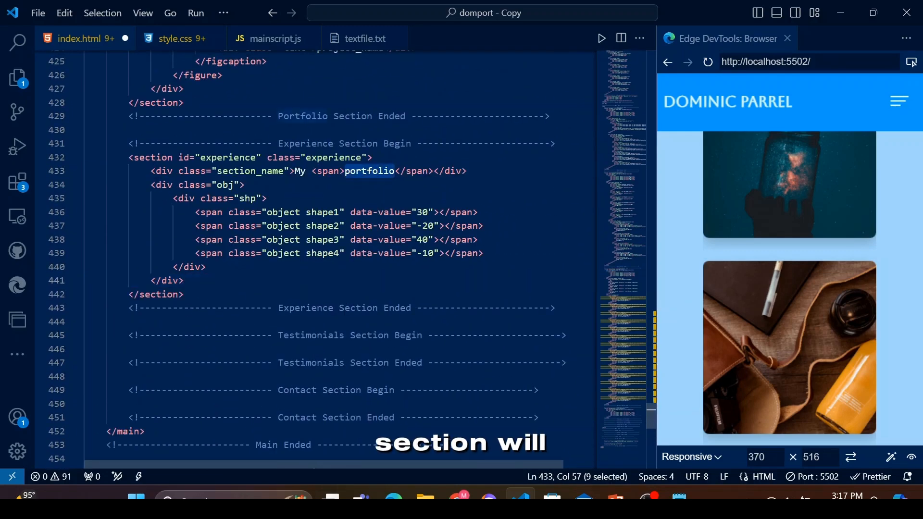
pyautogui.write('experience')
pyautogui.write('.row>.')
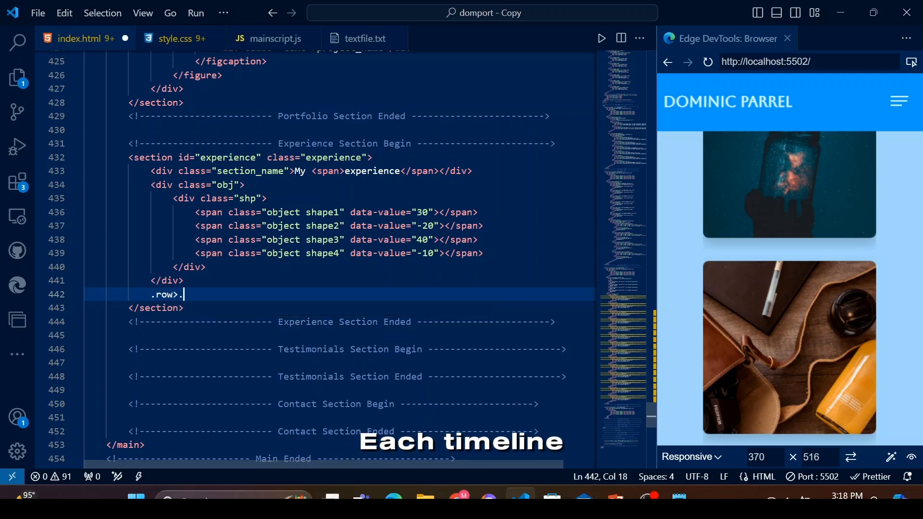
# - Add a tabs row with active experience and education buttons carrying data-target attributes
pyautogui.write('tabs.row>span')
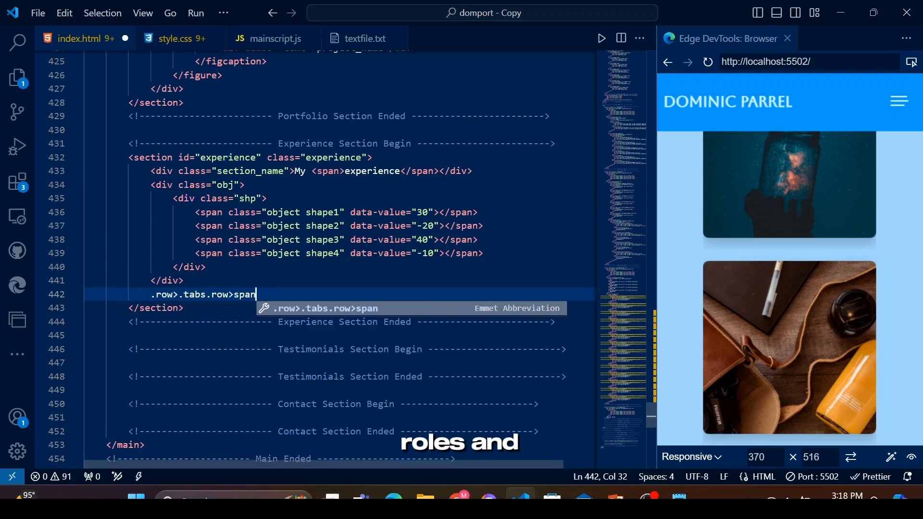
pyautogui.write('.tab_item')
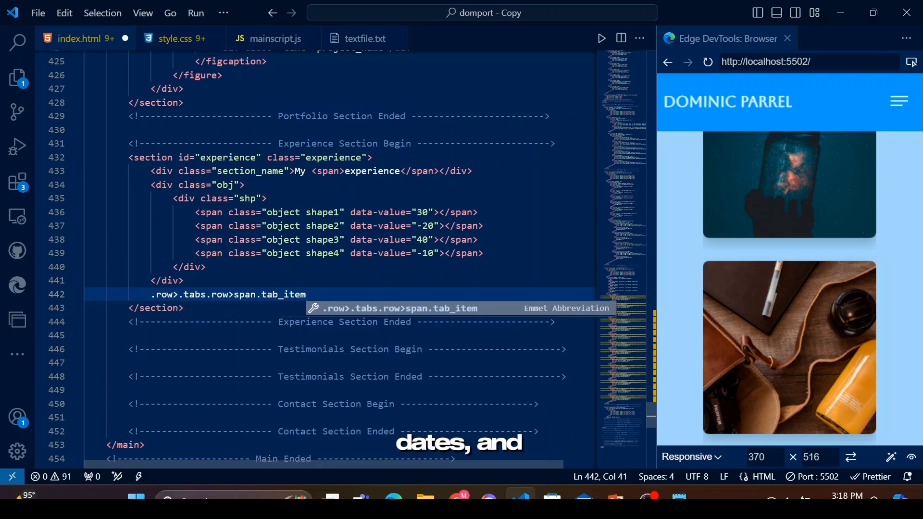
pyautogui.write('.primary_btn.')
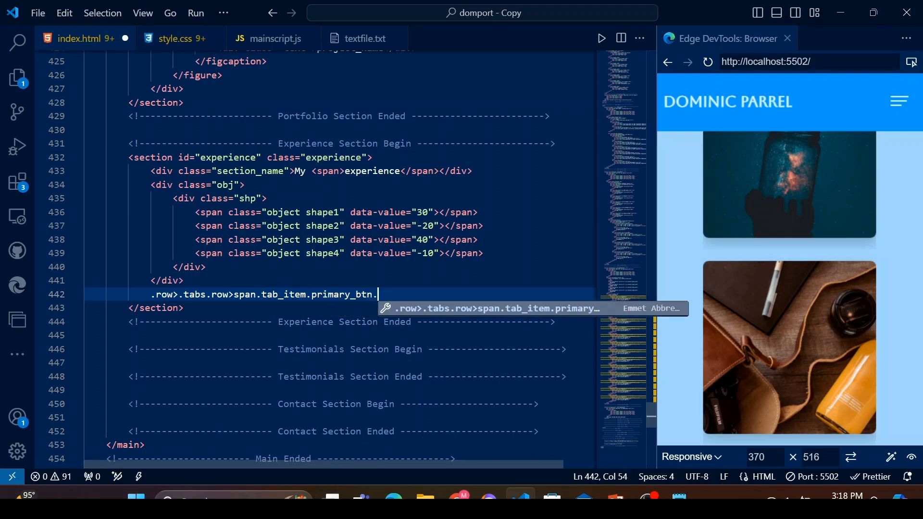
pyautogui.write('button*2')
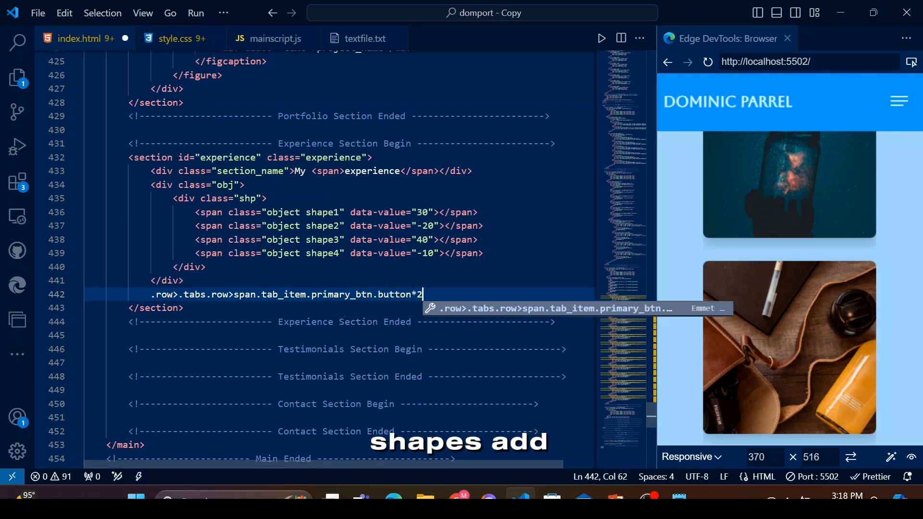
pyautogui.press('Tab')
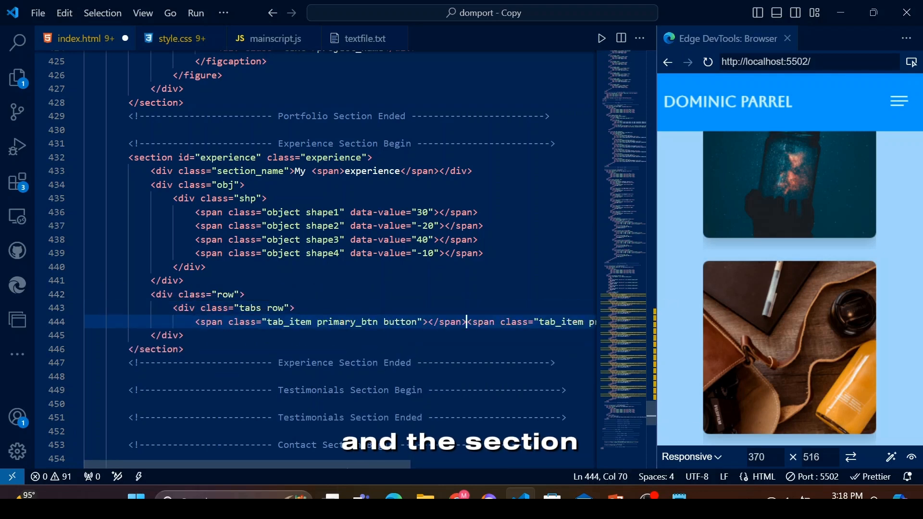
pyautogui.write('activ')
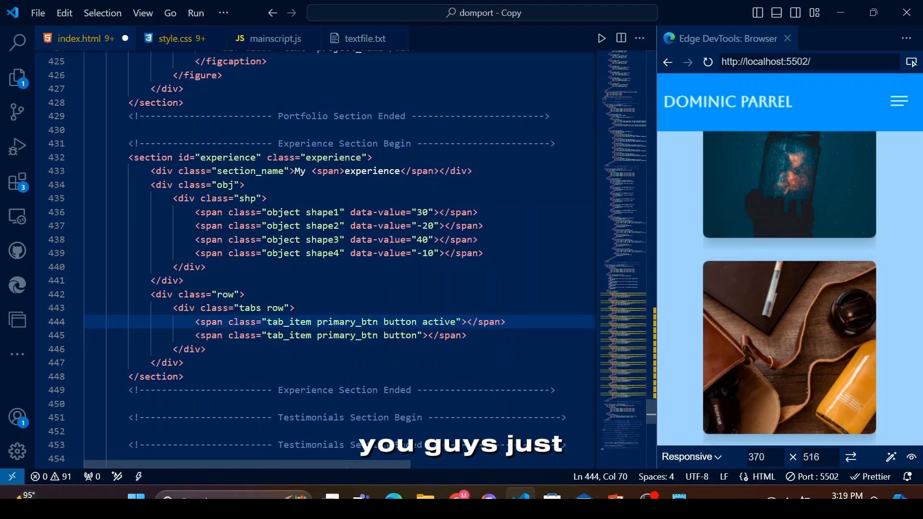
pyautogui.write('education')
pyautogui.write('experience')
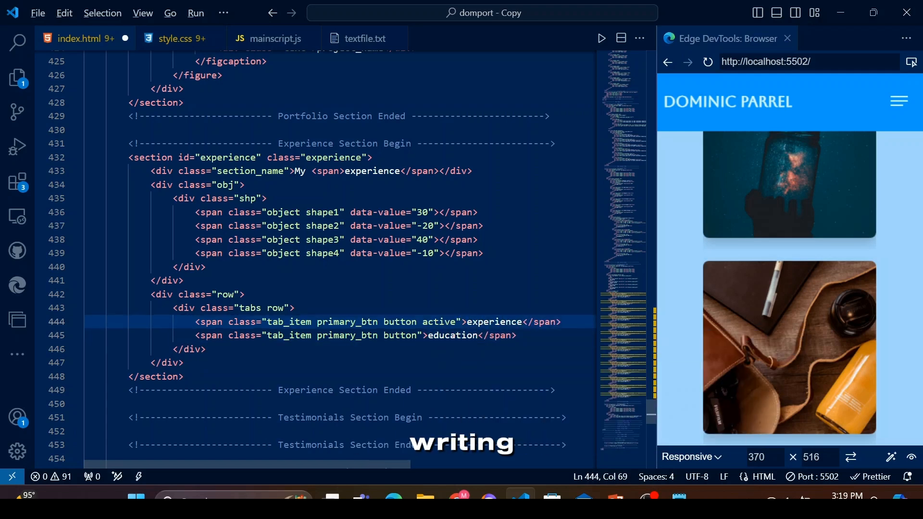
pyautogui.write('data-target=".education')
pyautogui.write(' data-target=".exp"')
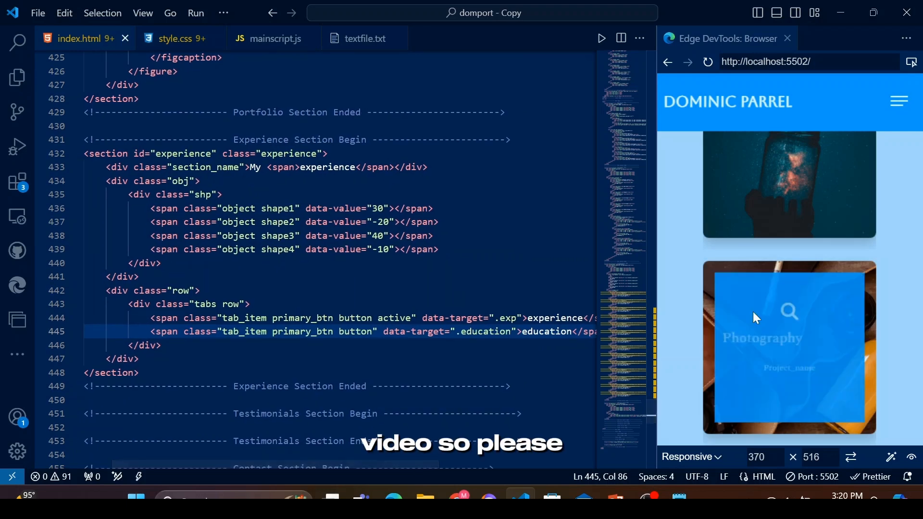
pyautogui.scroll(-3)
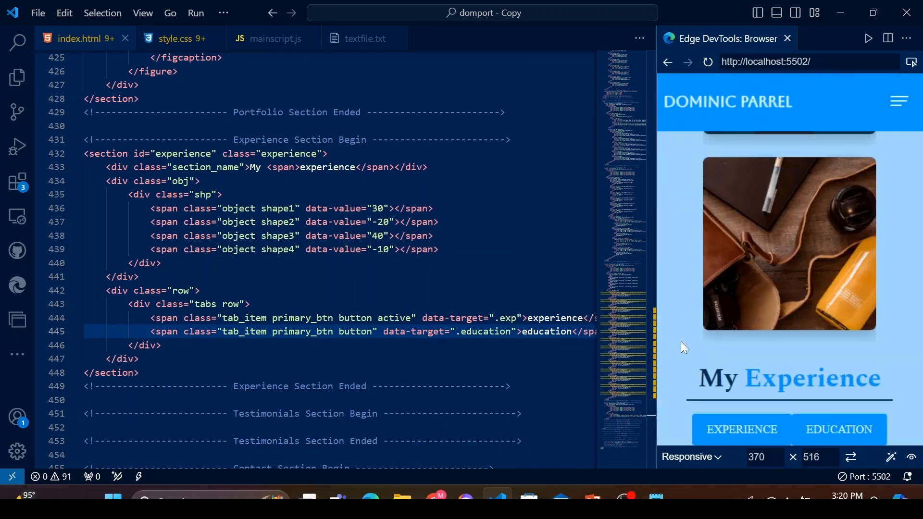
# - Add a row container holding active .exp tab content with a nested timeline row
pyautogui.write('.')
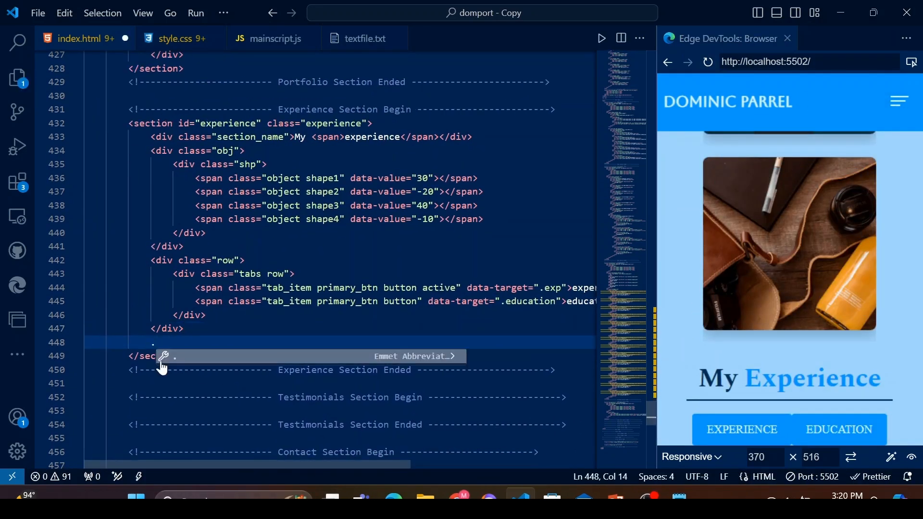
pyautogui.write('row.experoe')
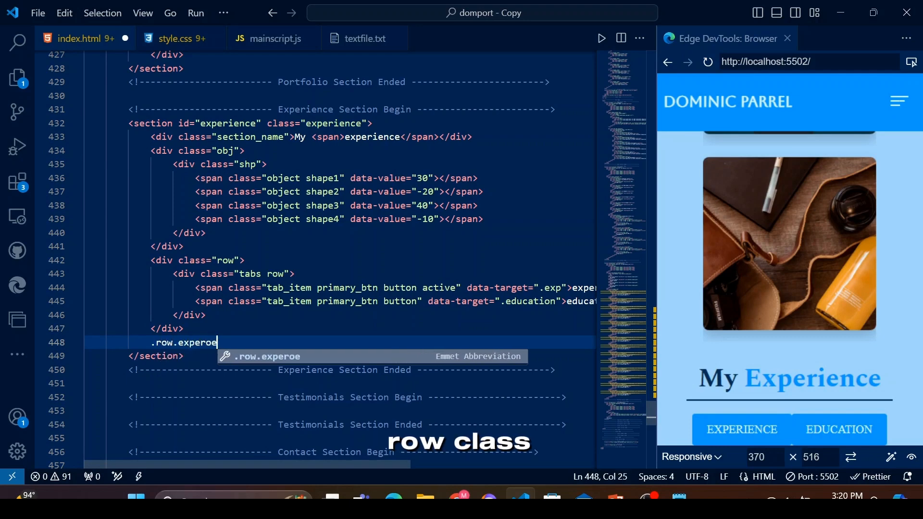
pyautogui.press('BackSpace')
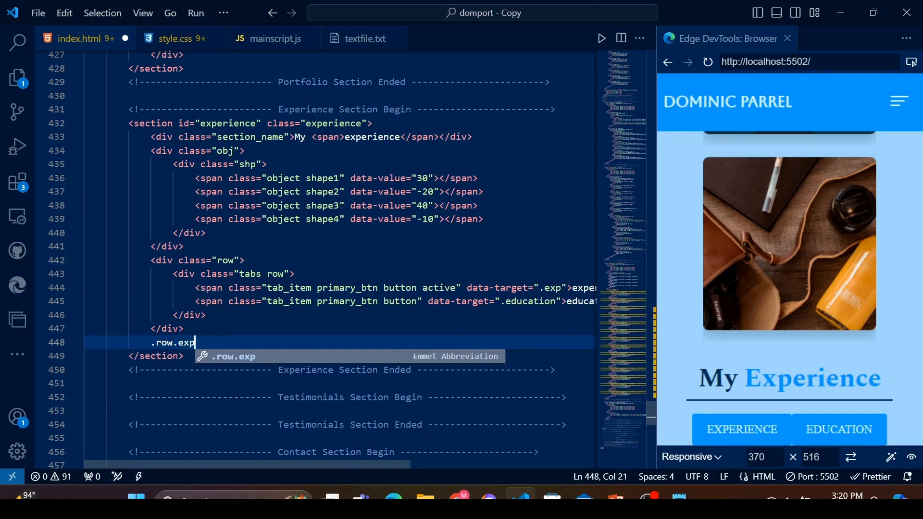
pyautogui.press('Tab')
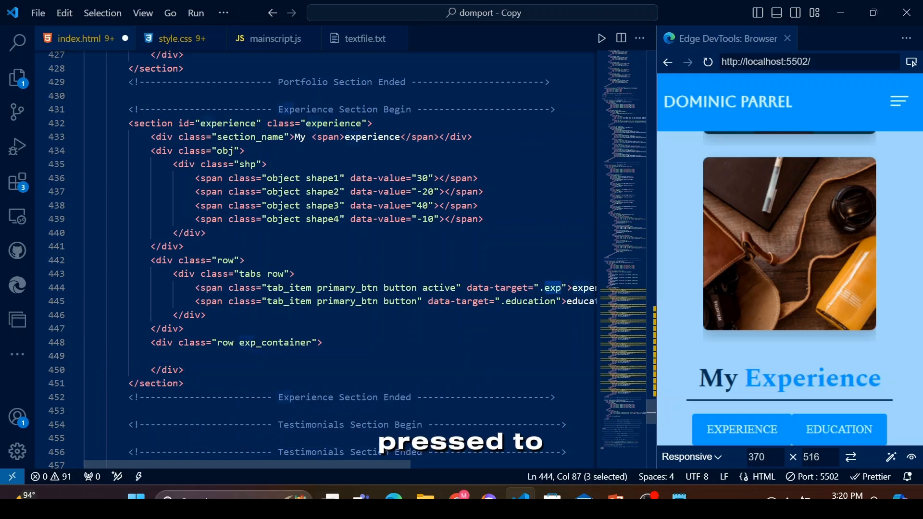
pyautogui.write('.exp.')
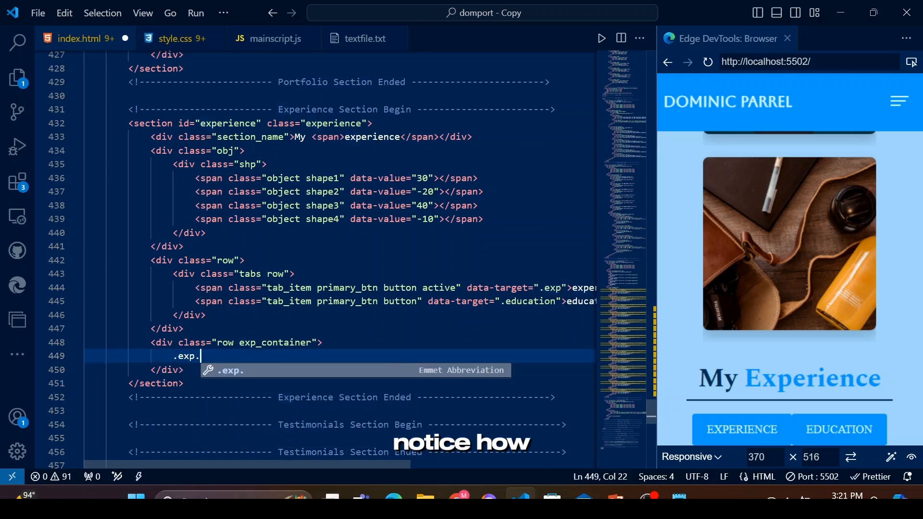
pyautogui.write('tab_content')
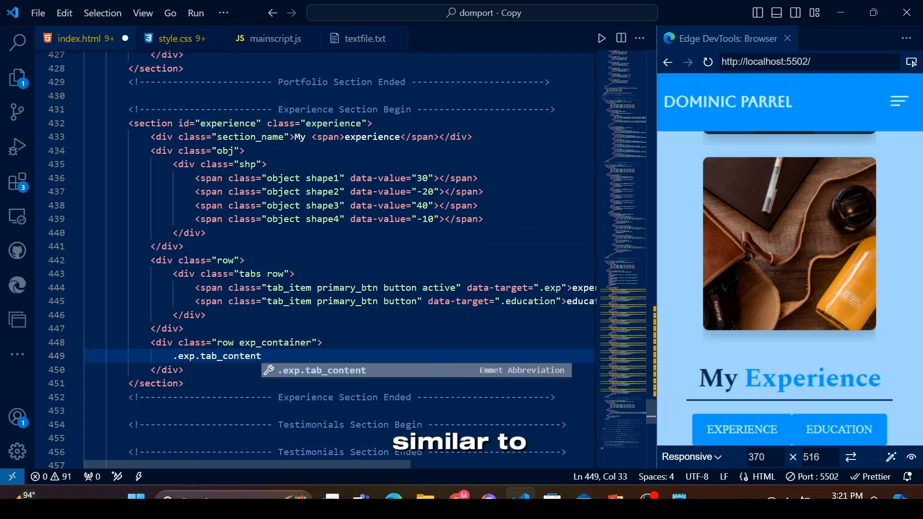
pyautogui.write('.active>.row>.')
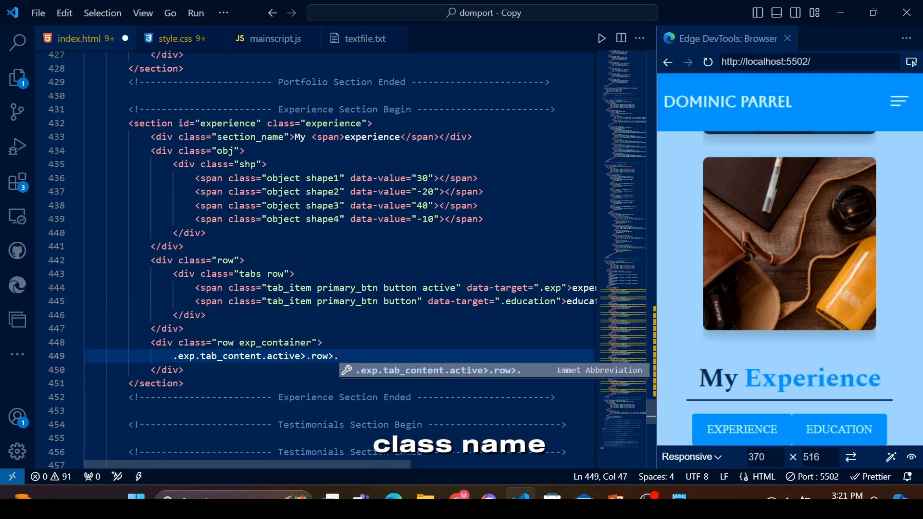
pyautogui.press('Tab')
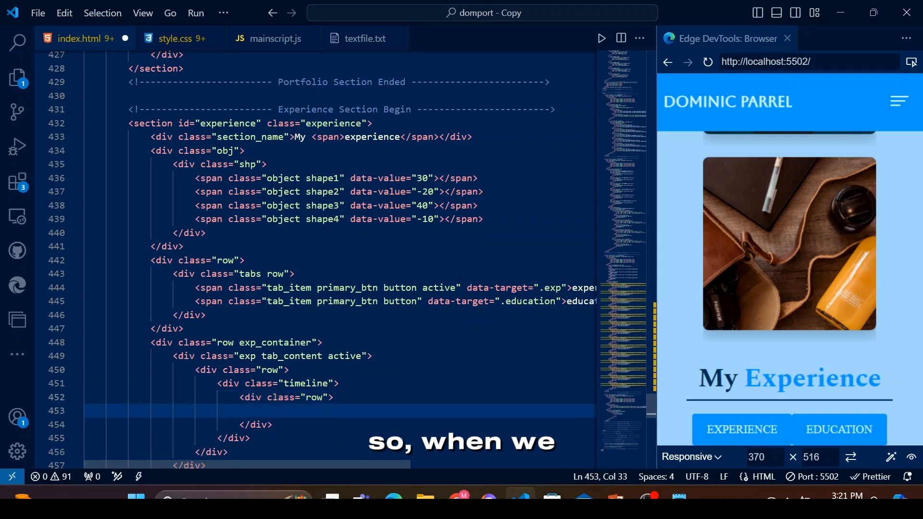
pyautogui.scroll(-3)
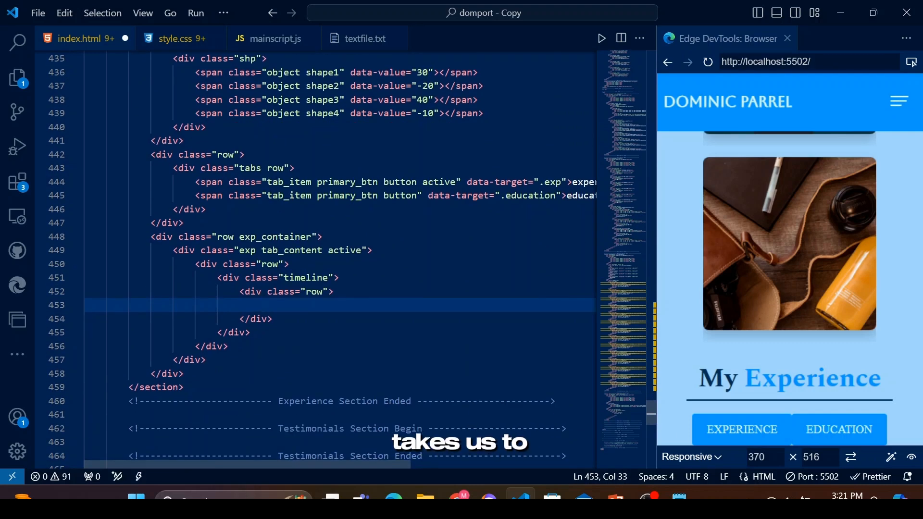
# - Add a timeline item with an inner wrapper and an icon container
pyautogui.write('.timeline_item')
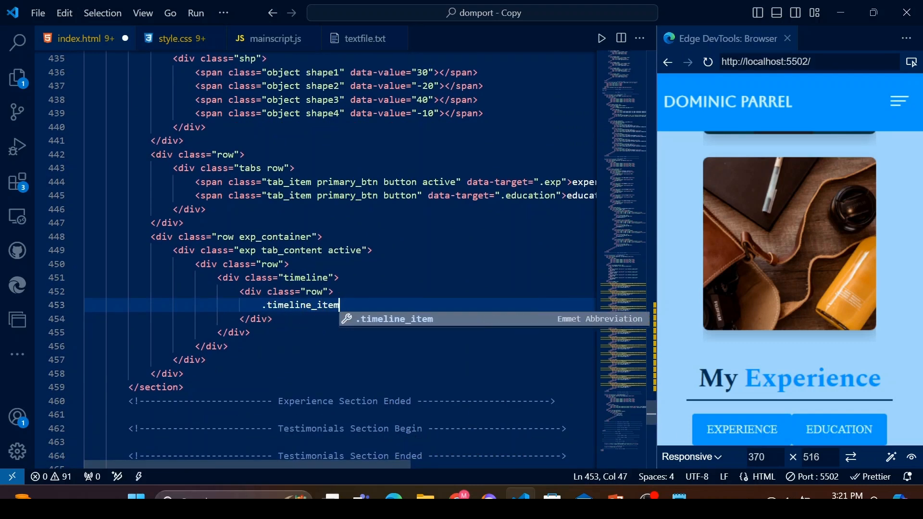
pyautogui.write('>.timeline_inner')
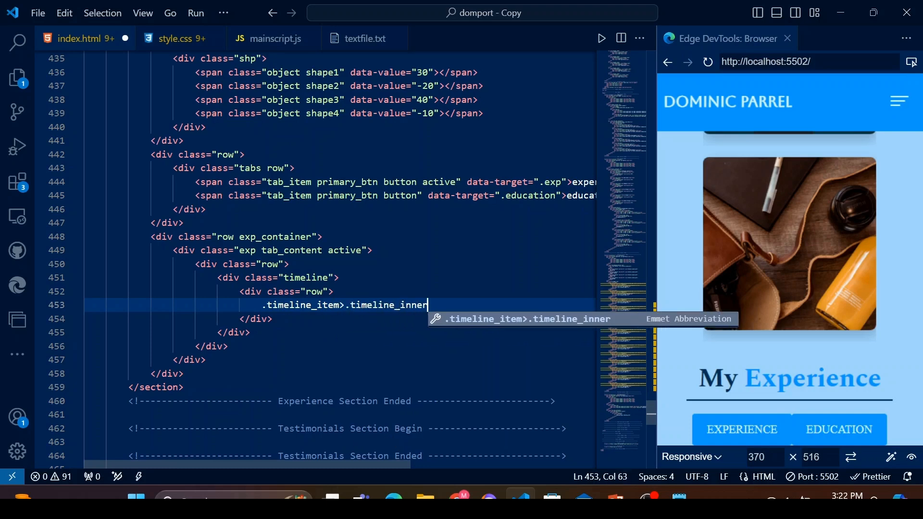
pyautogui.press('Tab')
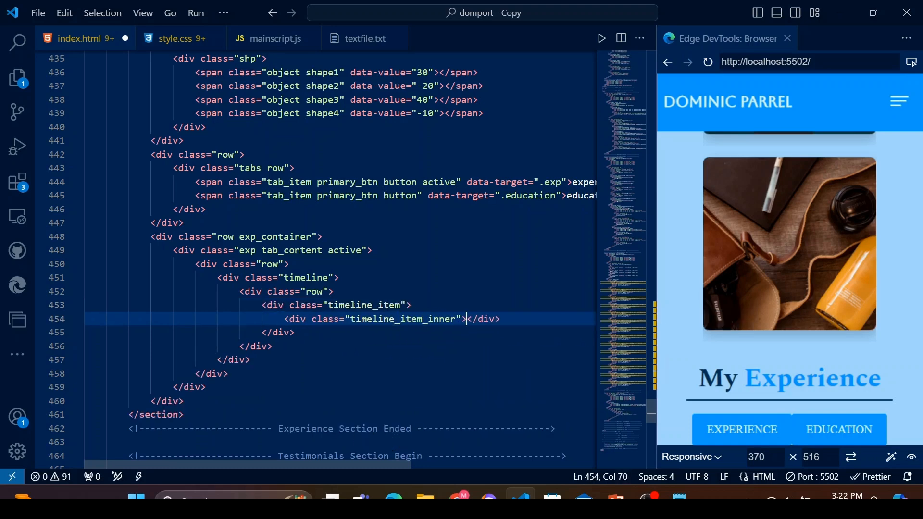
pyautogui.write('.icon_co')
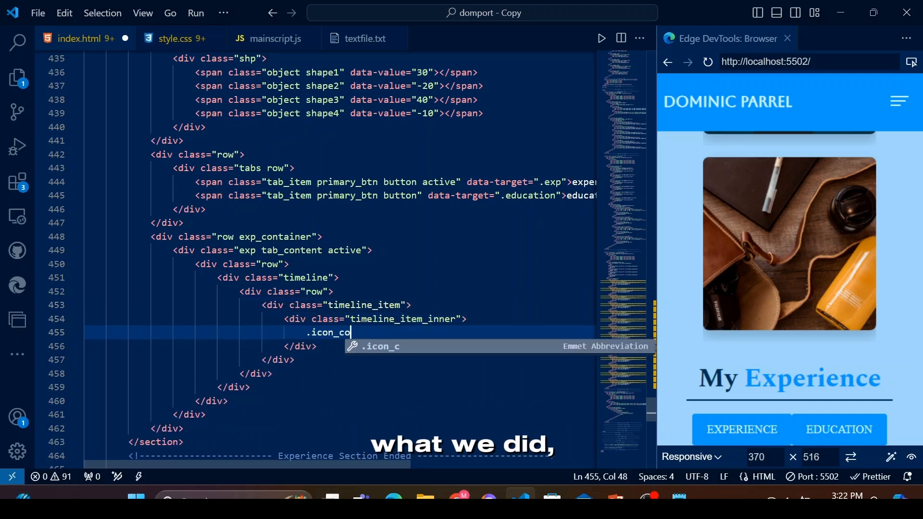
pyautogui.press('Tab')
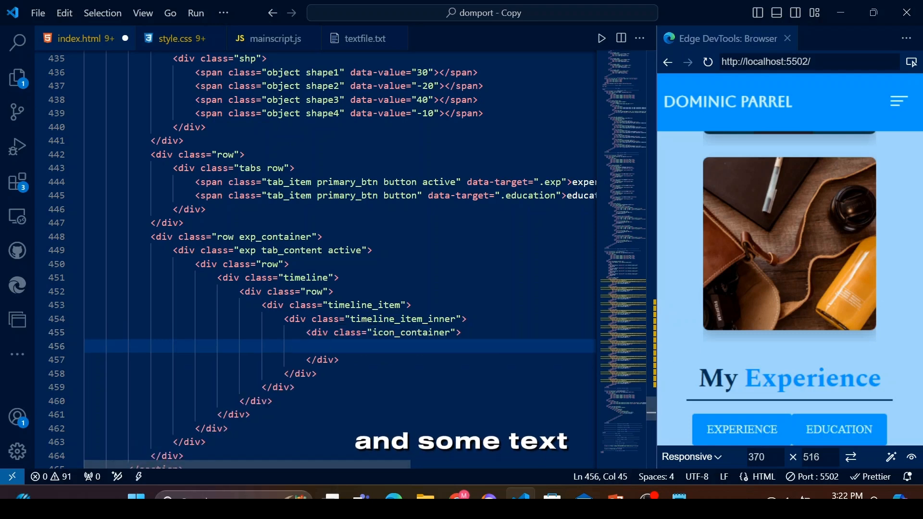
# - Fill the first item: date jan, 2016 - oct, 2017, subtitle web developer, text block
pyautogui.click(362, 38)
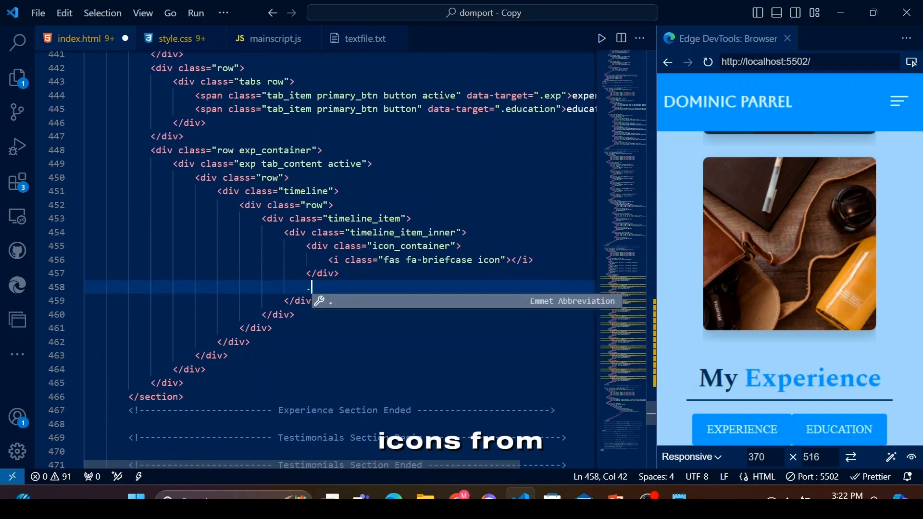
pyautogui.write('.contem')
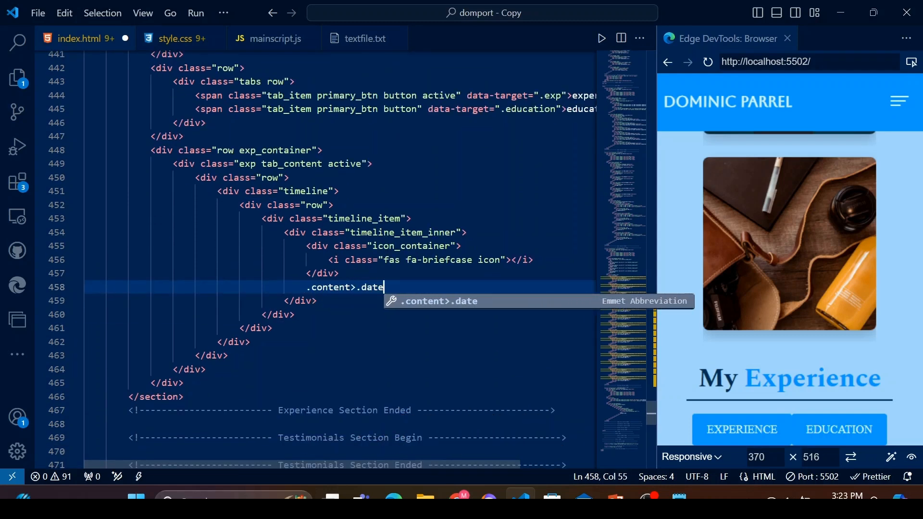
pyautogui.write('{jan, 2016}')
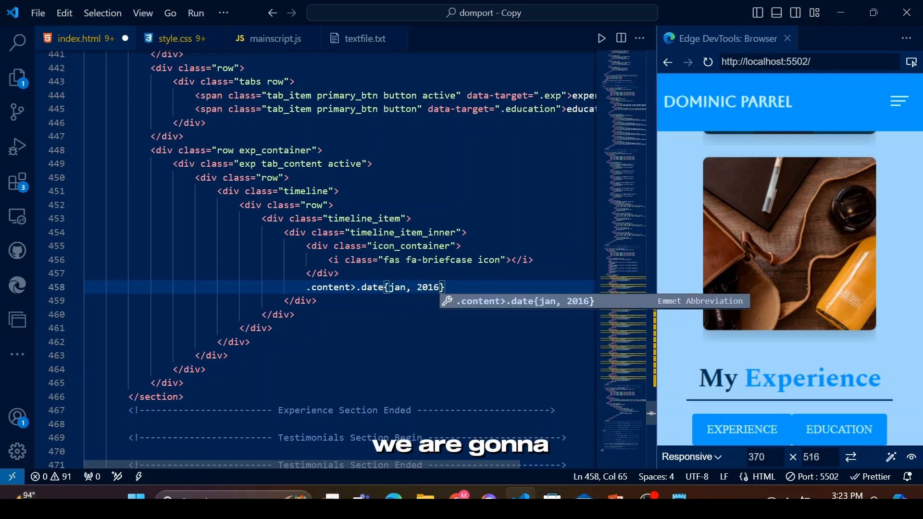
pyautogui.write('- oct, 2017')
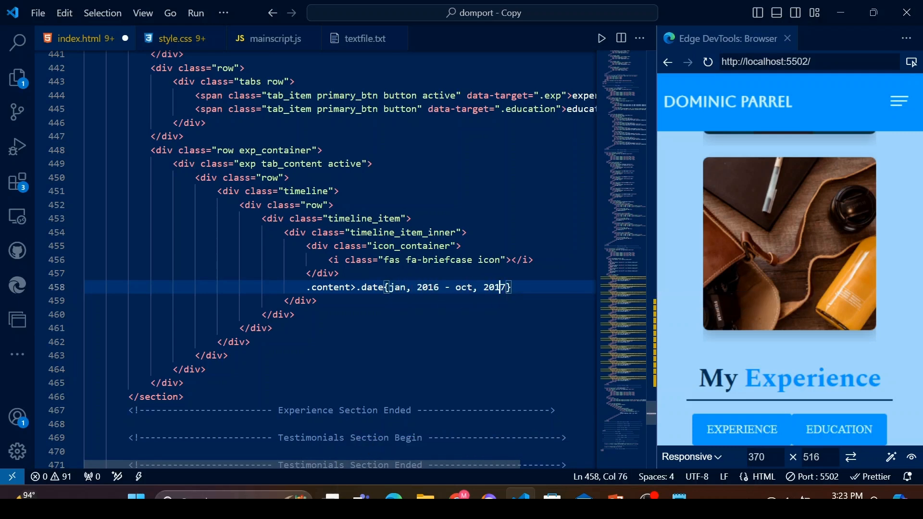
pyautogui.write('span')
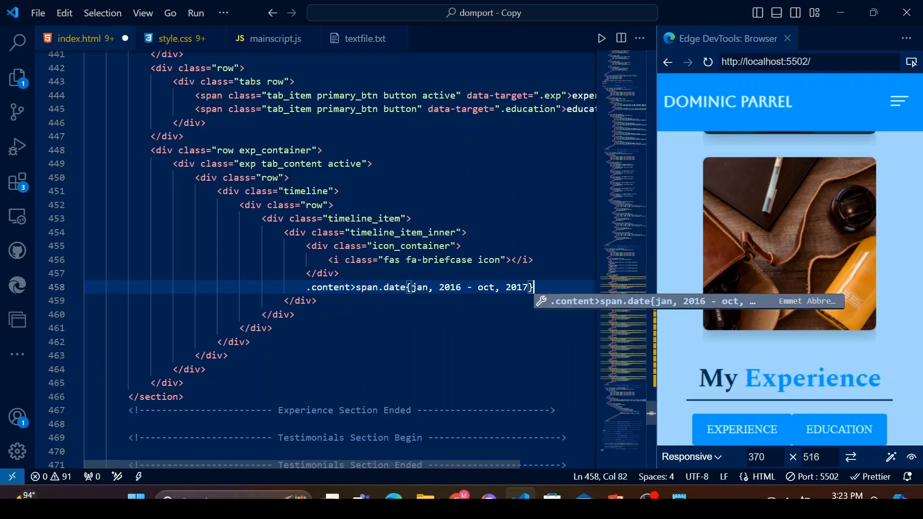
pyautogui.write('+.sub_title>span{web developer')
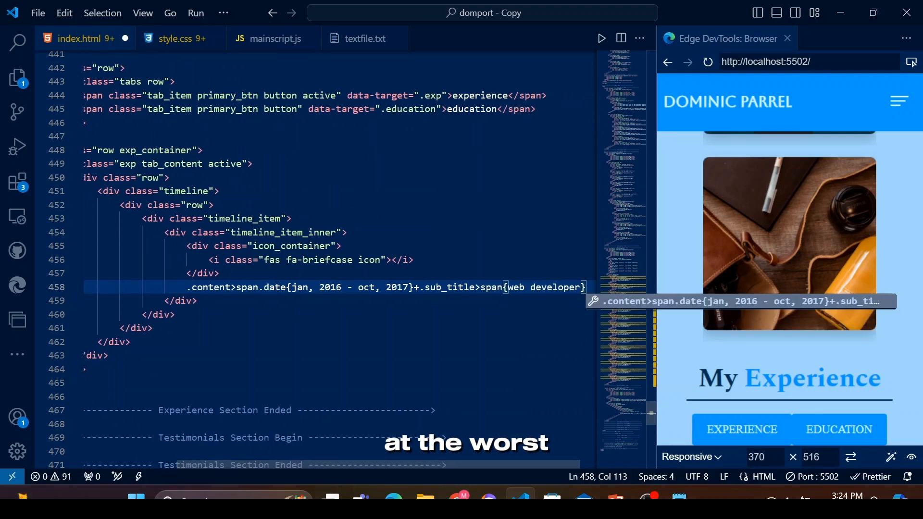
pyautogui.write('+.text')
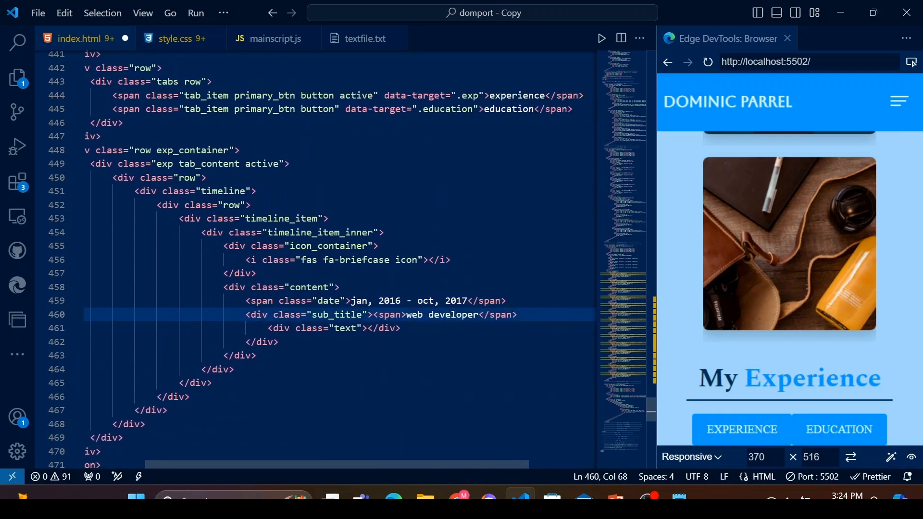
pyautogui.write('.t')
pyautogui.click(377, 301)
pyautogui.write('8')
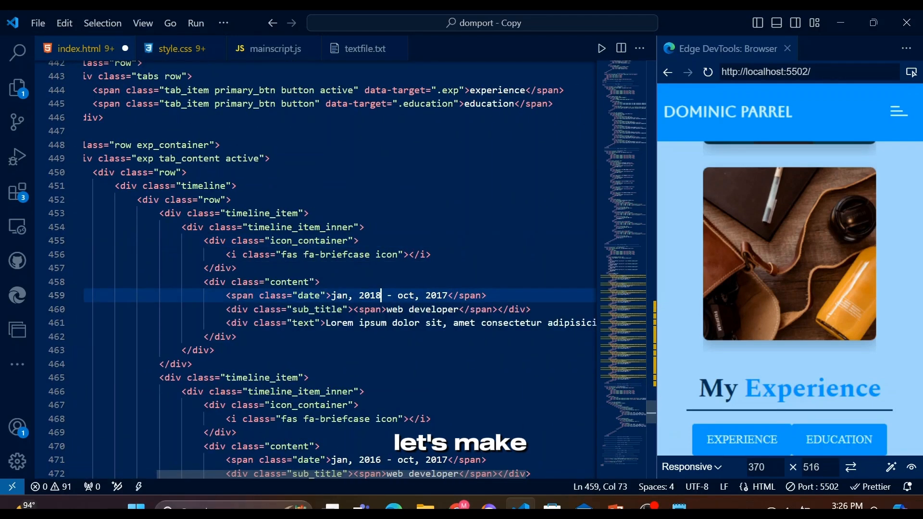
# - Edit the copied entries' dates to Present and feb, 2016, and subtitle to full stack developer
pyautogui.moveTo(381, 294); pyautogui.dragTo(449, 294)
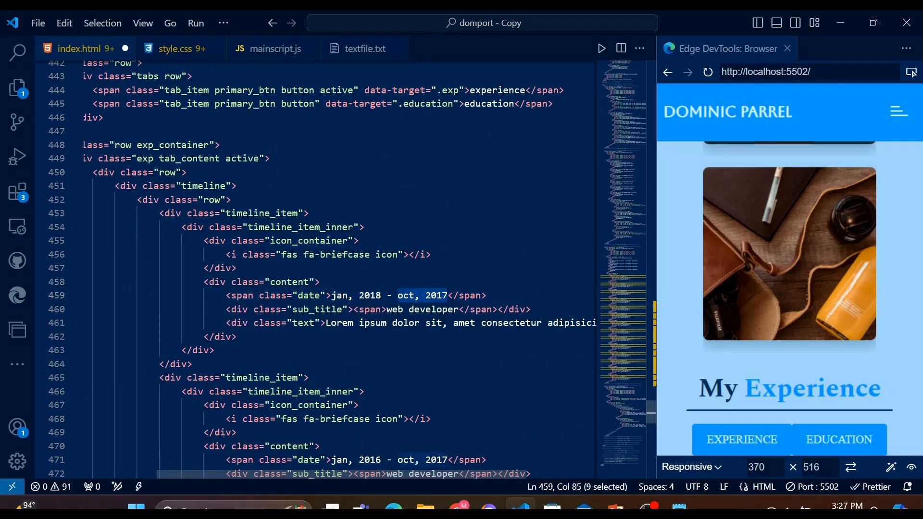
pyautogui.write('Present')
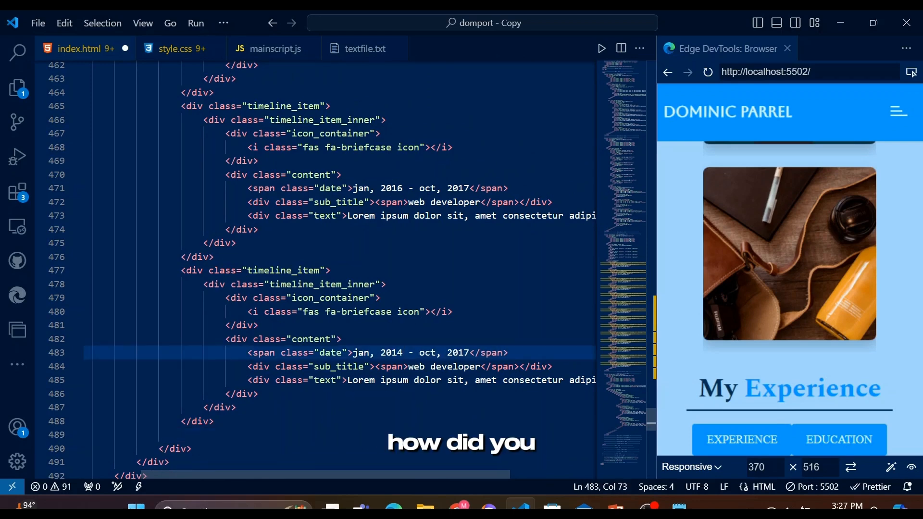
pyautogui.write('feb, 2016')
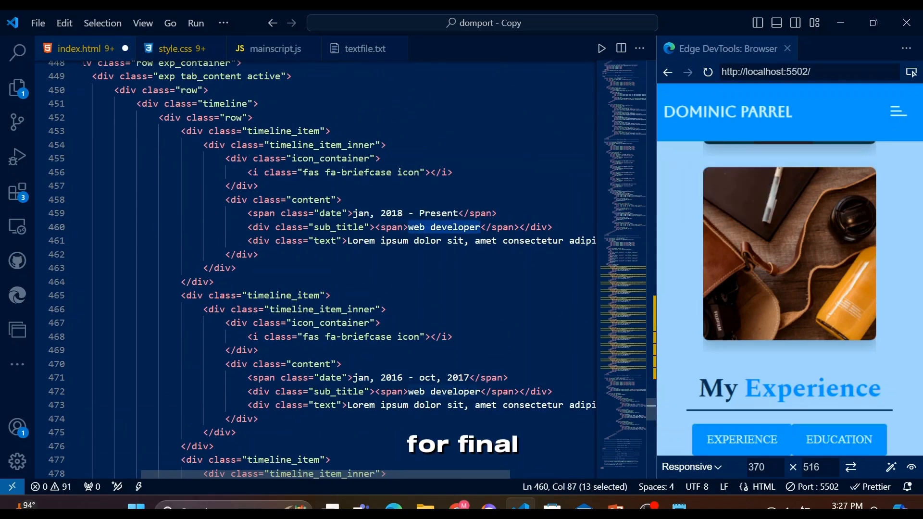
pyautogui.write('full stack develop')
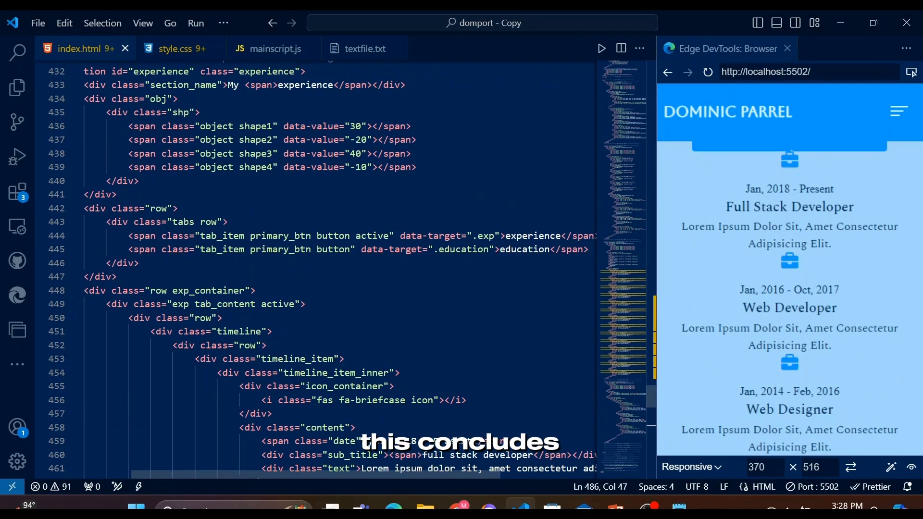
# - Collapse the experience container and take the graduation-cap icon from textfile.txt
pyautogui.scroll(-3)
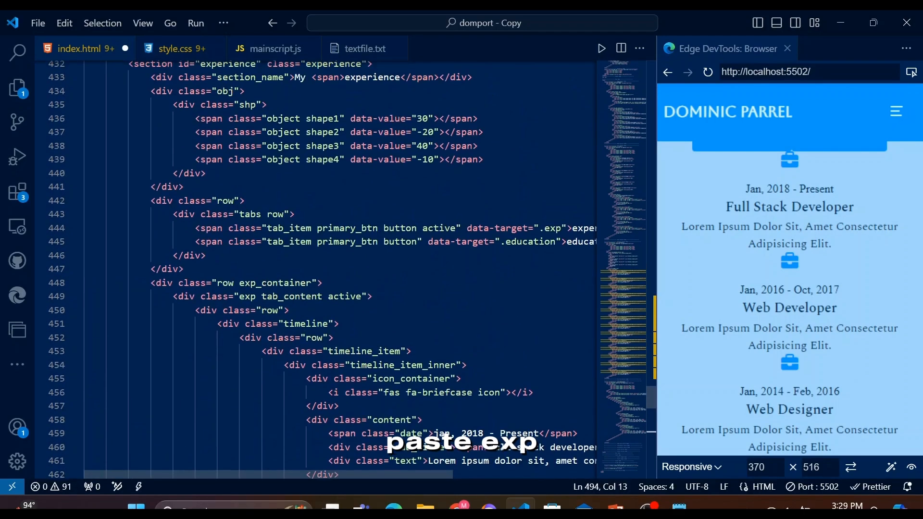
pyautogui.click(75, 283)
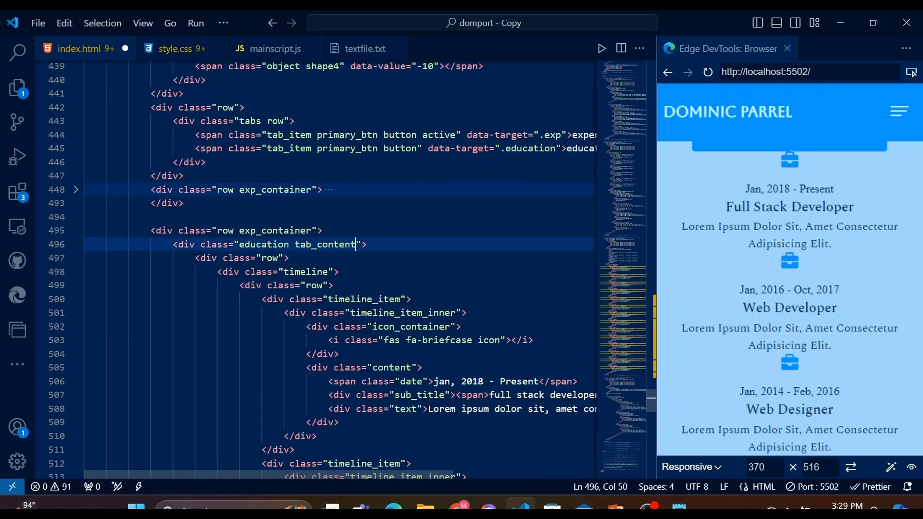
pyautogui.click(364, 48)
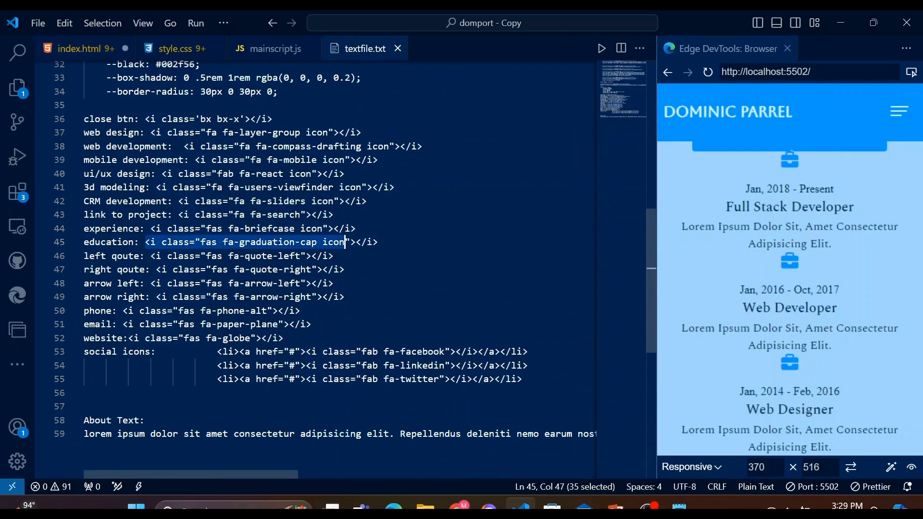
pyautogui.click(86, 48)
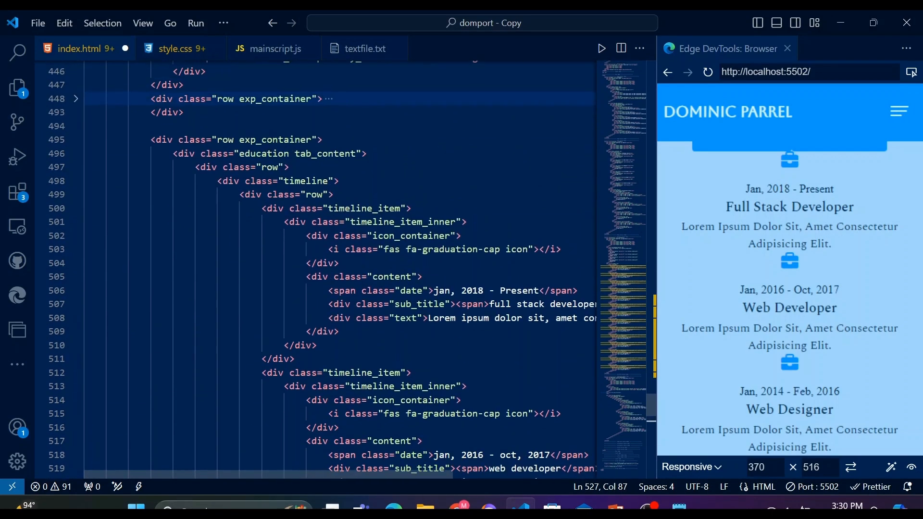
# - Edit the first education entry to end April, 2014 as Master in Computer Science
pyautogui.click(435, 292)
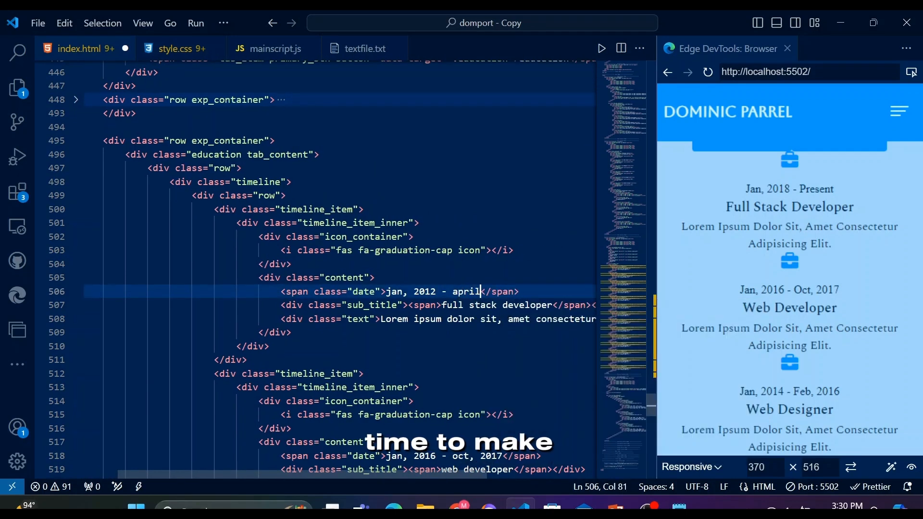
pyautogui.write(', 2014')
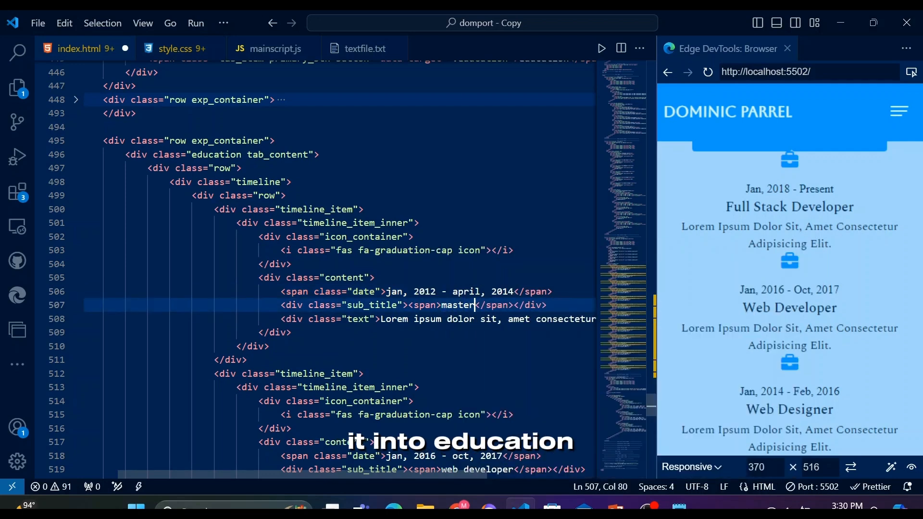
pyautogui.write('in computer science')
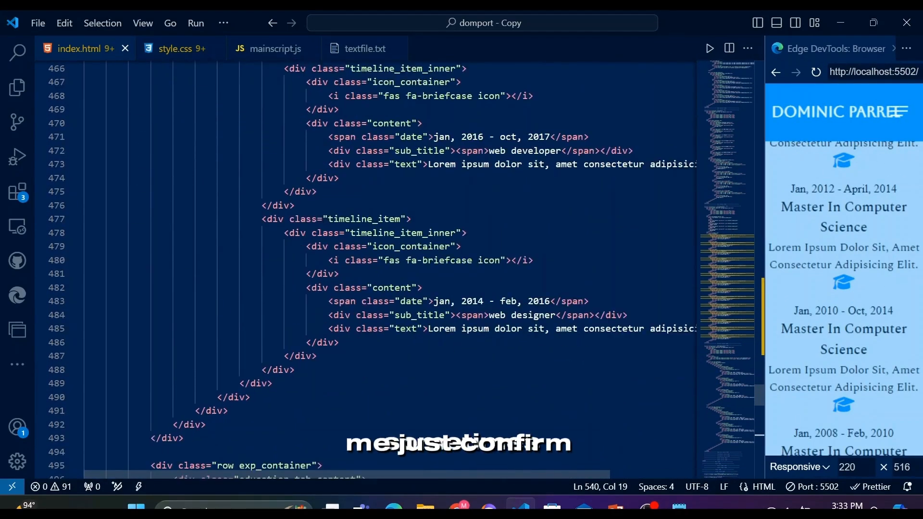
# - Scroll the Edge preview through the stacked experience and education entries
pyautogui.scroll(-3)
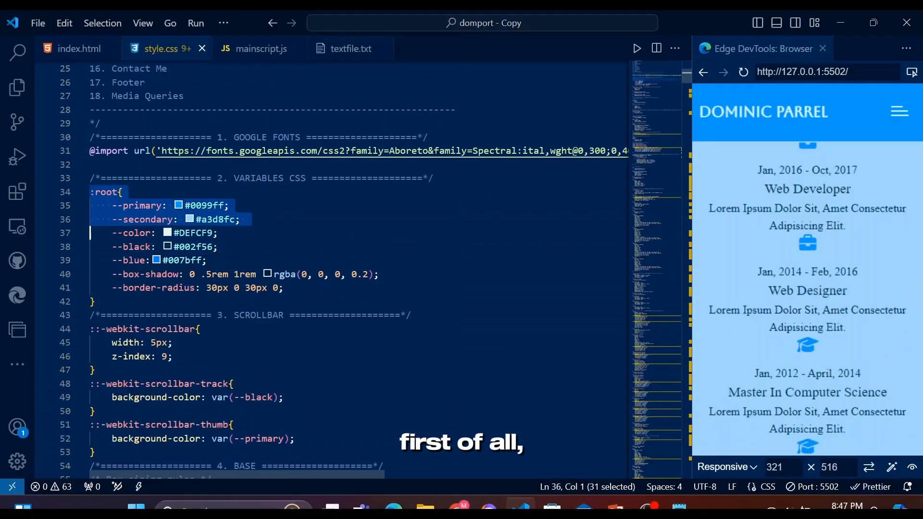
pyautogui.scroll(-3)
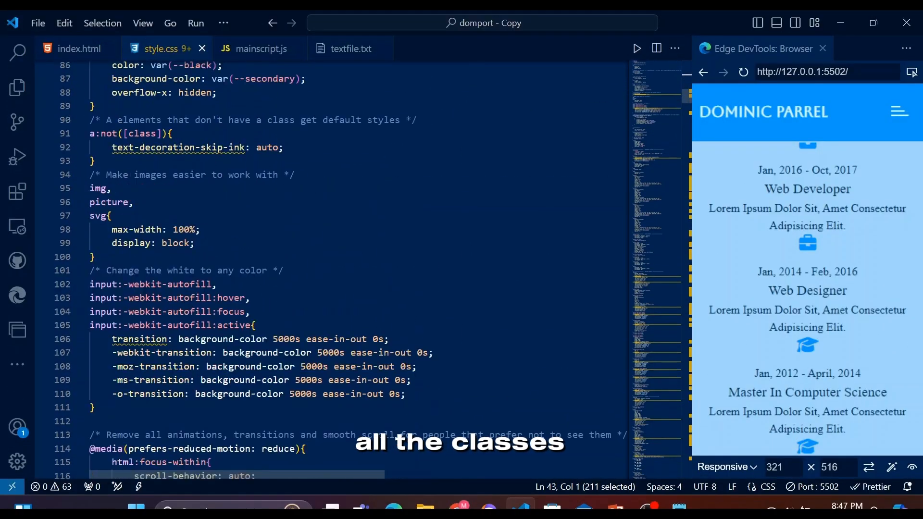
pyautogui.click(79, 48)
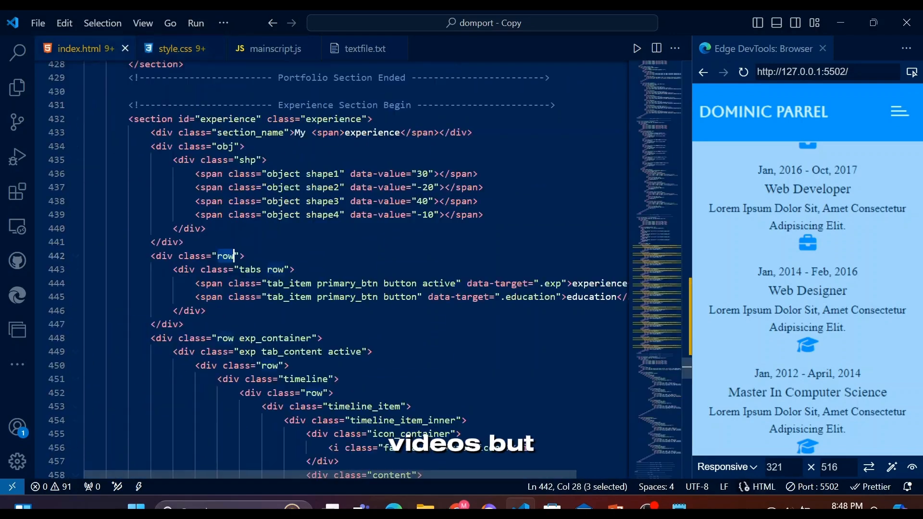
pyautogui.click(171, 48)
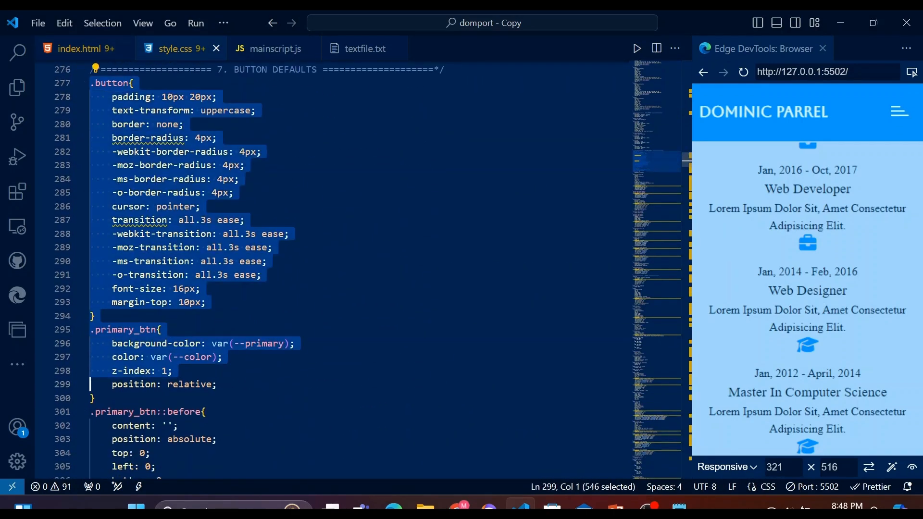
pyautogui.scroll(-3)
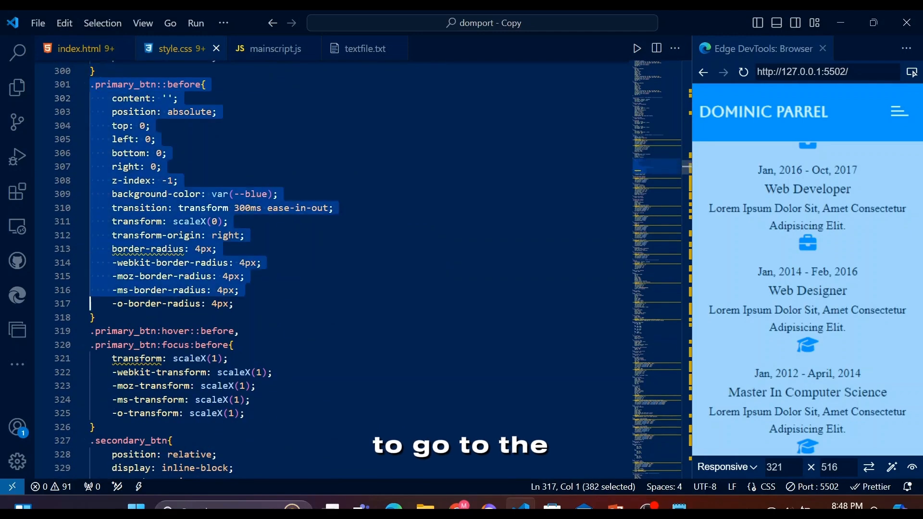
pyautogui.click(81, 48)
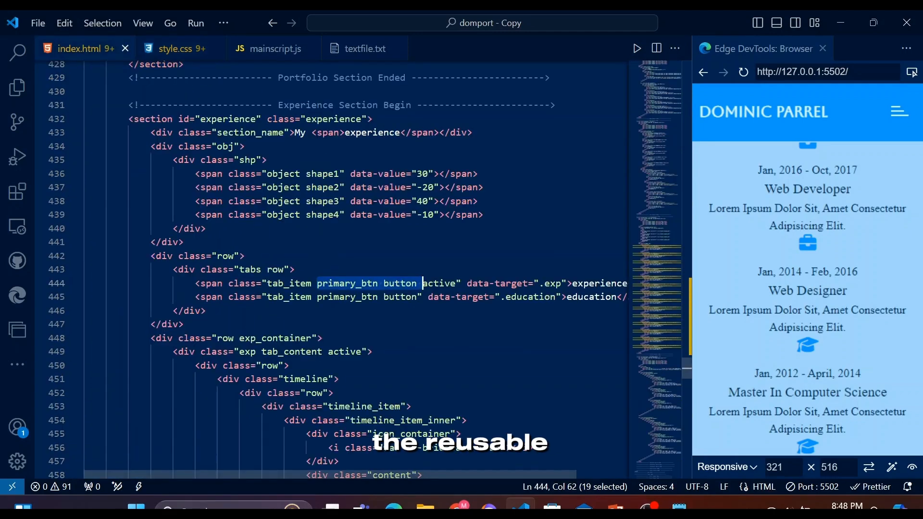
pyautogui.click(177, 48)
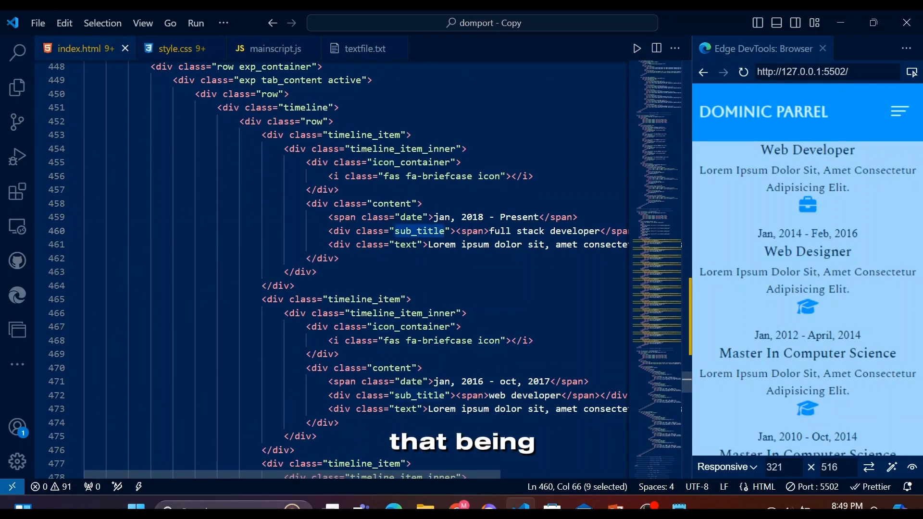
pyautogui.click(171, 48)
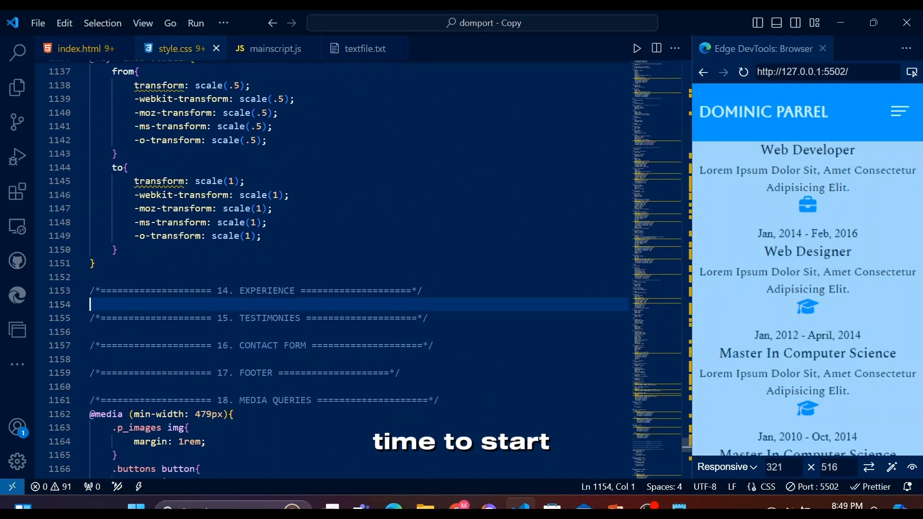
# - Style .tabs with padding 20px 15px 50px, flex, max-width 100% and centered text
pyautogui.click(85, 48)
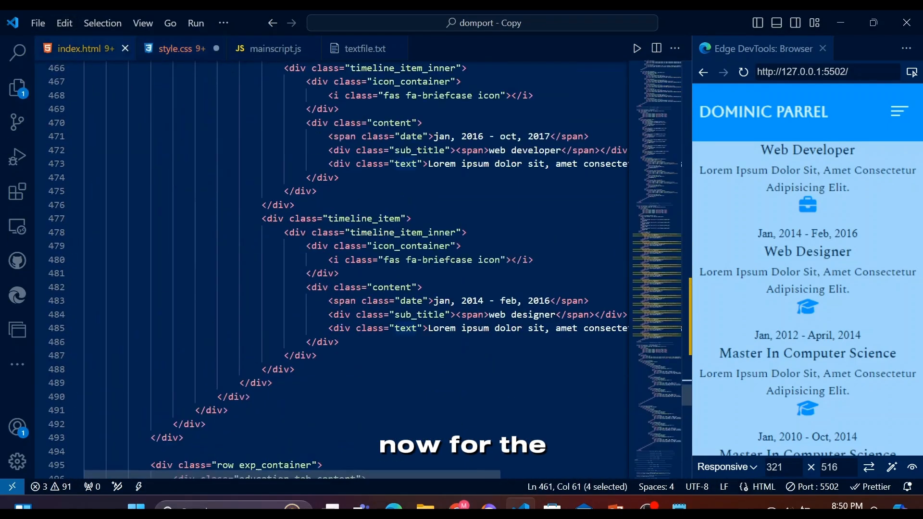
pyautogui.click(177, 48)
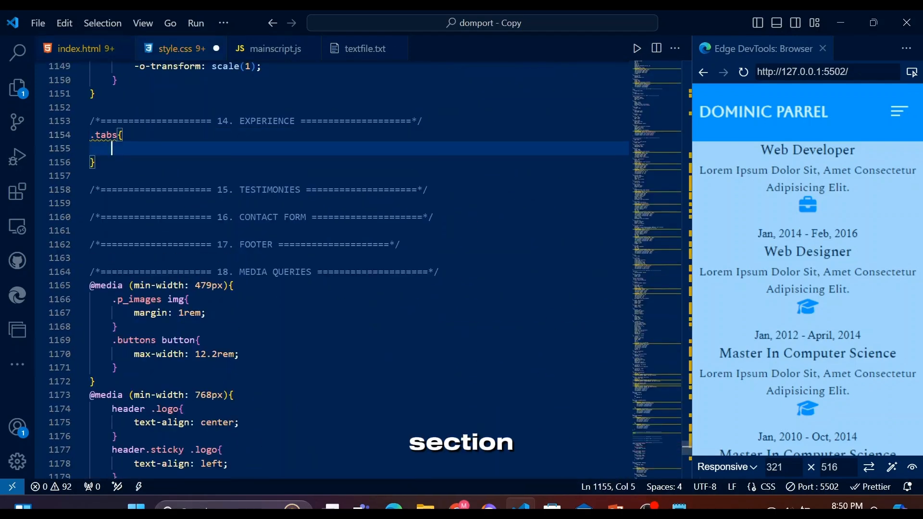
pyautogui.write('padding: 20px 1;')
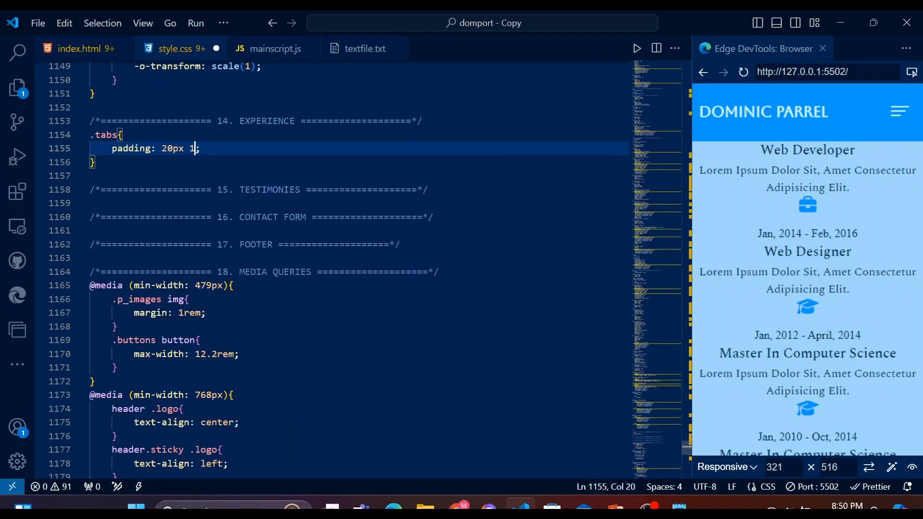
pyautogui.write('5px 50px')
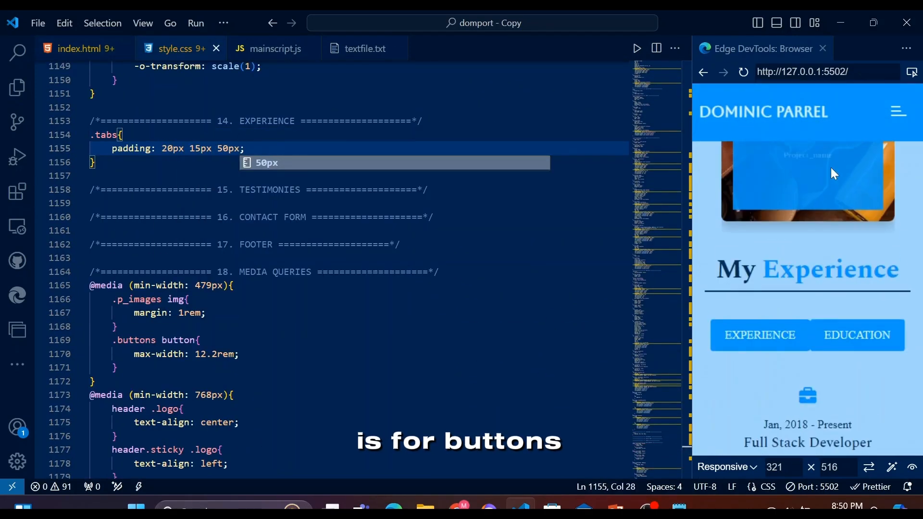
pyautogui.write('flex: 0 0 100%;')
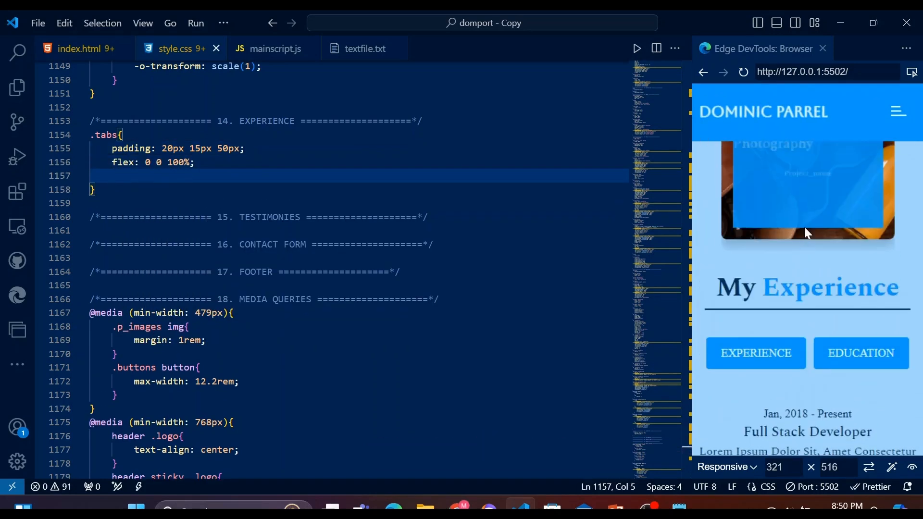
pyautogui.write('max-width: 100%;')
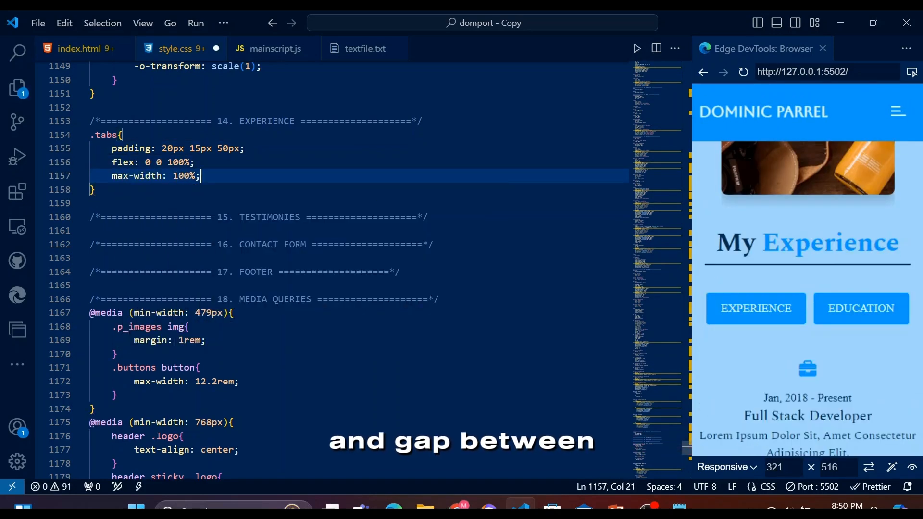
pyautogui.write('text-align: center;')
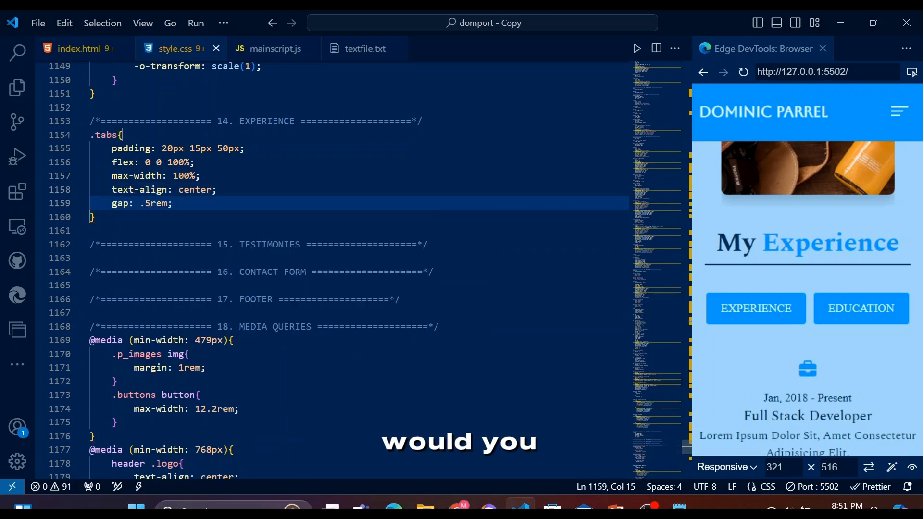
# - Add .tab_item transitions and a .tab_item.active rule using rgba(255, 255, 255, .3)
pyautogui.write('.')
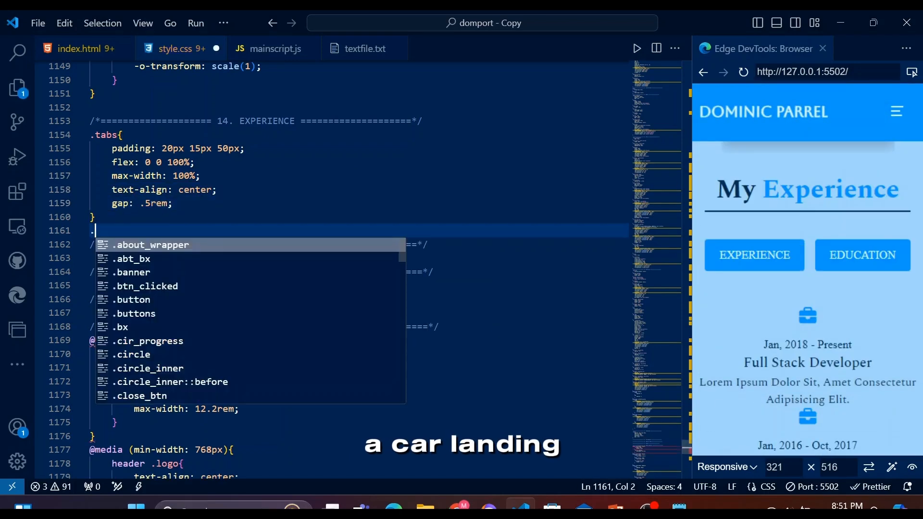
pyautogui.click(76, 48)
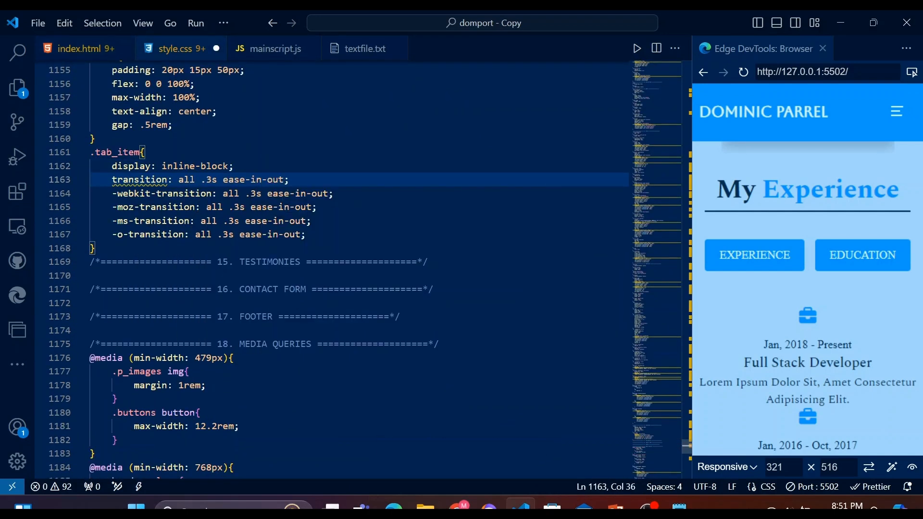
pyautogui.write('.')
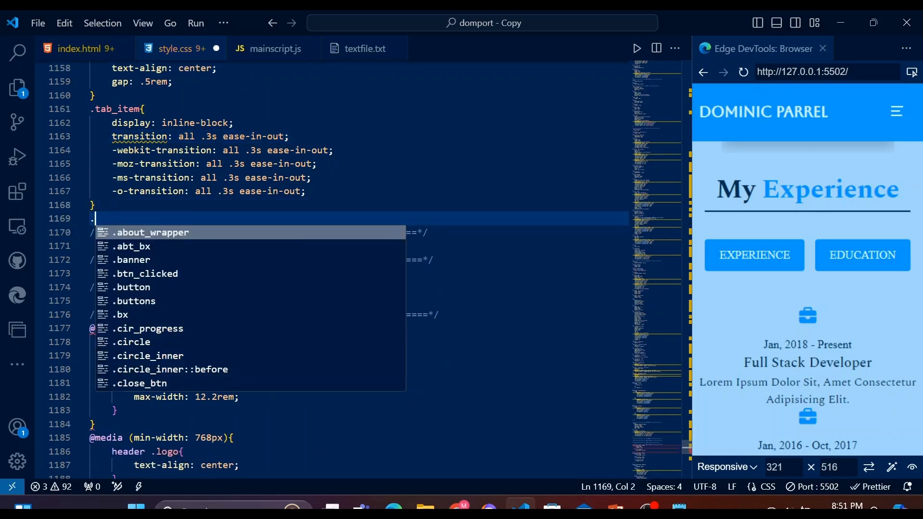
pyautogui.write('tab_item.active{')
pyautogui.write('color: ;')
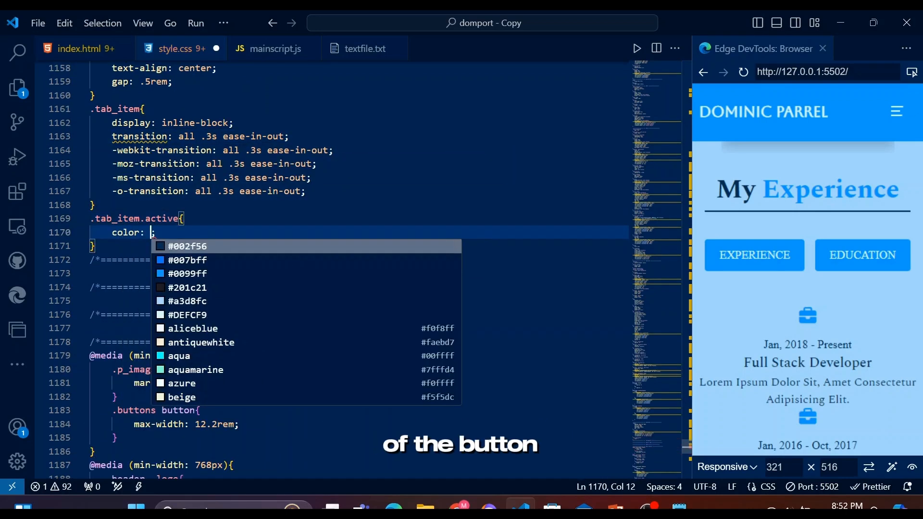
pyautogui.write('rgba(255, 255, 255, .3)')
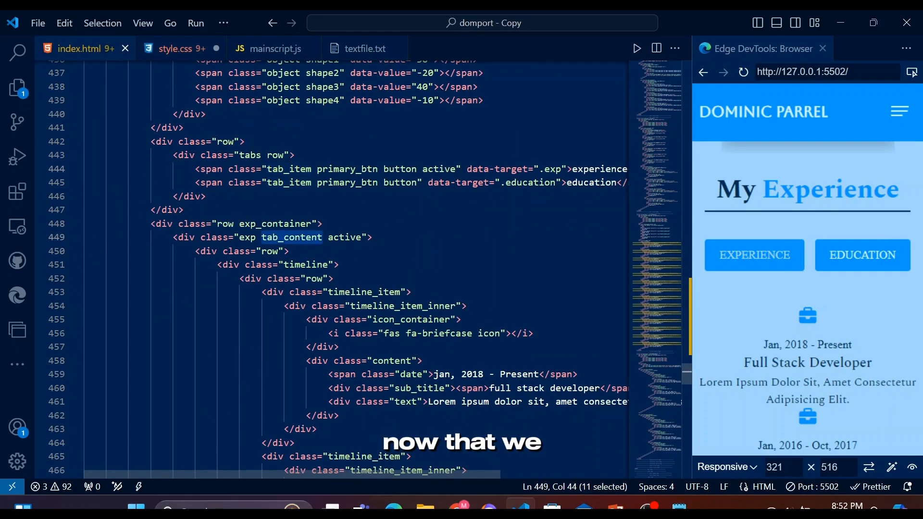
# - Hide .tab_content (flex 0 0 100%) and animate active content with fadeintop .5s ease
pyautogui.click(175, 49)
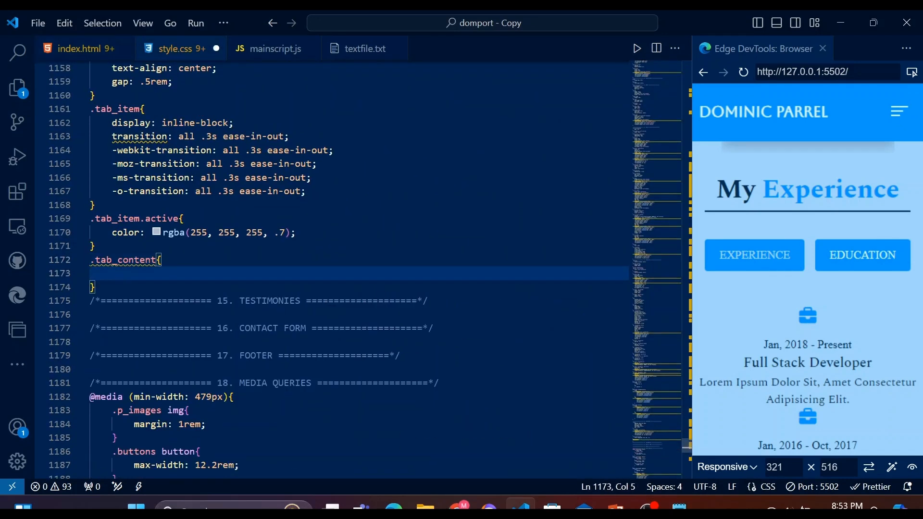
pyautogui.write('flex: 0 0 100%;')
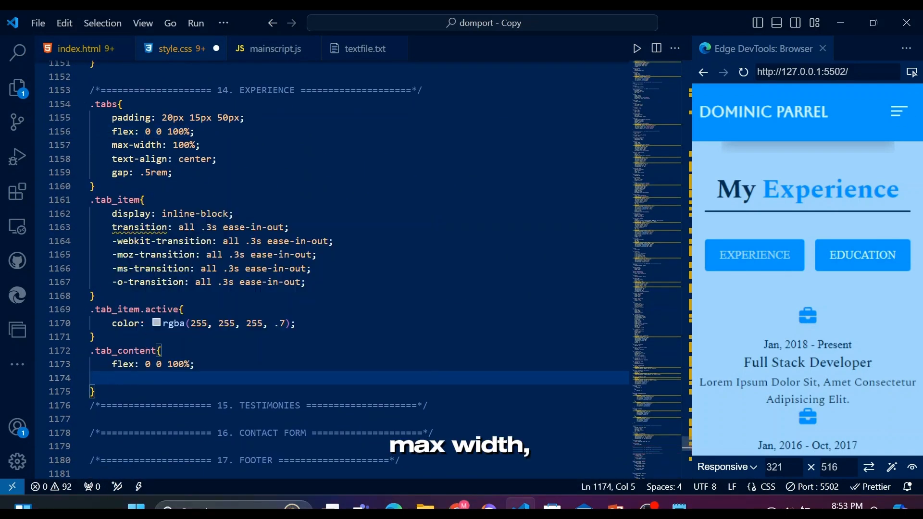
pyautogui.write('d')
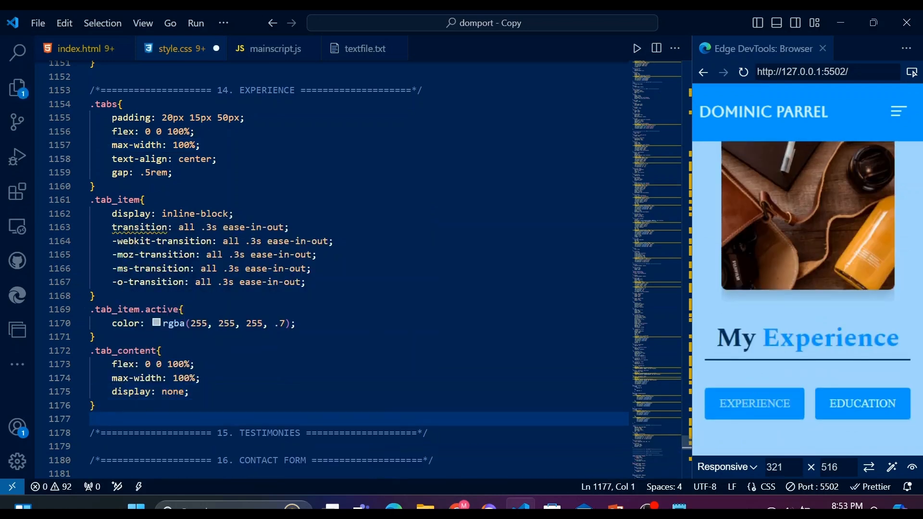
pyautogui.write('.tab_content.actir')
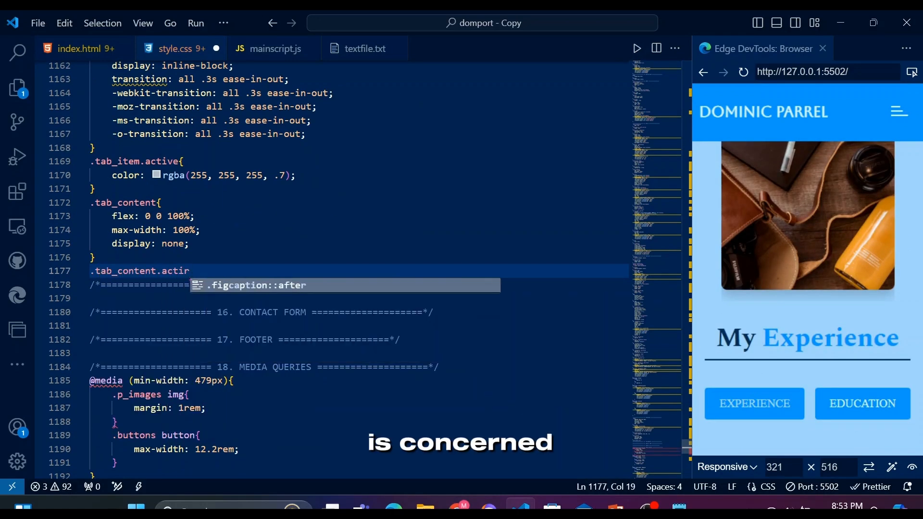
pyautogui.write('a')
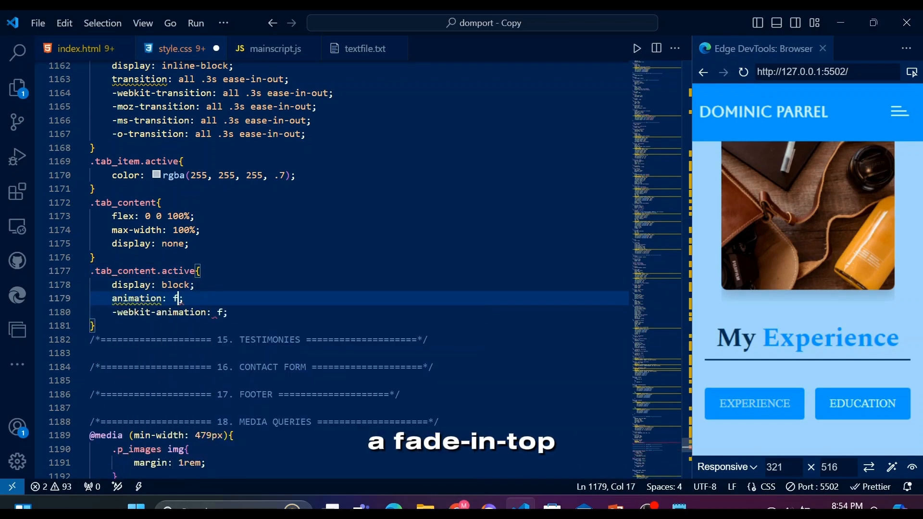
pyautogui.write('adeintop .5s ease;')
pyautogui.write('@keyframes')
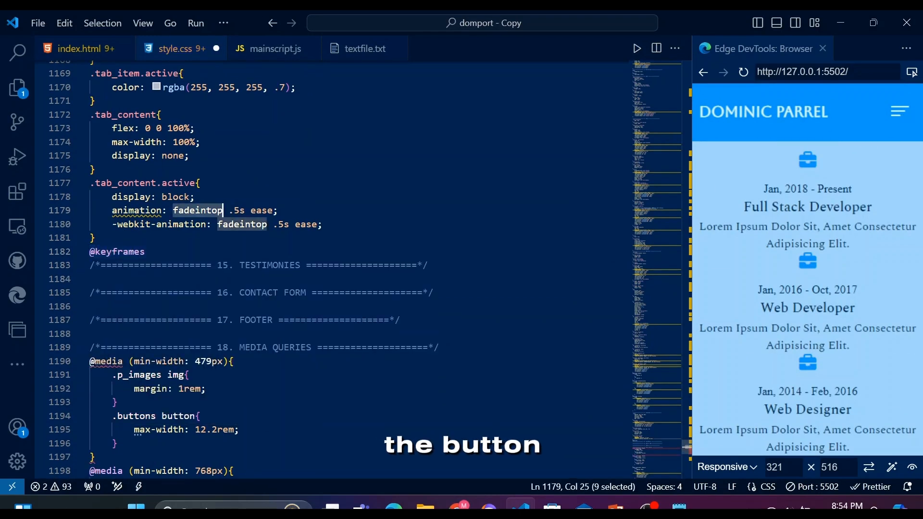
# - Define fadeintop keyframes ending at opacity 1 and translateY 0
pyautogui.write('fadeintop{')
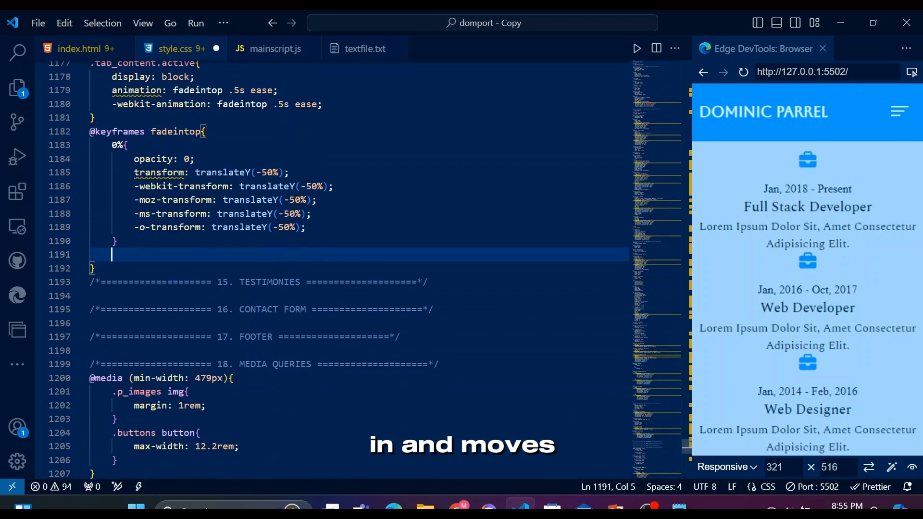
pyautogui.write('100%{')
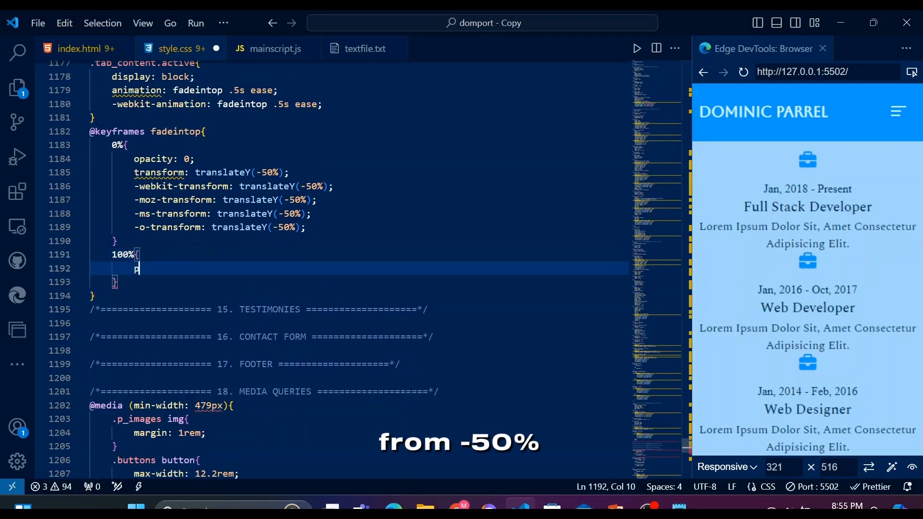
pyautogui.write('opacity: 1;')
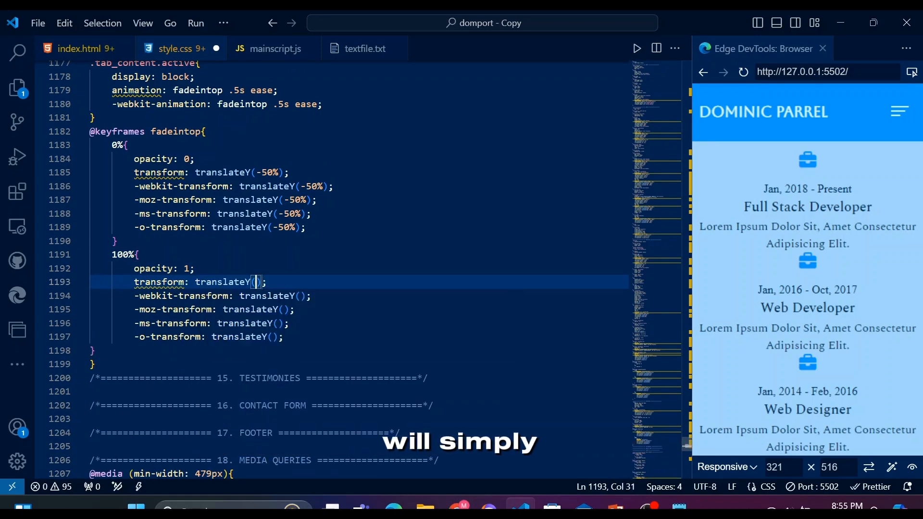
pyautogui.write('0')
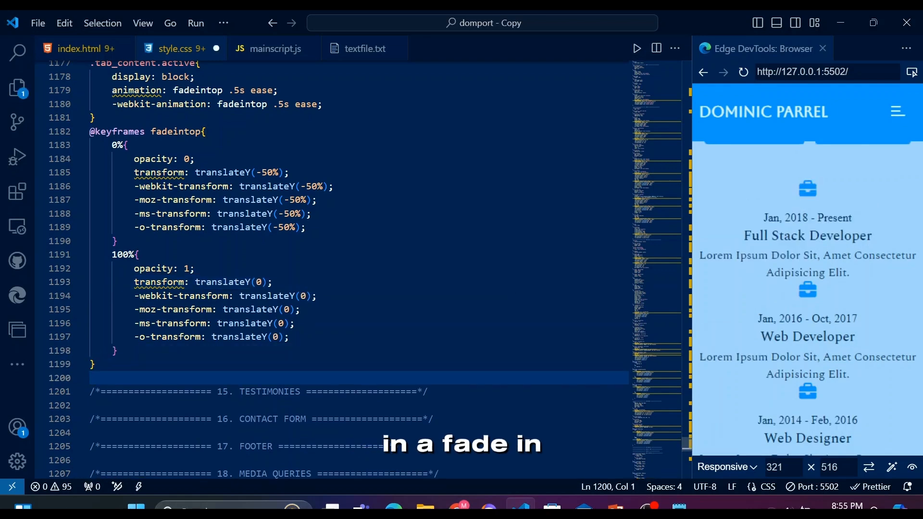
# - Give .exp_container a 1000px max-width and centre it with margin: 0 auto
pyautogui.click(79, 48)
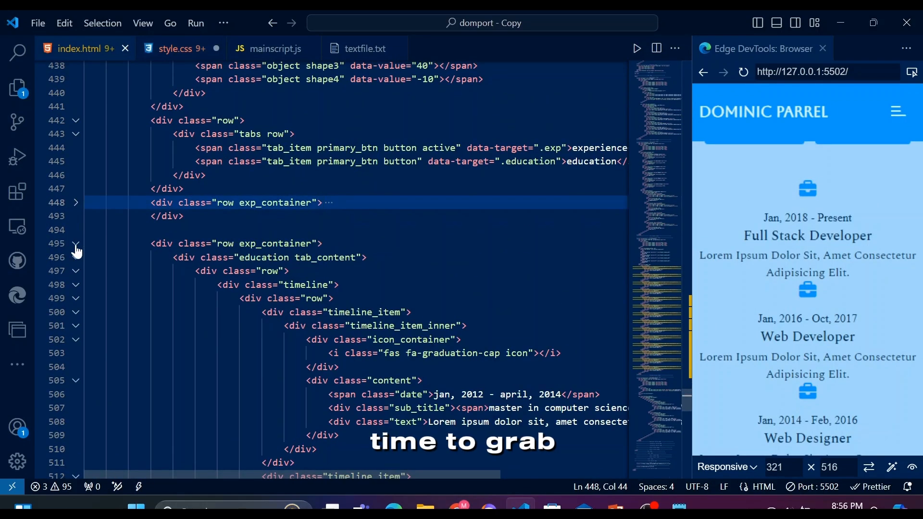
pyautogui.click(175, 48)
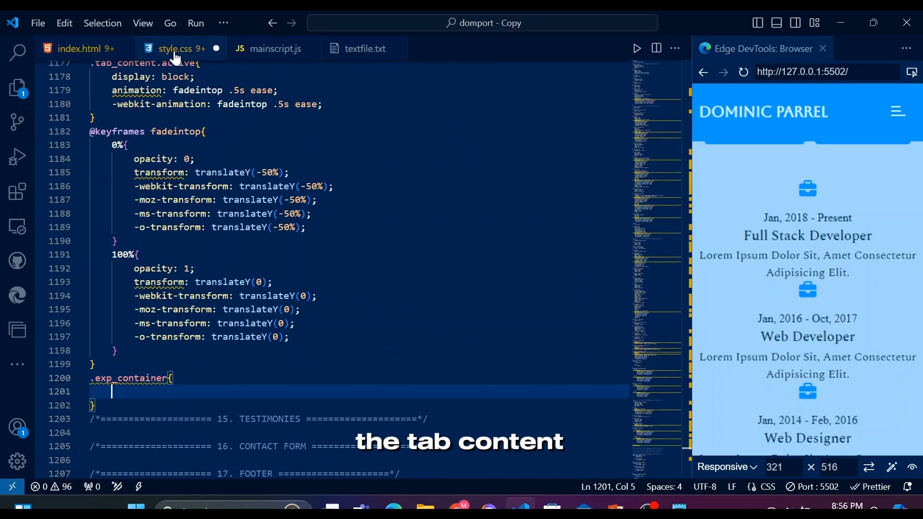
pyautogui.write('max-width: 1000px;')
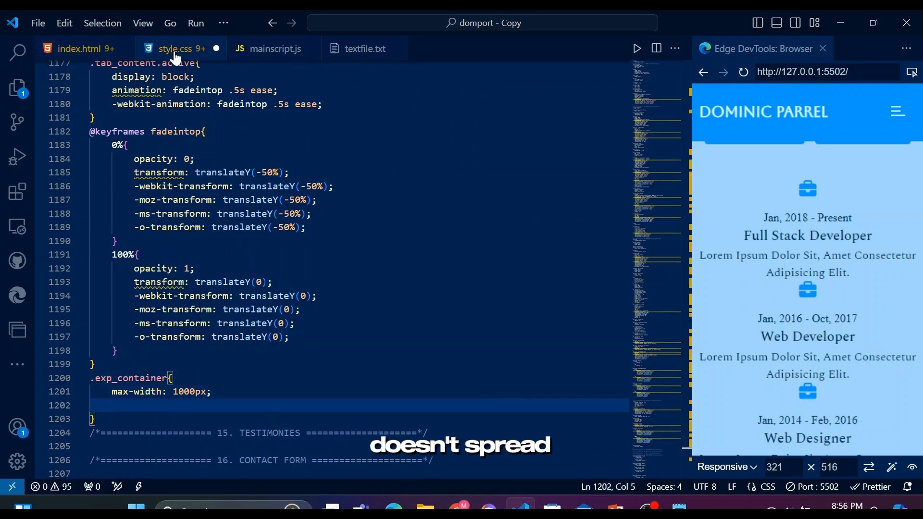
pyautogui.write('margin: 0 auto;')
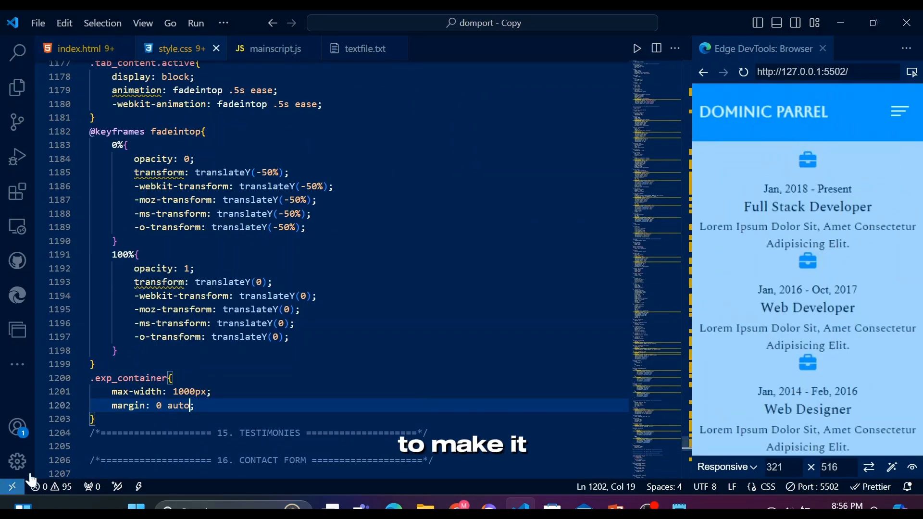
# - Add a relative .timeline and a 1px absolute ::before line in var(--primary)
pyautogui.click(82, 48)
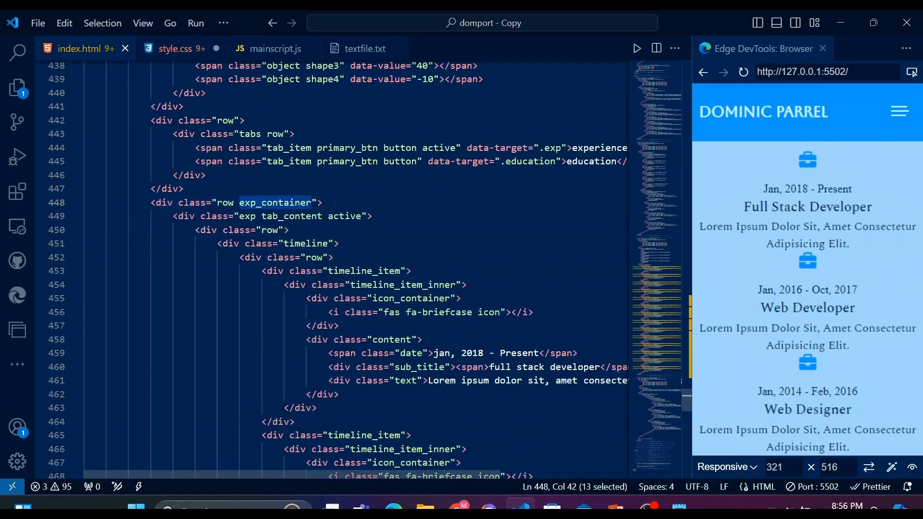
pyautogui.click(174, 48)
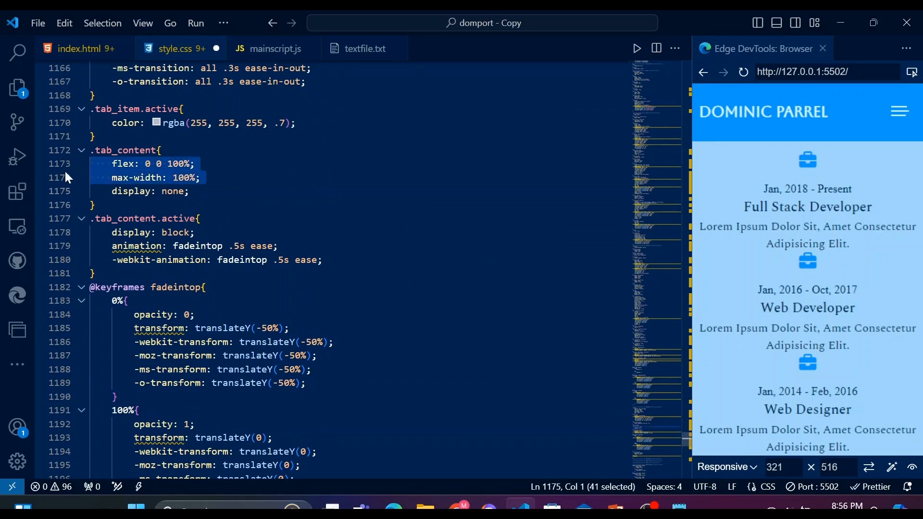
pyautogui.write('p')
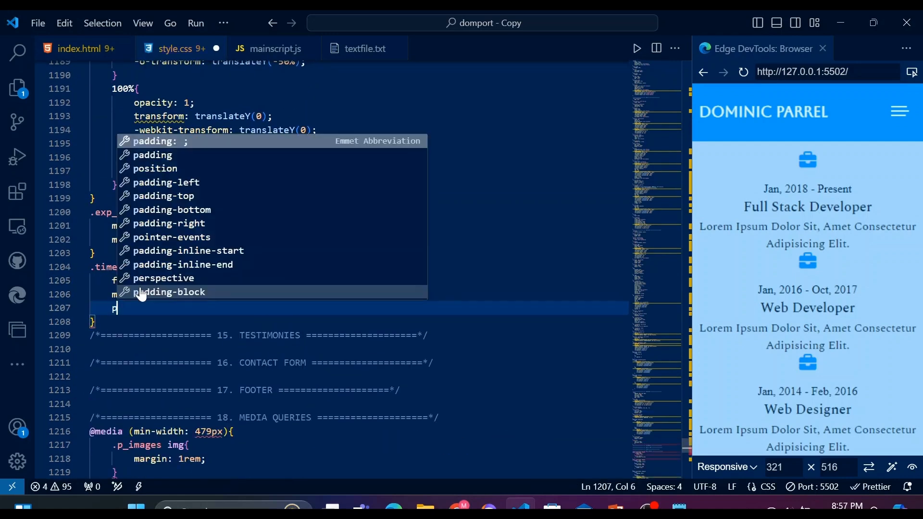
pyautogui.write('position: relative;')
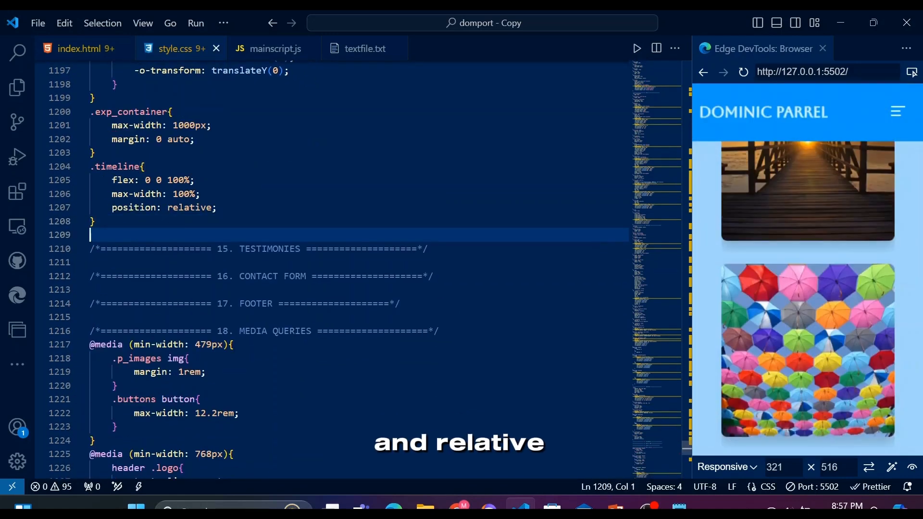
pyautogui.write('.timeline::before{')
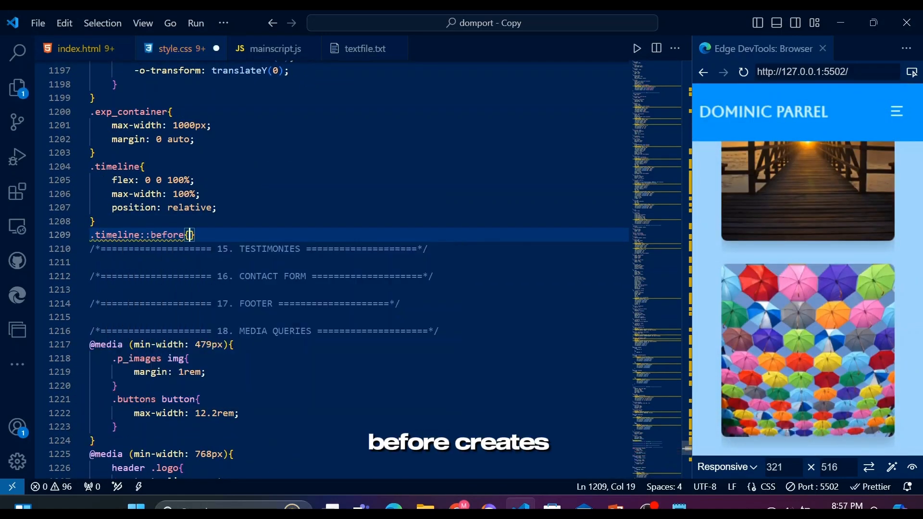
pyautogui.write("content: '';")
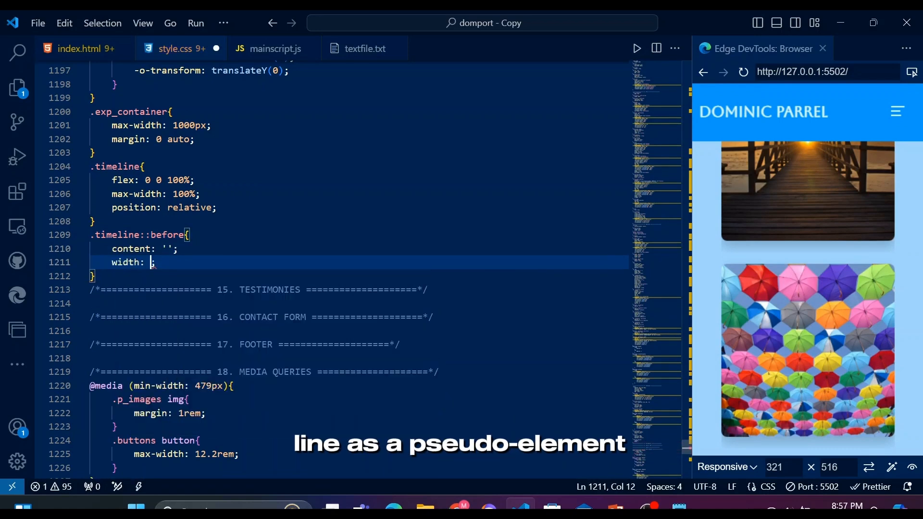
pyautogui.write('1px;')
pyautogui.write('text-outline: 0 0 #000;')
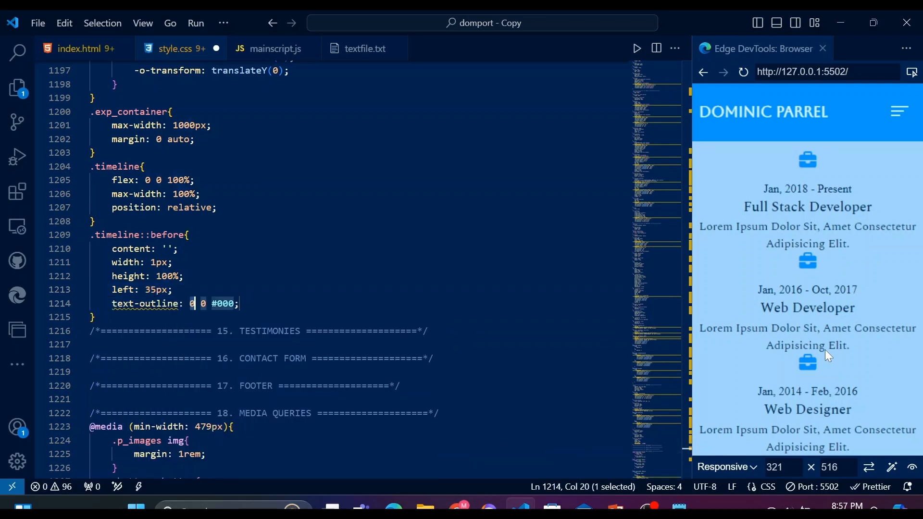
pyautogui.write('position: absolute;')
pyautogui.write('background-color: var();')
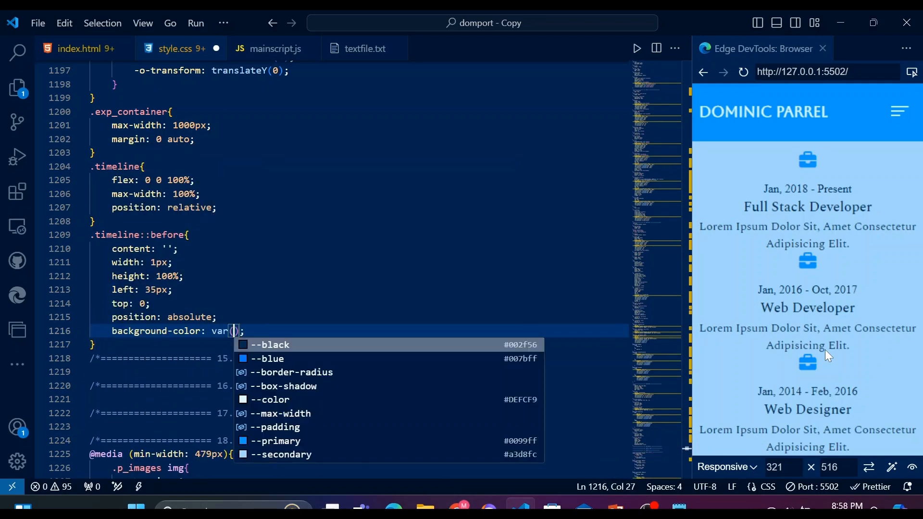
pyautogui.click(275, 441)
pyautogui.write('.timeline_item{')
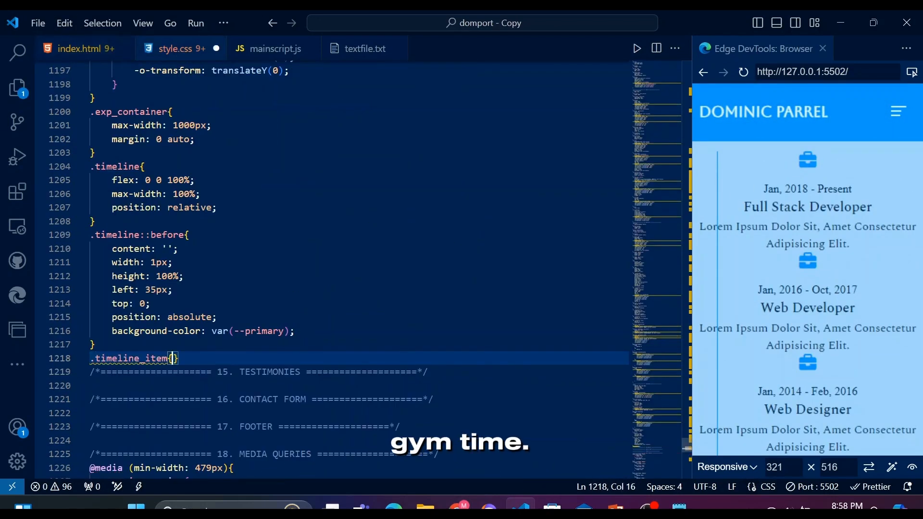
# - Make .timeline_item a flex row with vertically centred contents
pyautogui.write('display: flex;')
pyautogui.write('align-items: ;')
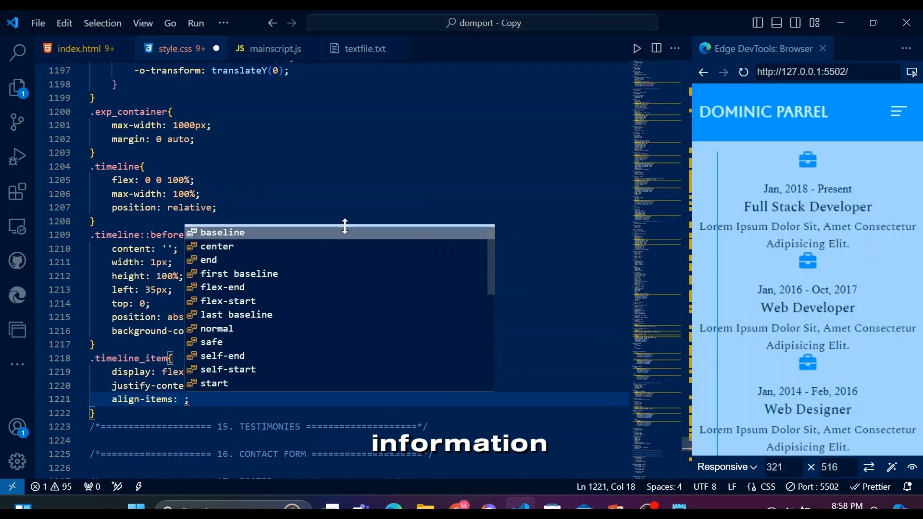
pyautogui.click(218, 247)
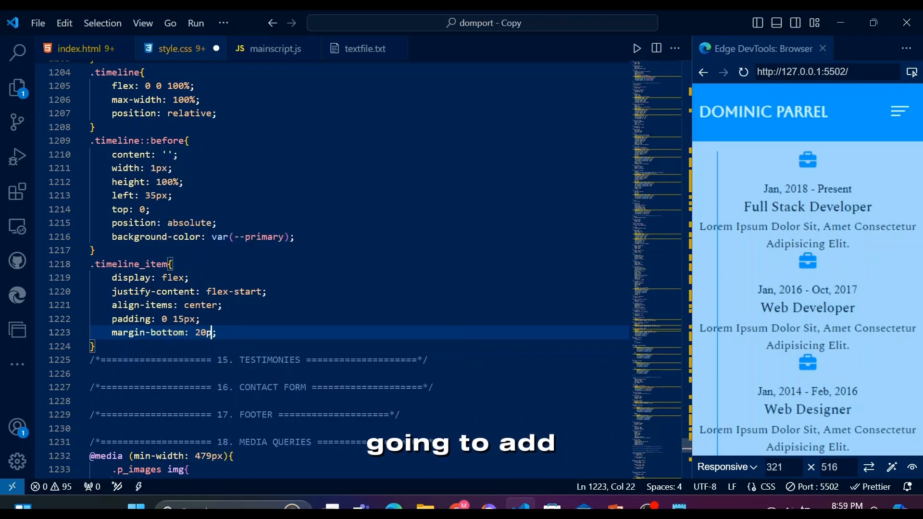
pyautogui.press('enter')
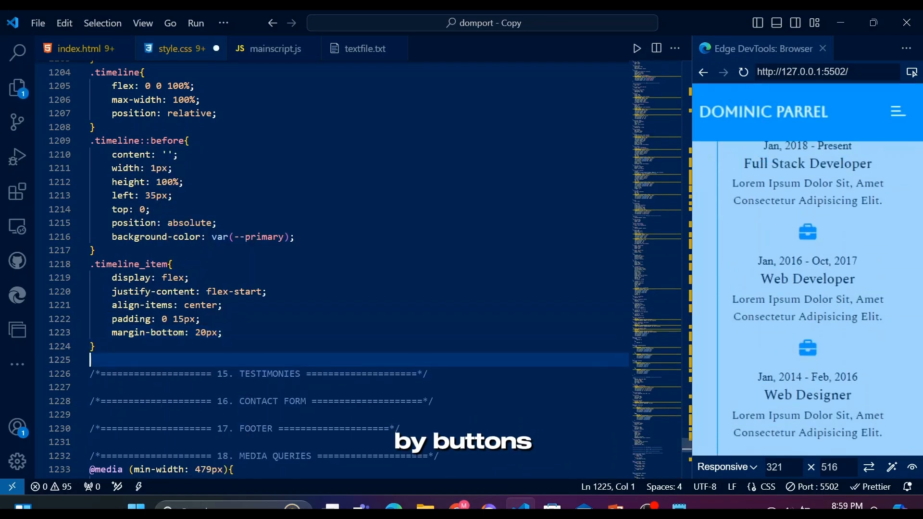
# - Add odd and even .timeline_item:nth-child rules with padding-left: 75px
pyautogui.write('.timeline_item:nth-child(odd){')
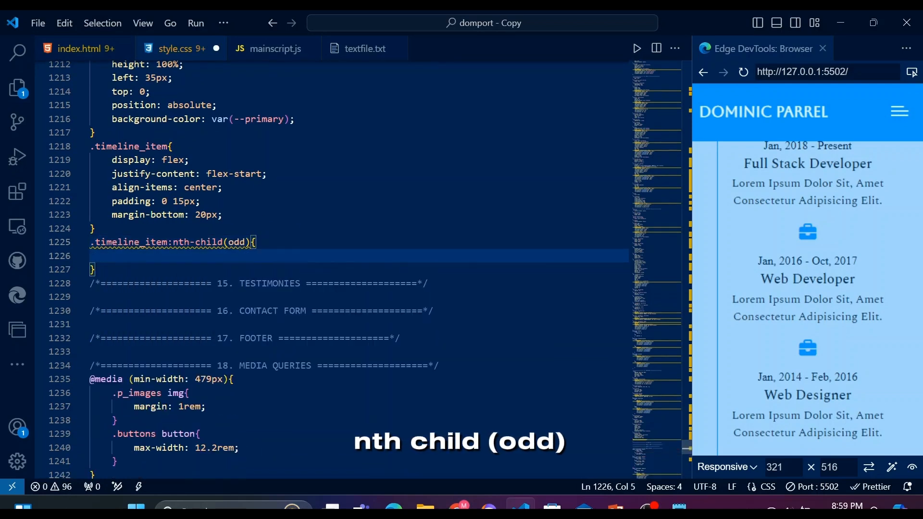
pyautogui.write('padding-right: 15px;')
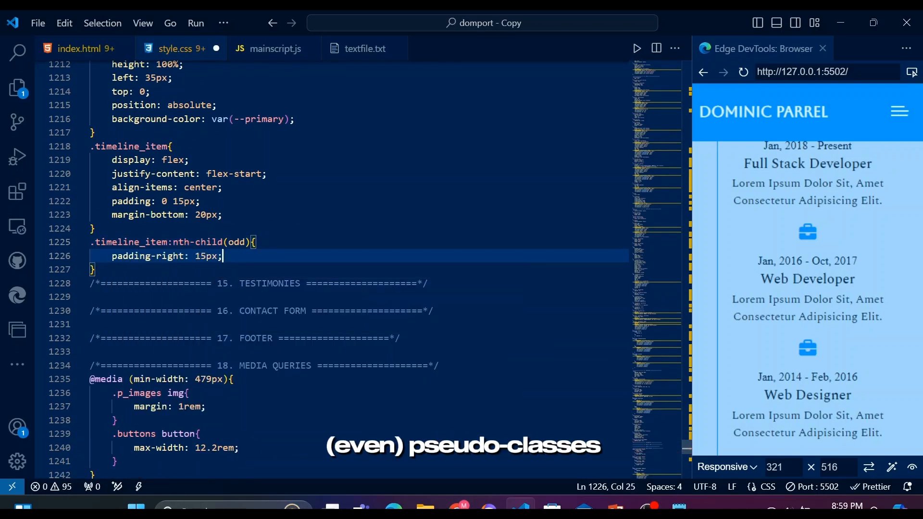
pyautogui.write('text-align: left;')
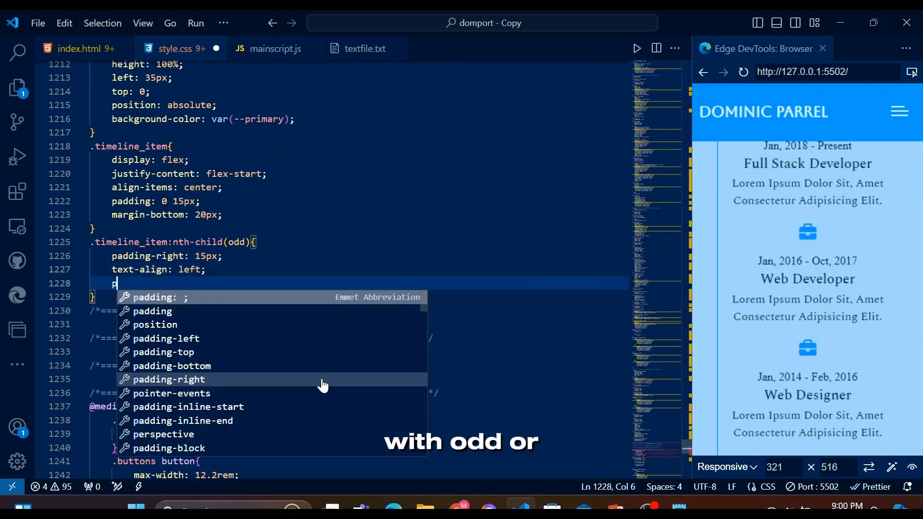
pyautogui.write('adding-left: 75px;')
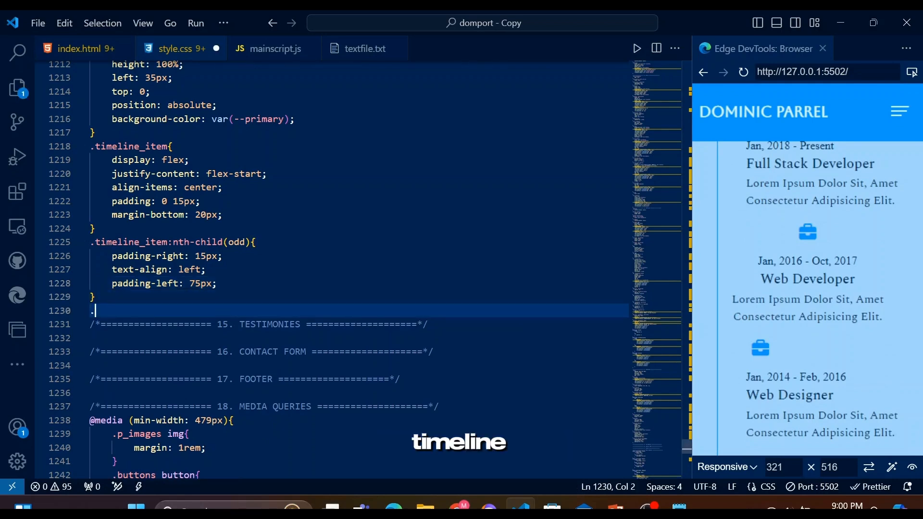
pyautogui.write('.timeline_item:n')
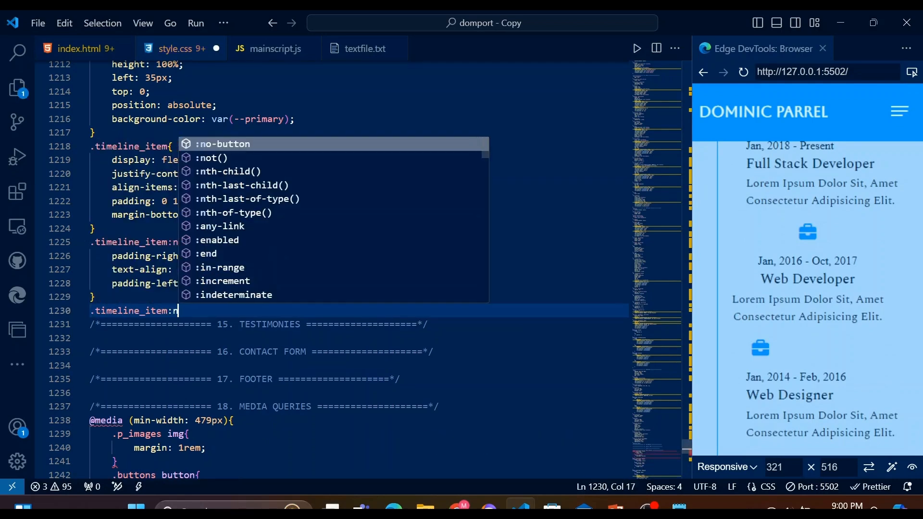
pyautogui.write('th-child(eve')
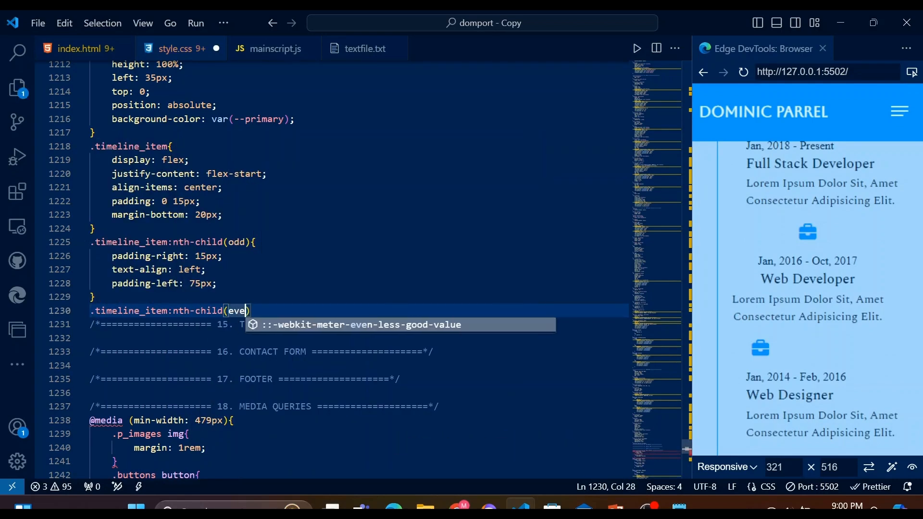
pyautogui.write('padding-left: ;')
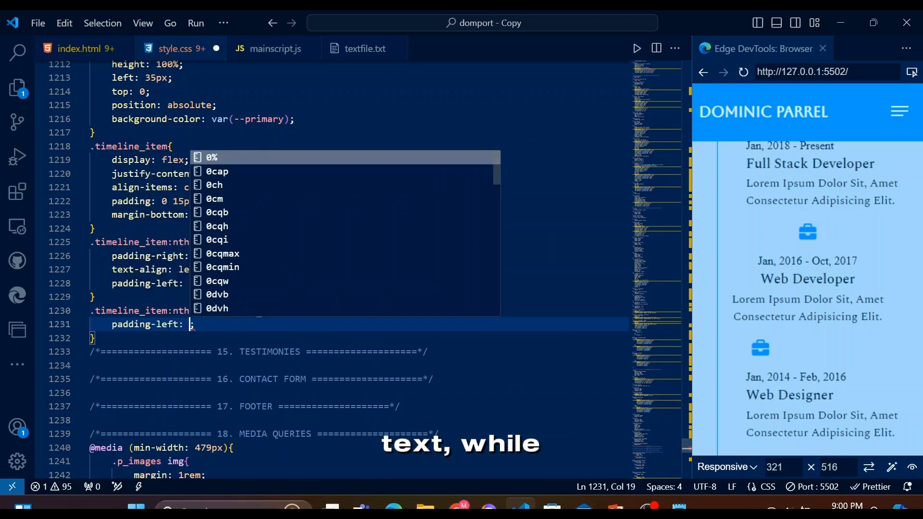
pyautogui.write('75px')
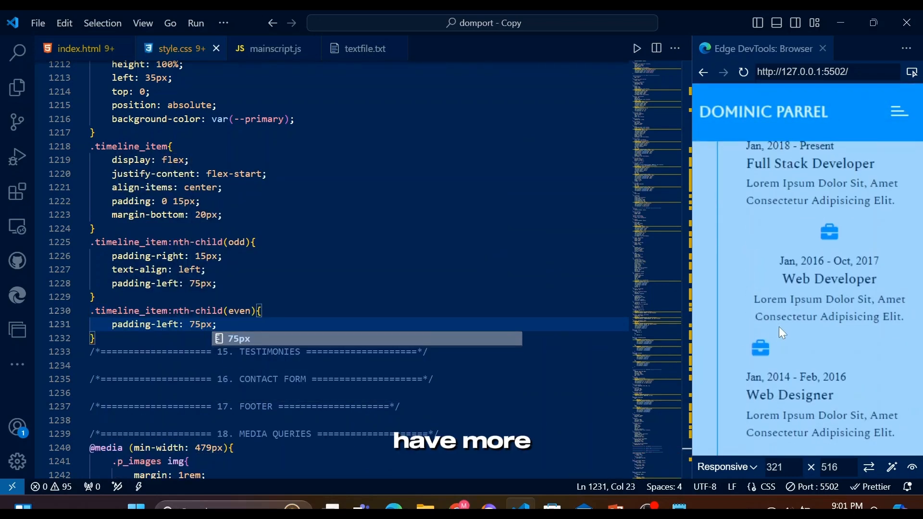
# - Style .timeline_item_inner as a padded, rounded, relative card with a box-shadow, then start a ::before rule
pyautogui.write('.ti')
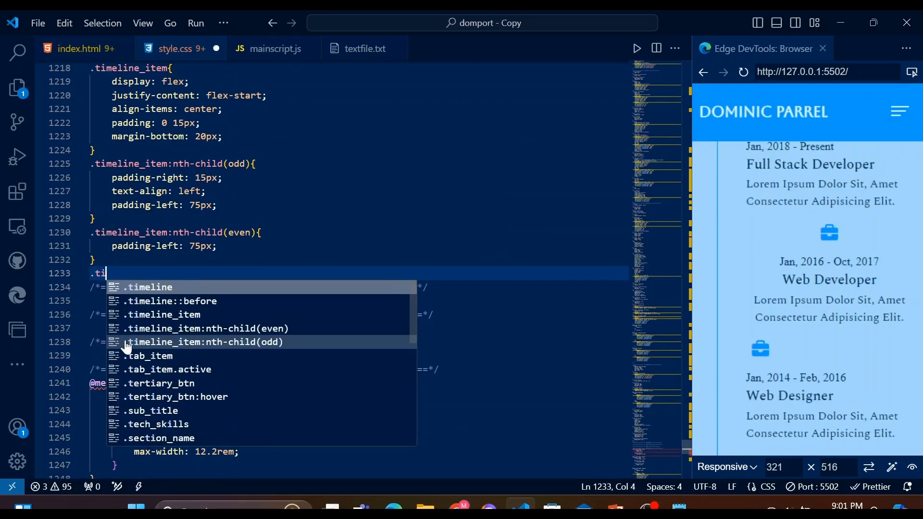
pyautogui.click(79, 48)
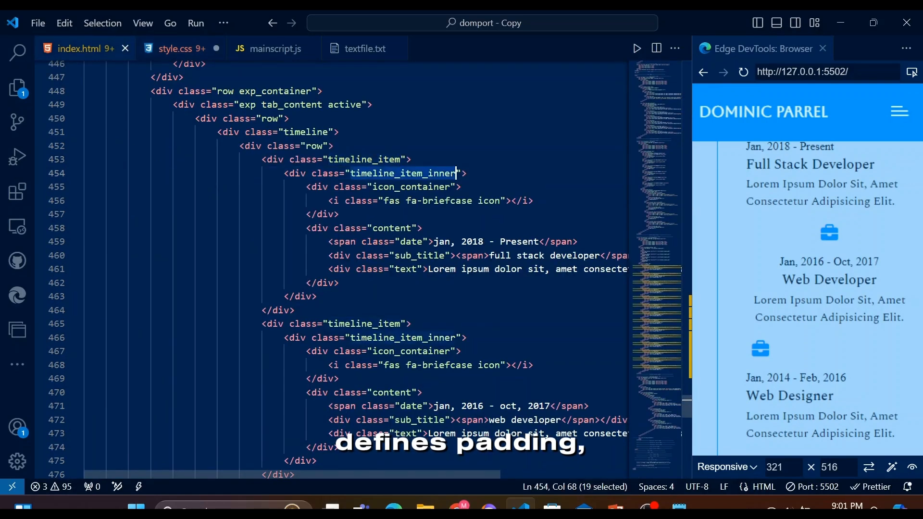
pyautogui.click(173, 48)
pyautogui.write('box')
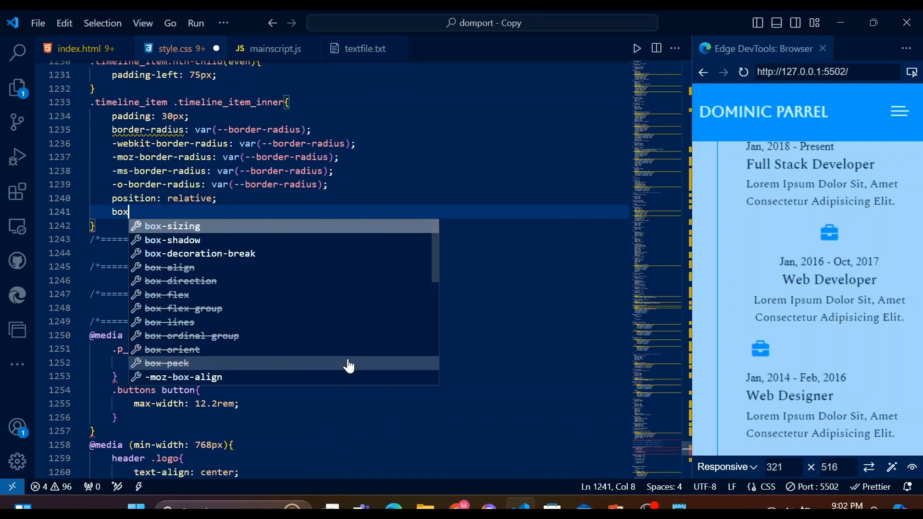
pyautogui.click(171, 240)
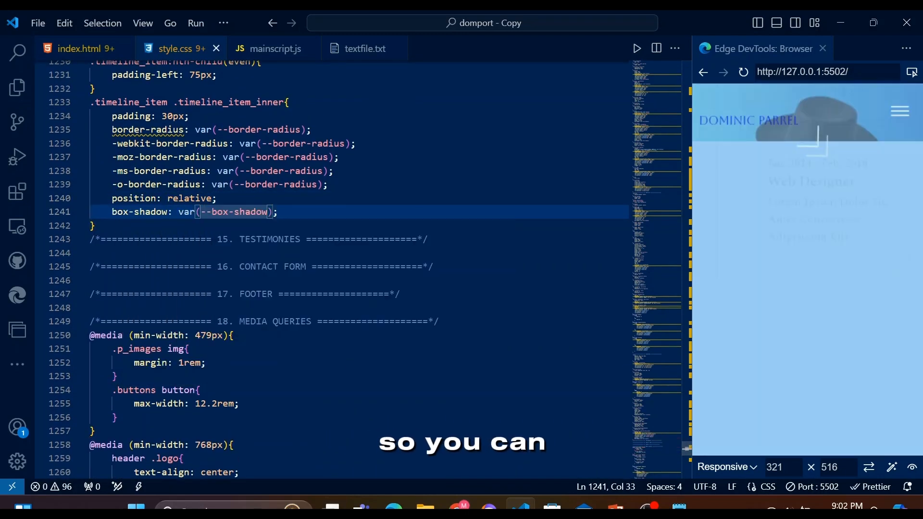
pyautogui.write('.')
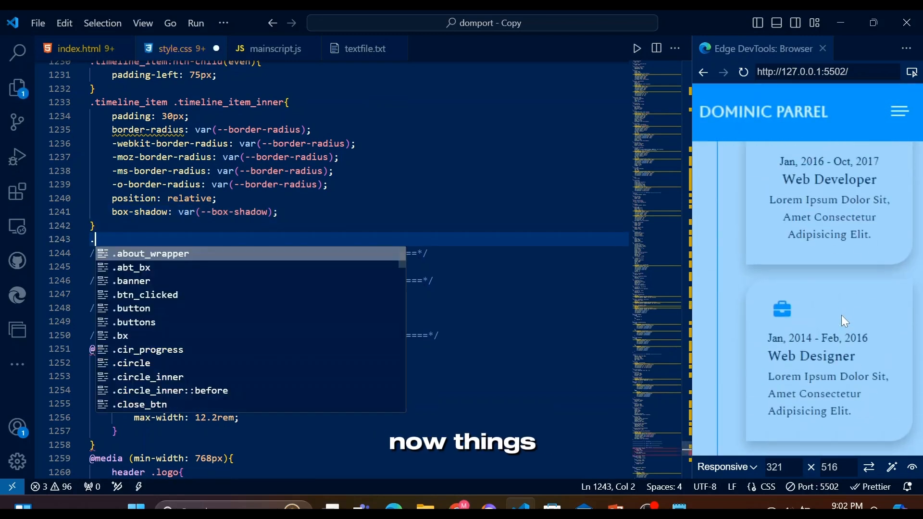
pyautogui.write('tim')
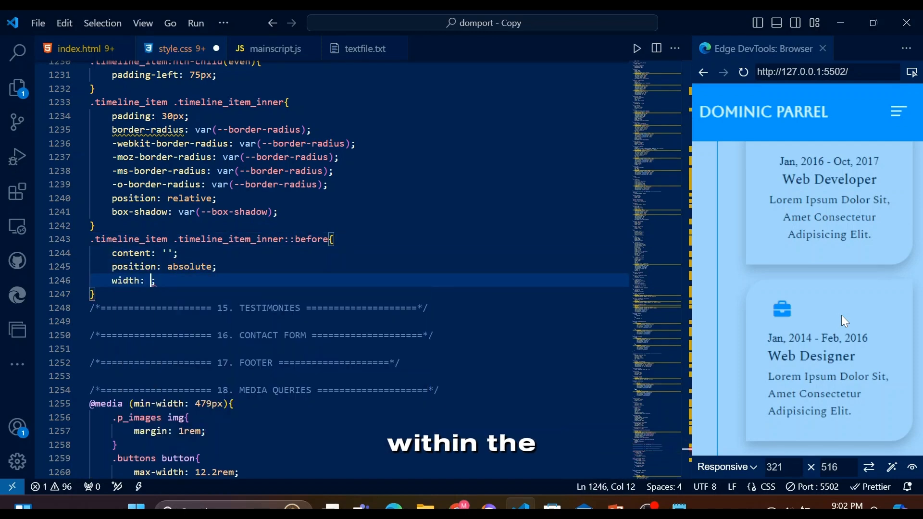
# - Make the inner card ::before a 30px-wide connector line with var(--primary) background
pyautogui.write('30px;')
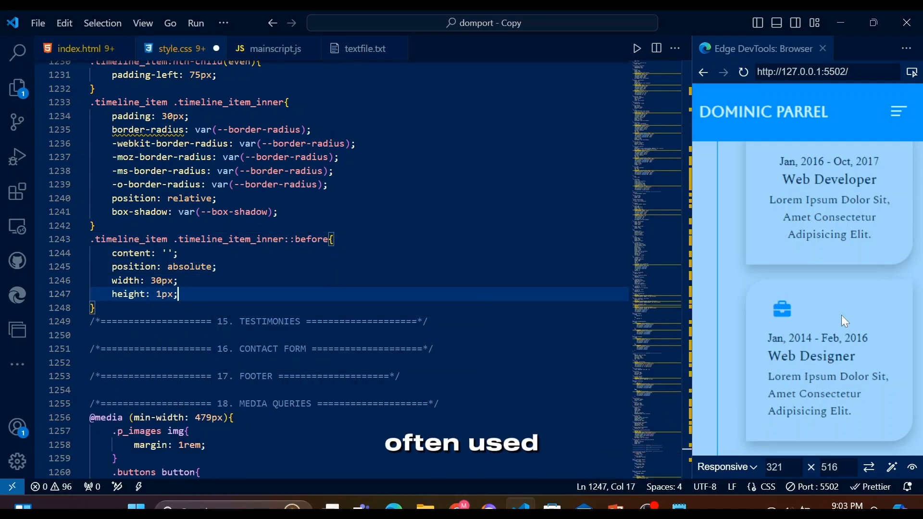
pyautogui.write('background-color: var();')
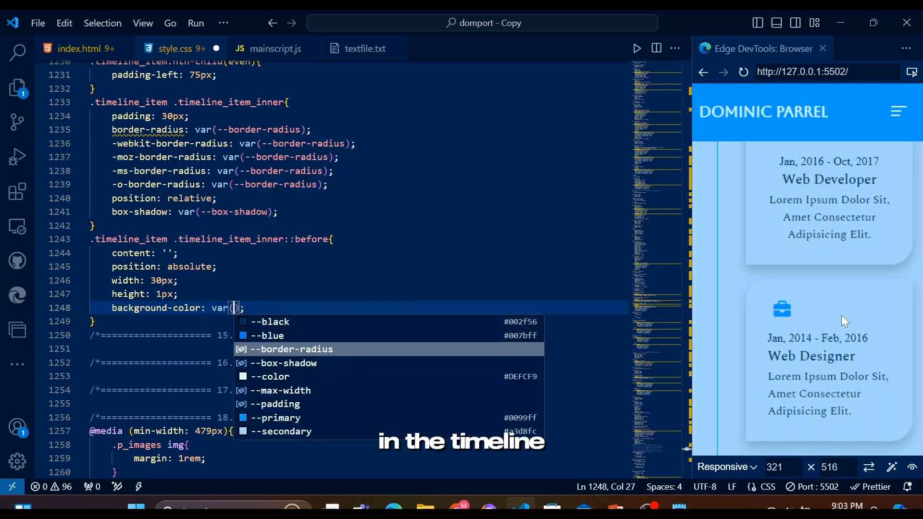
pyautogui.click(279, 418)
pyautogui.write('.timeline_item .timeline_item_inner::after{')
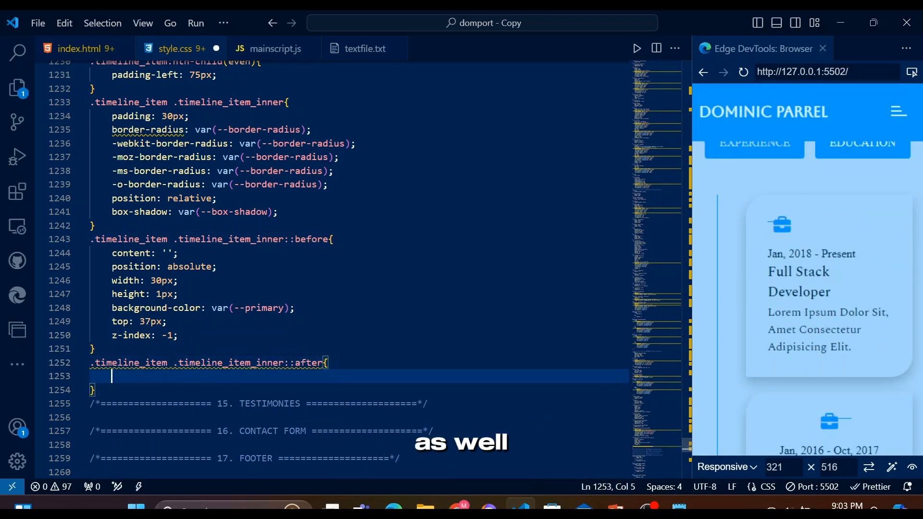
# - Give the card ::after top 0, left 0, 100% height, an ease-in-out transition and scaleX(0)
pyautogui.scroll(-3)
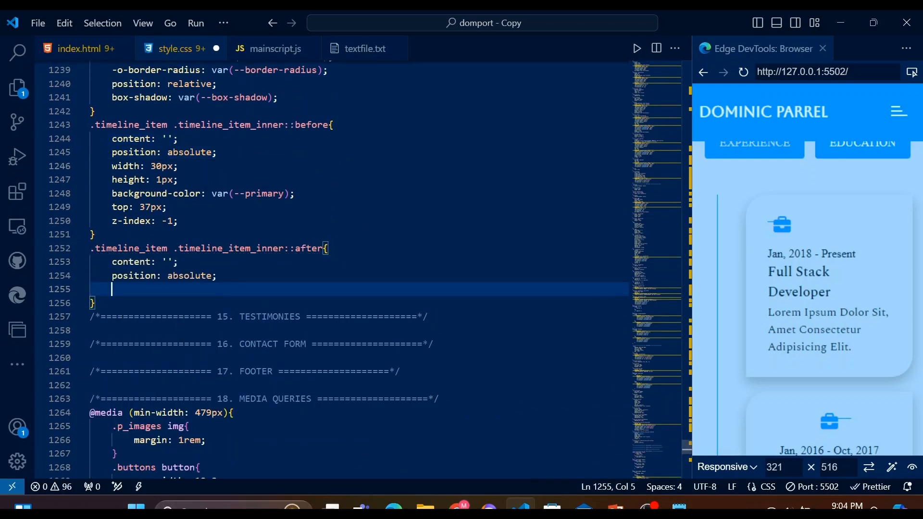
pyautogui.write('top: 0;')
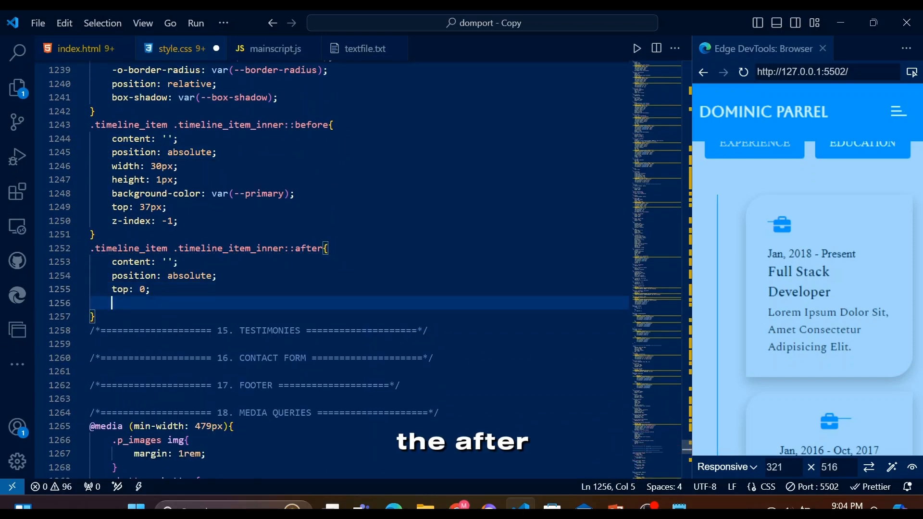
pyautogui.write('left: 0;')
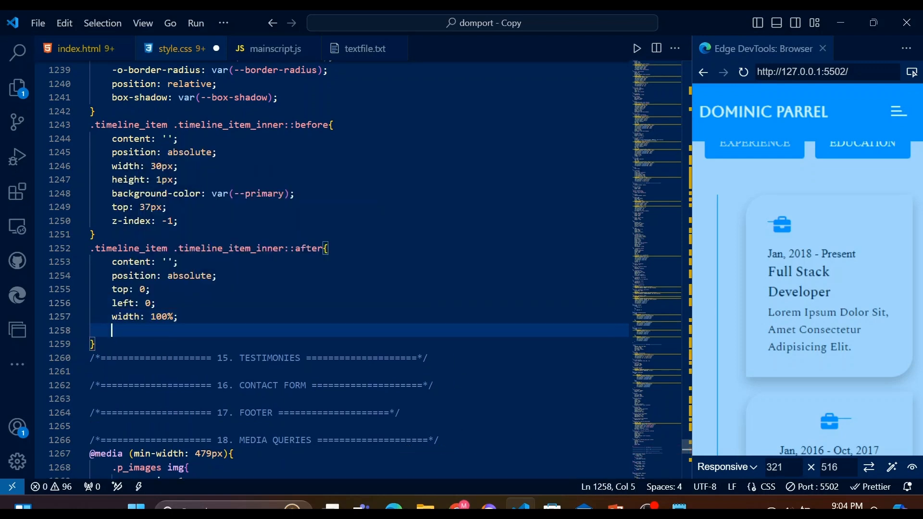
pyautogui.write('height: 100%;')
pyautogui.write('transition: transform .5s ;')
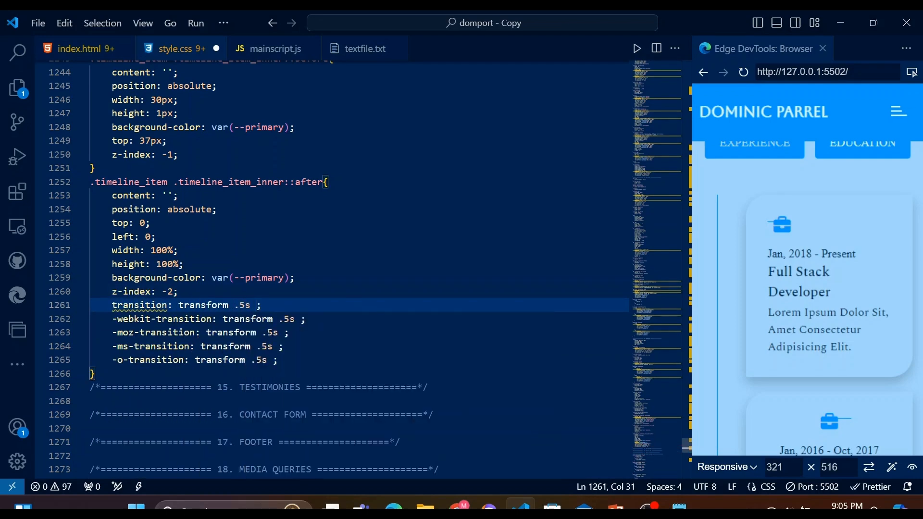
pyautogui.write('ease-in-out')
pyautogui.write('transform: scaleX();')
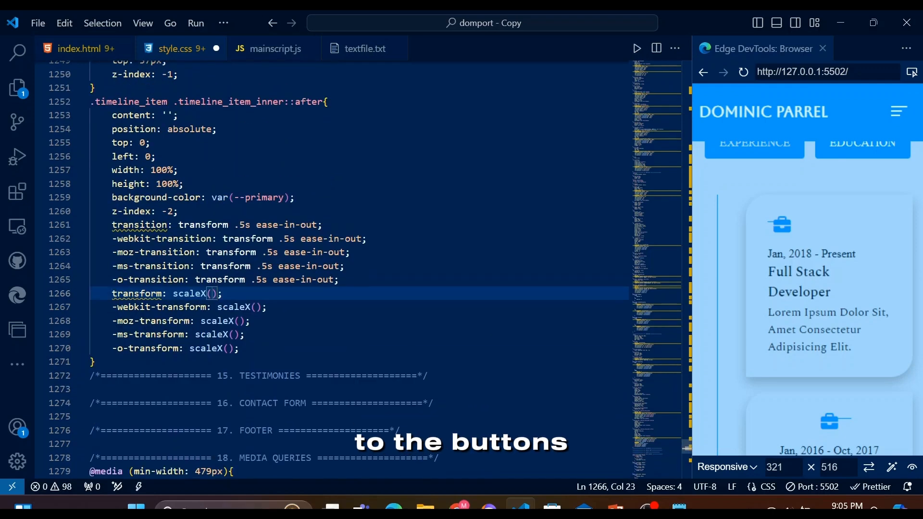
pyautogui.write('0')
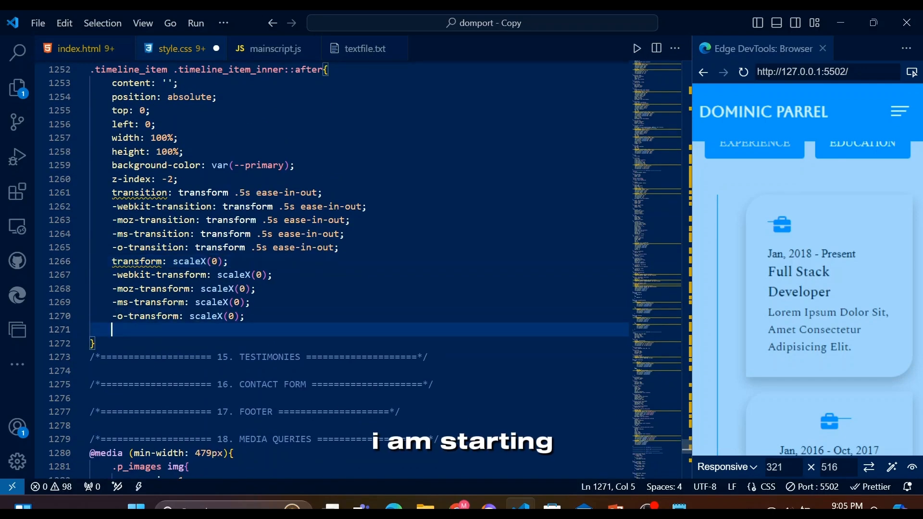
pyautogui.scroll(-3)
pyautogui.write('transform-origin: left;')
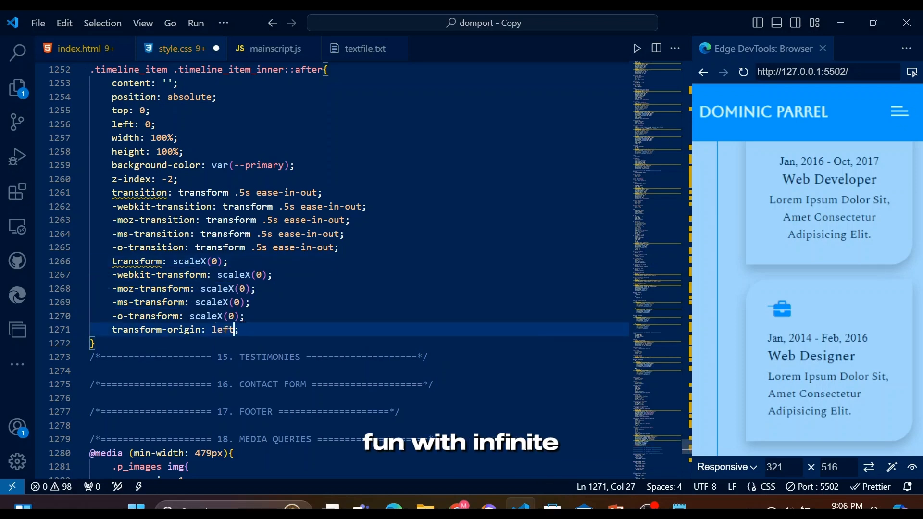
pyautogui.write('b')
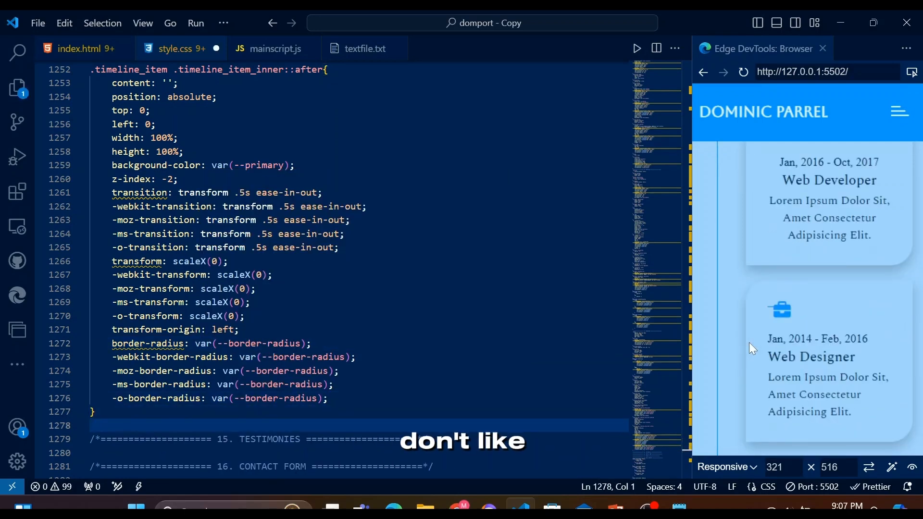
pyautogui.write('.timeline_item:nth-child(odd) .t')
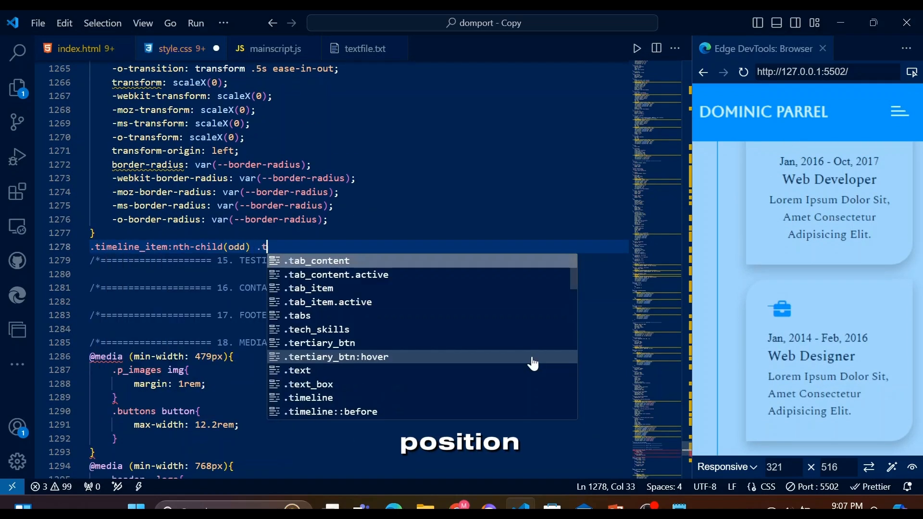
# - Offset the ::before connector for odd and even items with right: auto and left: -30px
pyautogui.write('imeline_item_inner::before{')
pyautogui.write('left: -30px;')
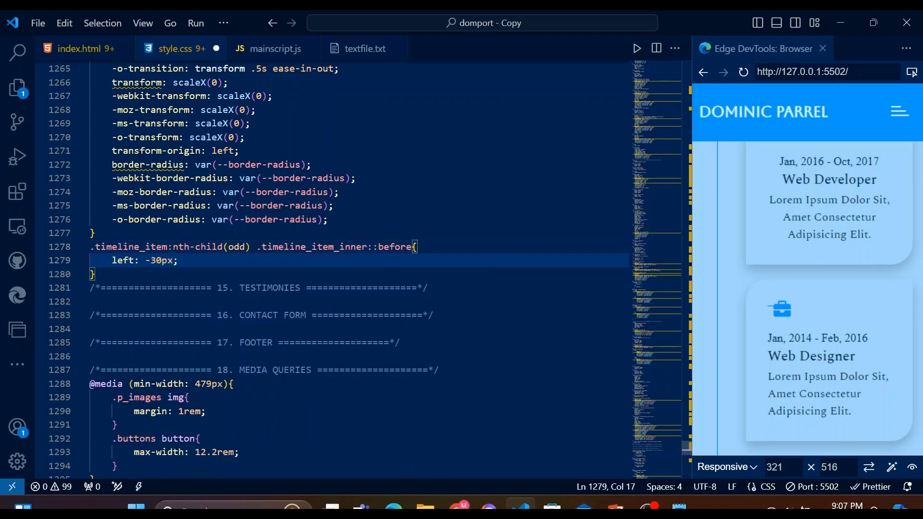
pyautogui.write('right: auto;')
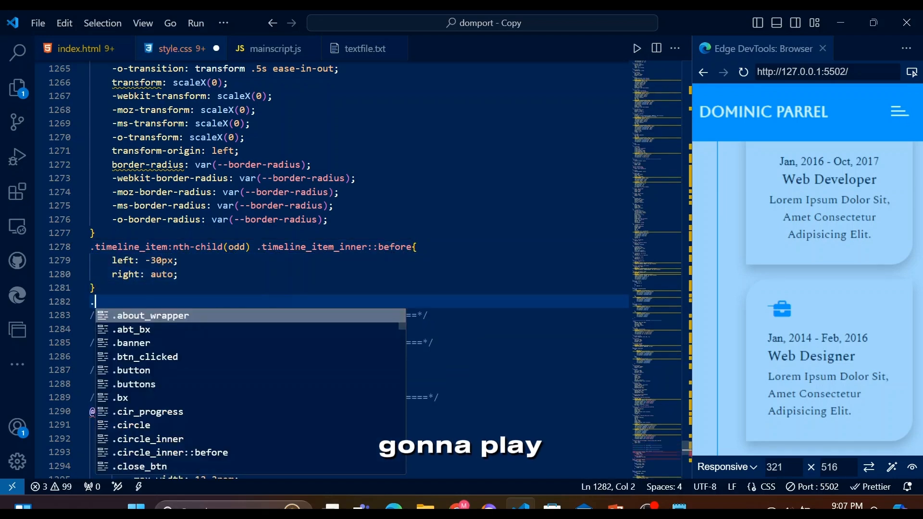
pyautogui.write('timeline_item:nth-child(even) .timeline_item_inner::before{')
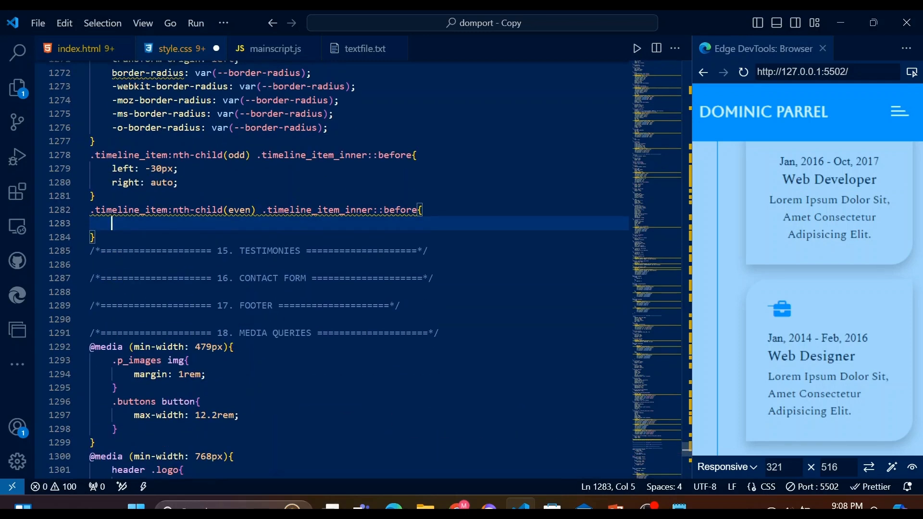
pyautogui.write('left: -30px;')
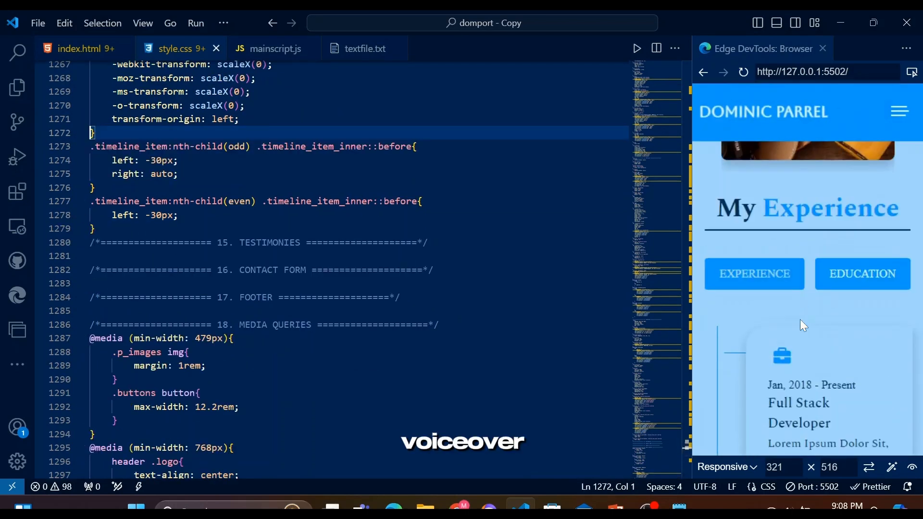
pyautogui.write('.')
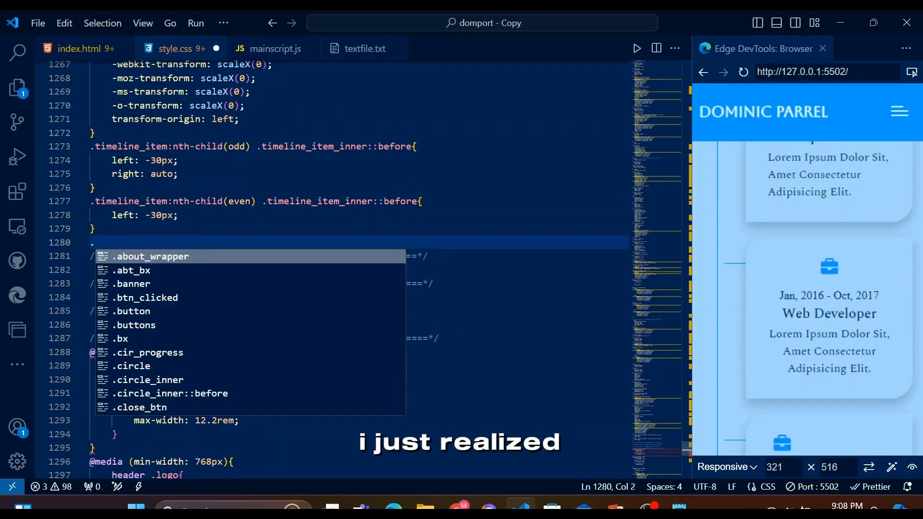
pyautogui.write('tim')
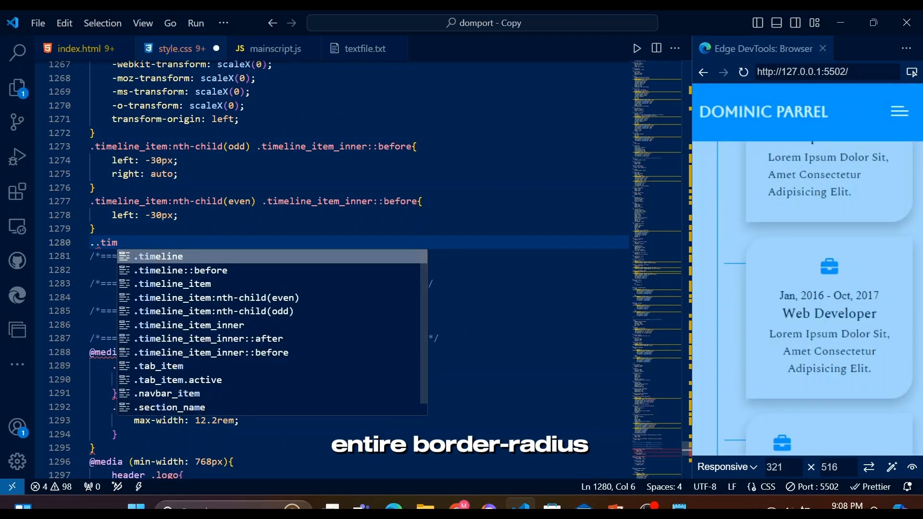
pyautogui.press('Backspace')
pyautogui.write('eline_item:nth-child(odd) .t')
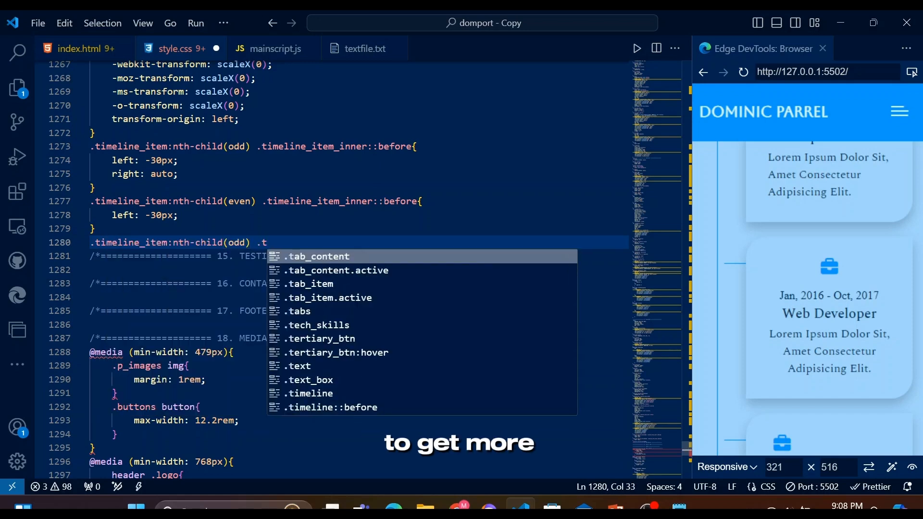
# - Scale odd and even cards' ::after to scaleX(1) on hover, with right and left origins
pyautogui.write('i')
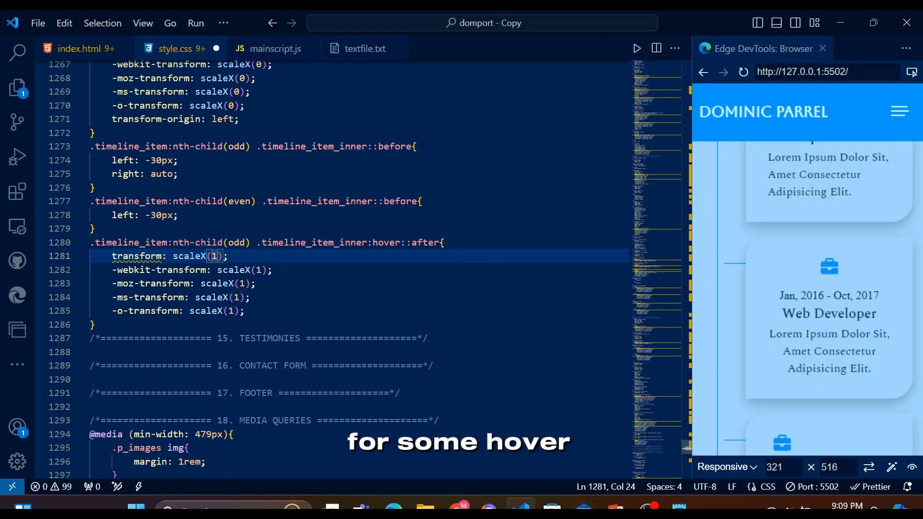
pyautogui.write('transform-origin: right;')
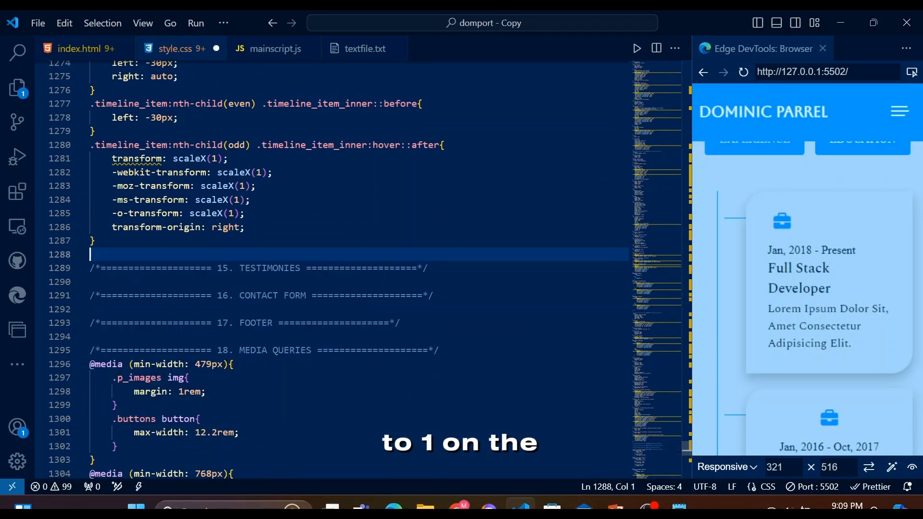
pyautogui.write('.timeline_item:nth-child(odd) .timeline_item_inner:hover::after{')
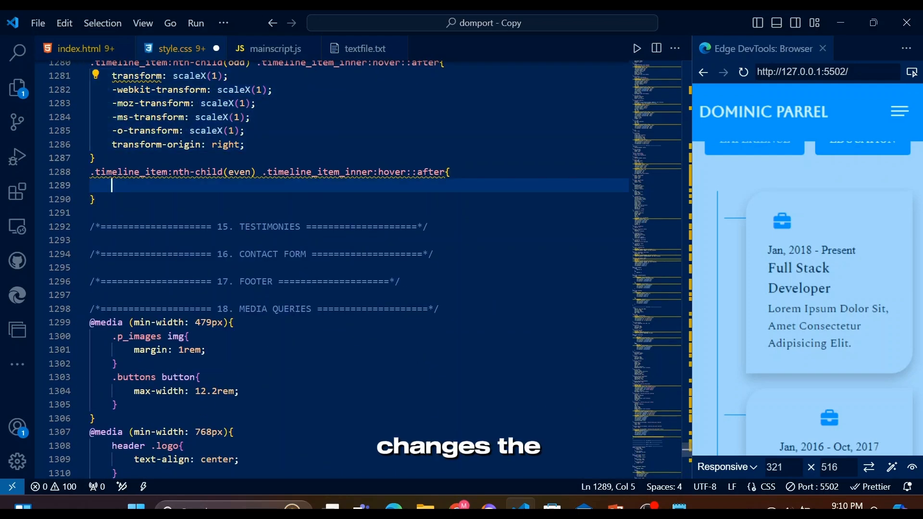
pyautogui.write('transform: scaleX(1);')
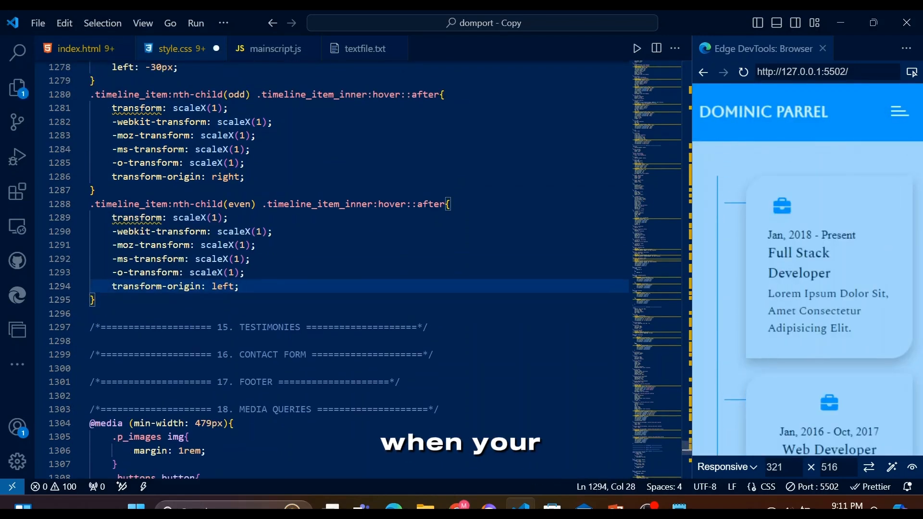
pyautogui.write('.timeline_item_inner .')
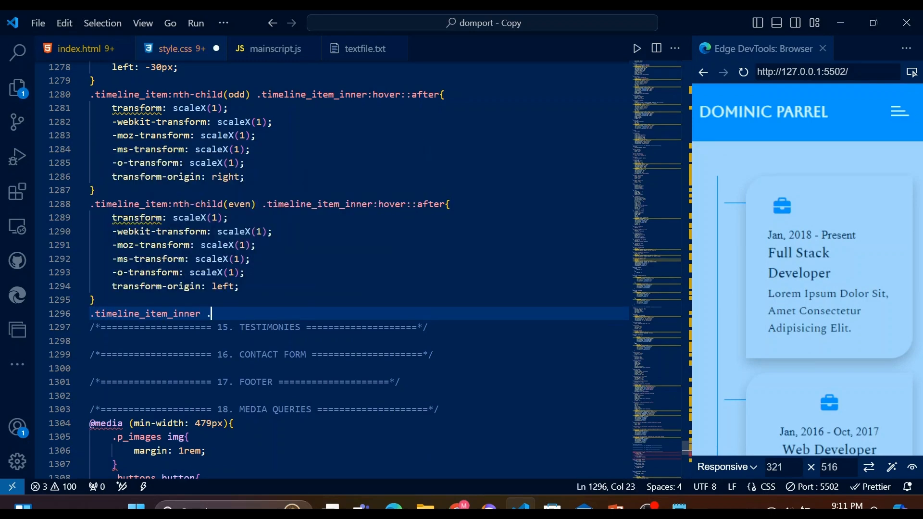
pyautogui.write('icon{ position:')
pyautogui.write('border: ;')
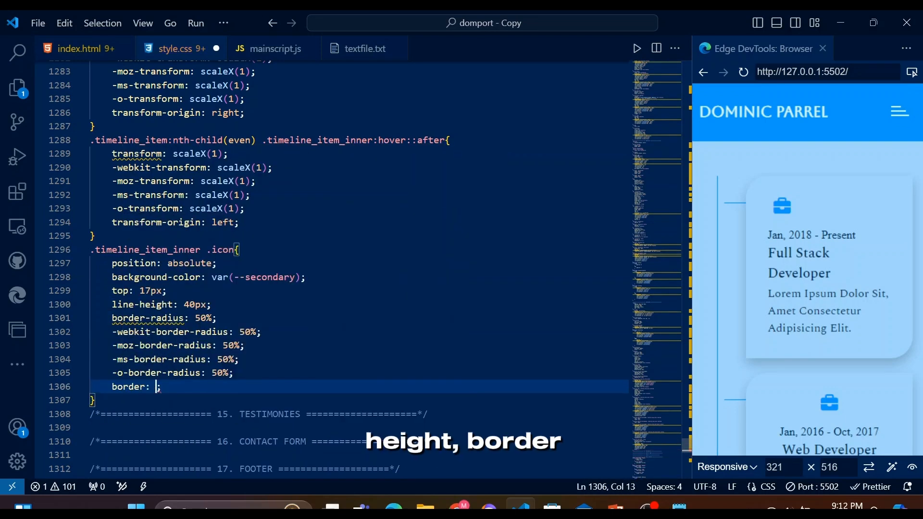
# - Give the card .icon a 1px solid primary-coloured border, then start an .icon:hover rule
pyautogui.write('1px solid var(--primary')
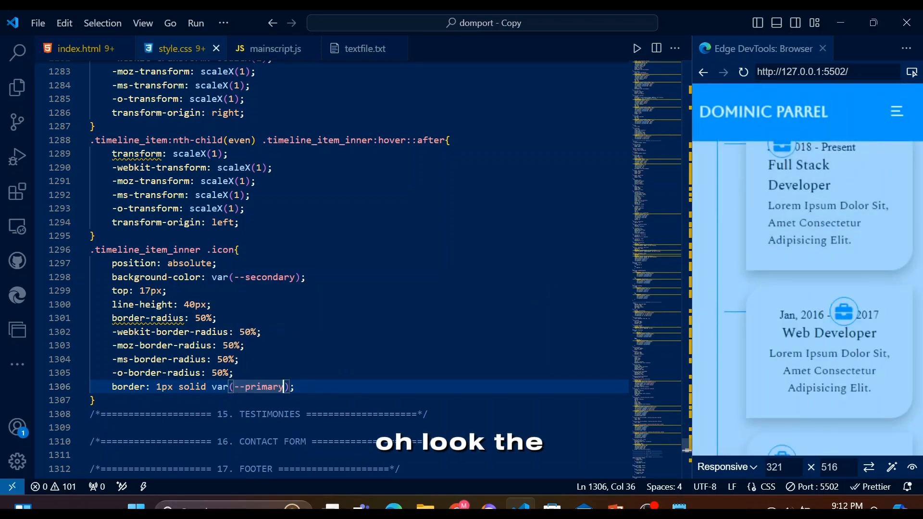
pyautogui.write('.')
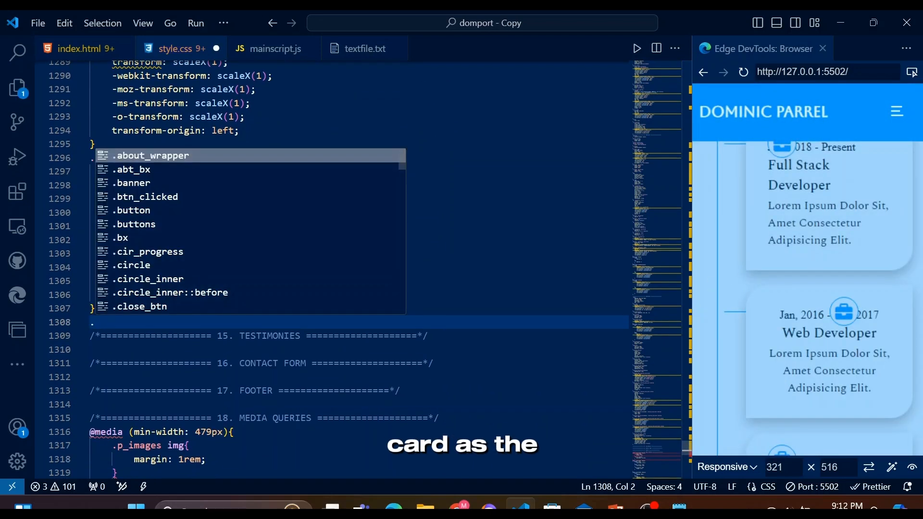
pyautogui.write('tim')
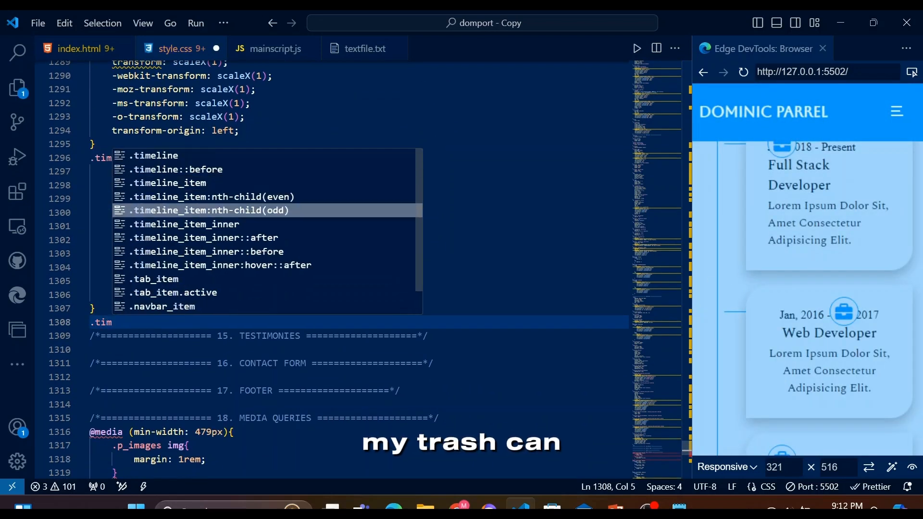
pyautogui.write('.timeline_item_inner .icon:h')
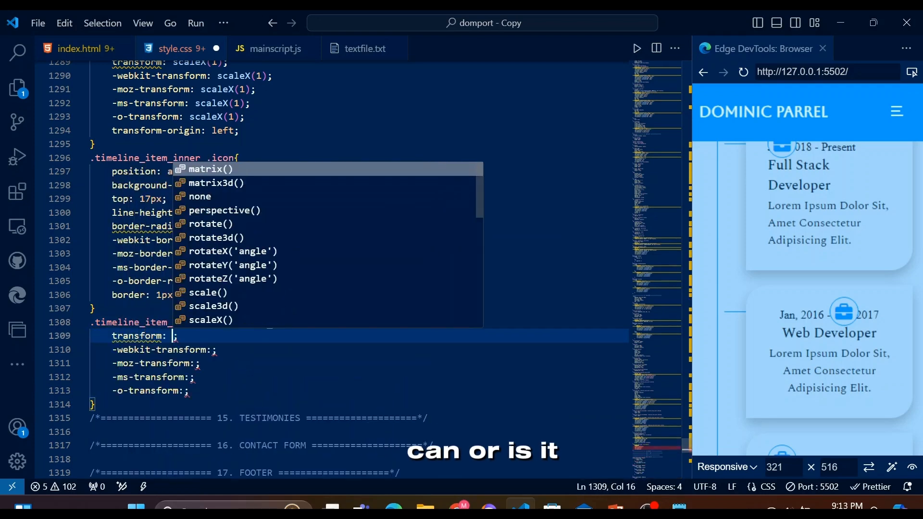
# - Scale hovered card icons to 1.1 with a 0.5s ease-in-out transform transition
pyautogui.write('scaleX(1.1)')
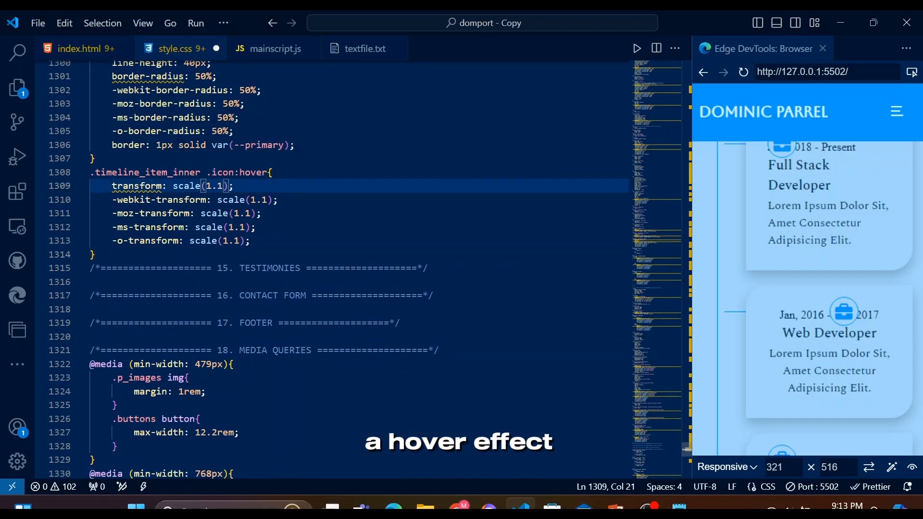
pyautogui.write('transition: ;')
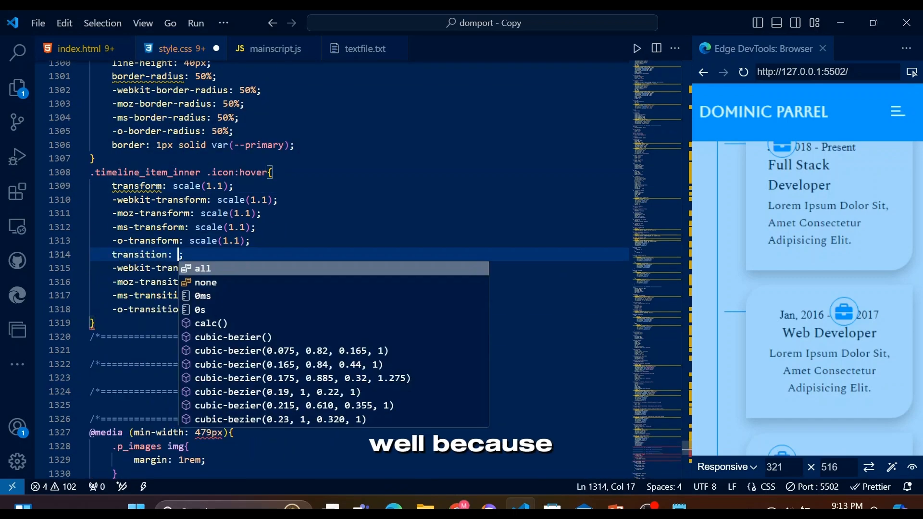
pyautogui.write('transform .5s e')
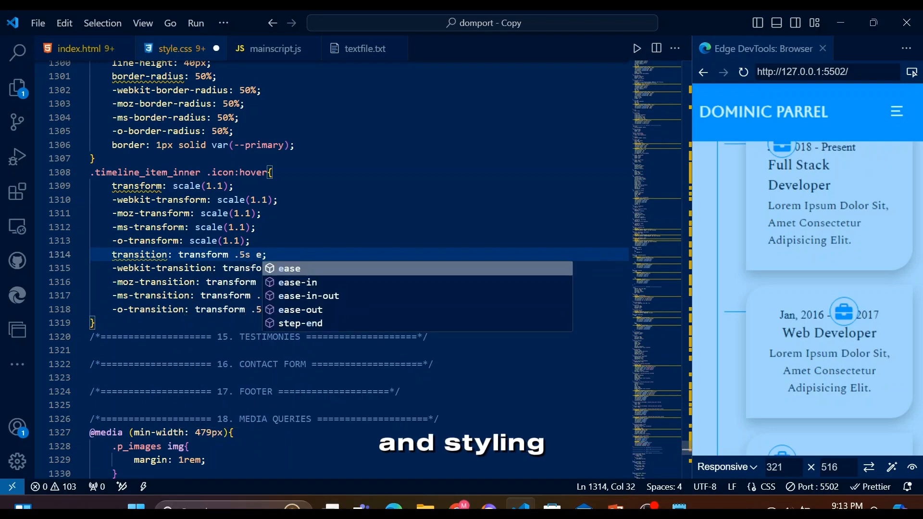
pyautogui.click(309, 296)
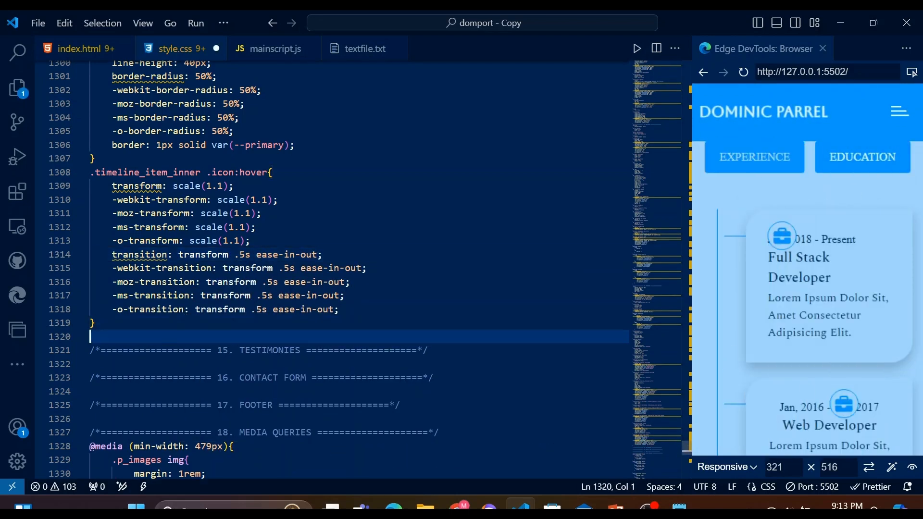
# - Position odd and even timeline item icons at left: -60px
pyautogui.write('.timeline')
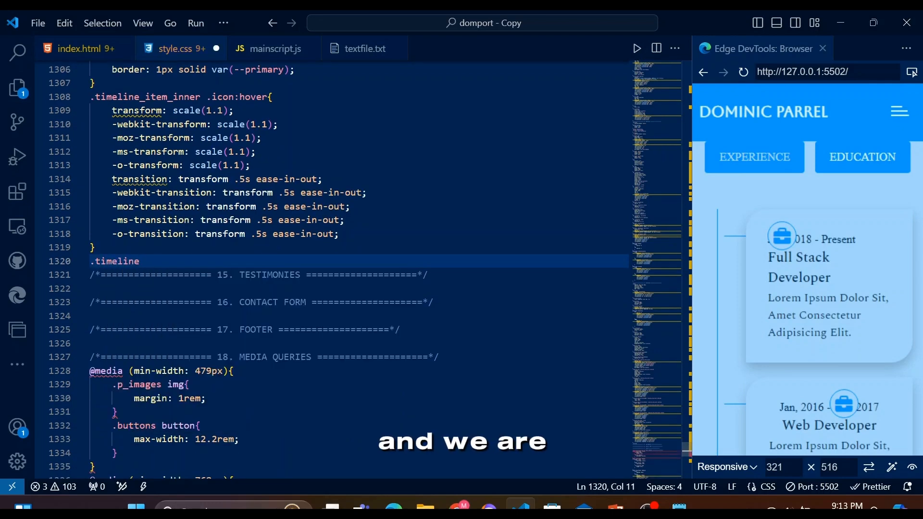
pyautogui.write('.timeline_item:nth-child(odd) .icon{')
pyautogui.write('right: auto;')
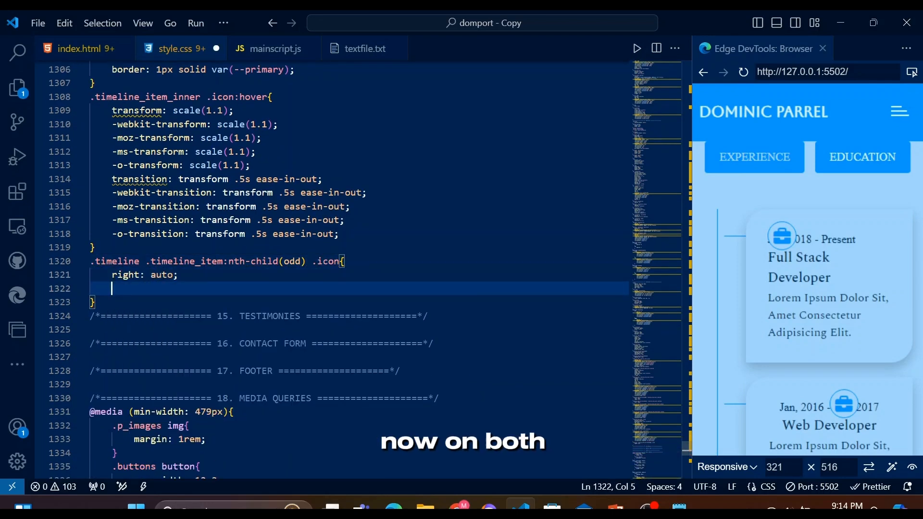
pyautogui.write('left: -60px;')
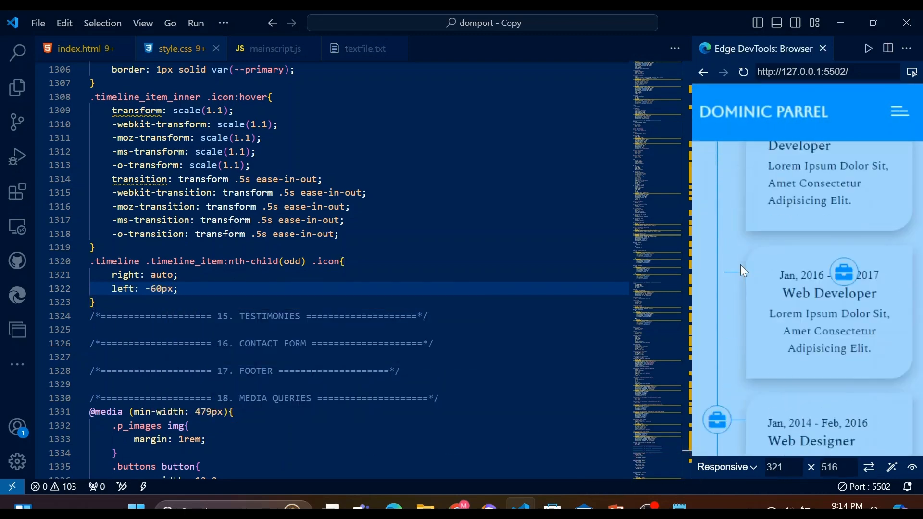
pyautogui.write('.timeline')
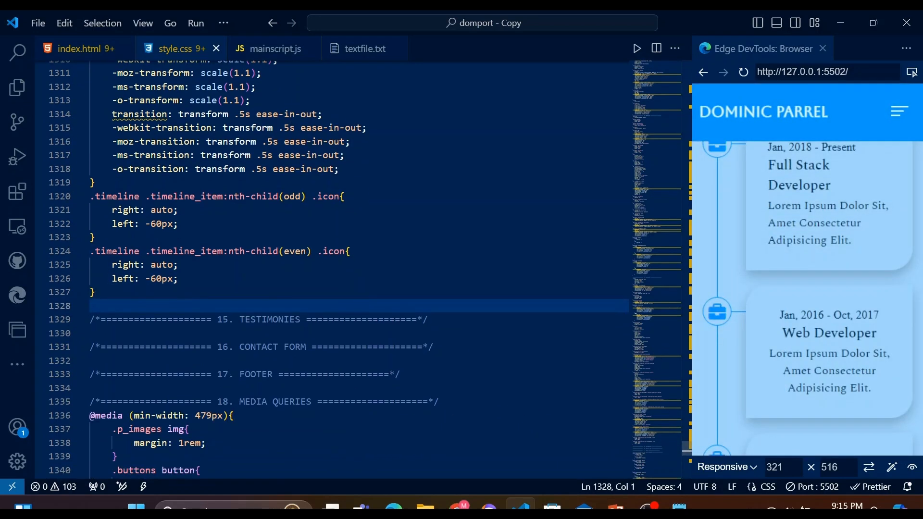
# - Style .timeline_item_inner .date as a medium-weight italic block with a 10px bottom margin
pyautogui.write('.time')
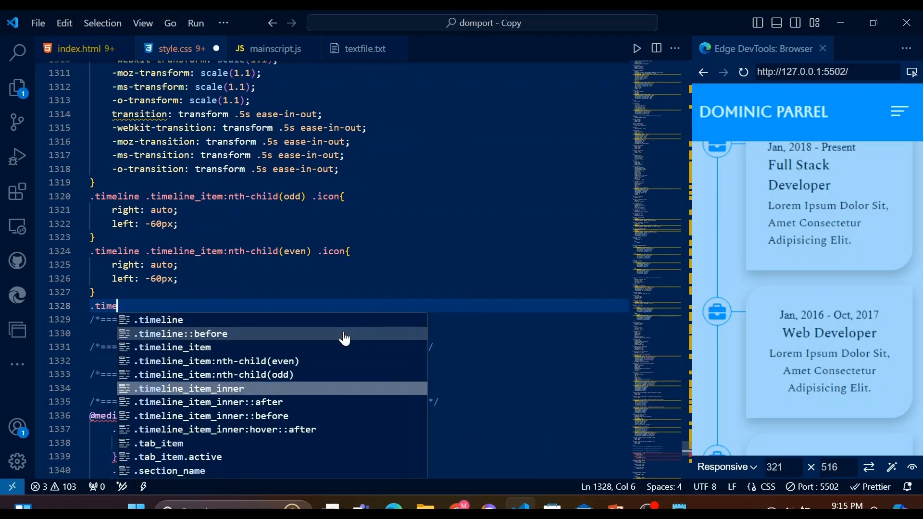
pyautogui.click(86, 48)
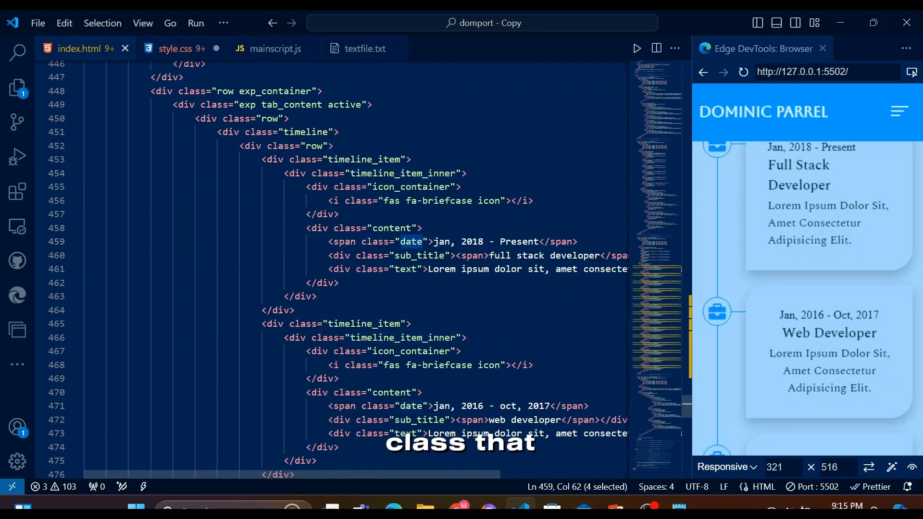
pyautogui.click(174, 48)
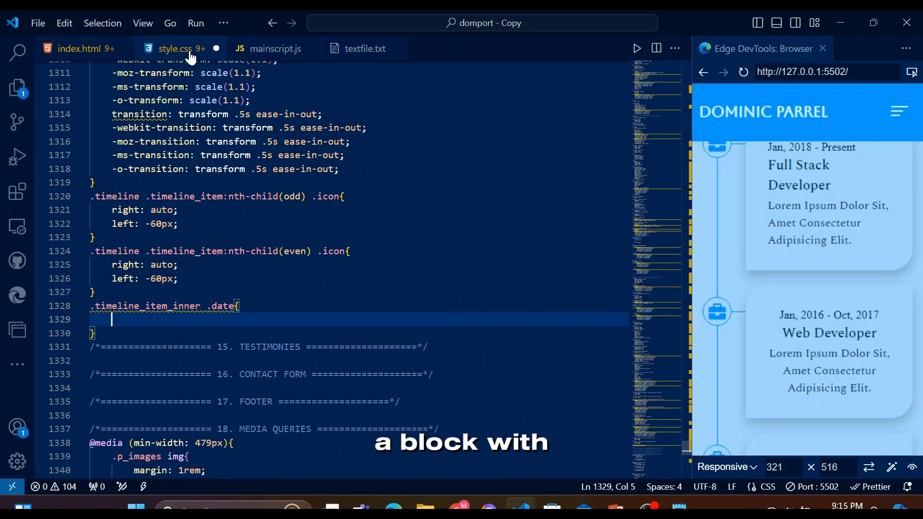
pyautogui.write('display: block;')
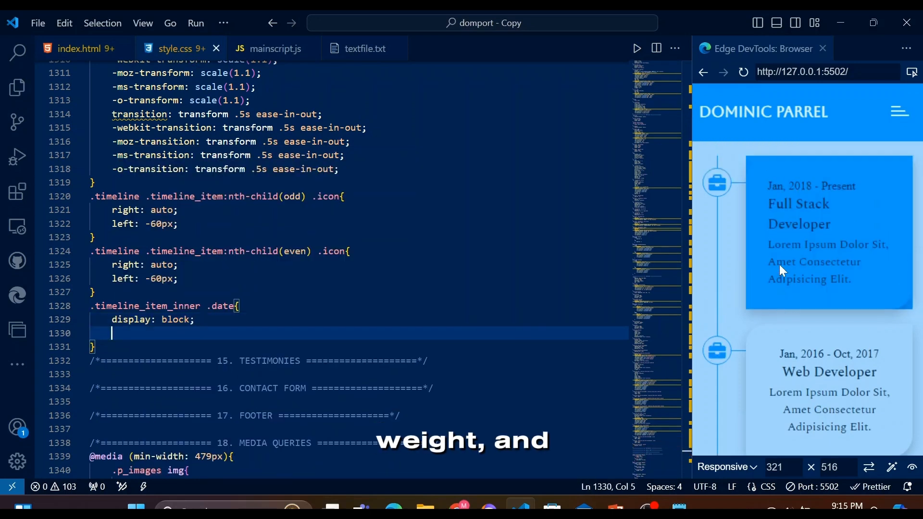
pyautogui.write('margin: 0 0 10px;')
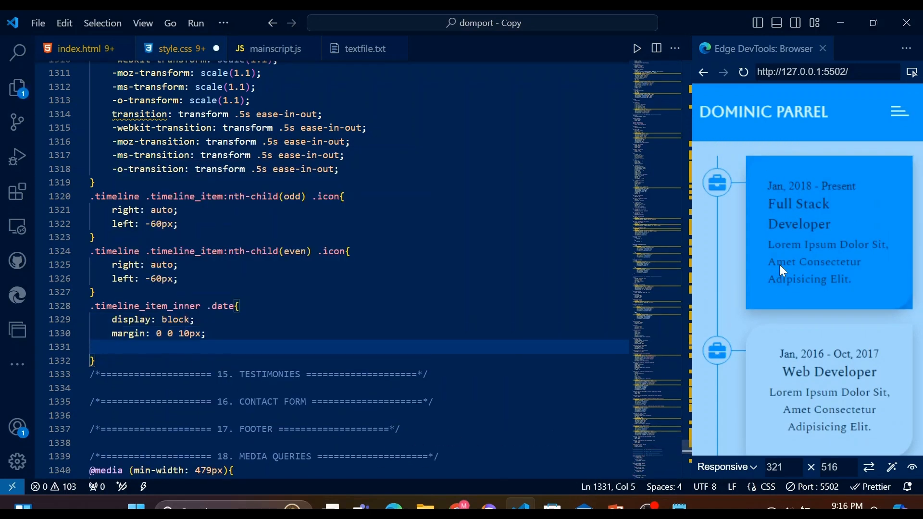
pyautogui.write('font-weight: 500;')
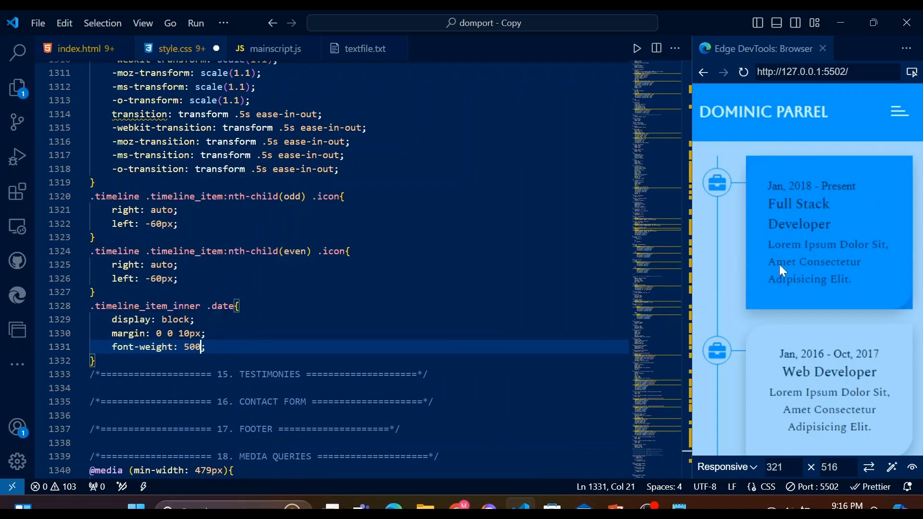
pyautogui.write('font-style: italic;')
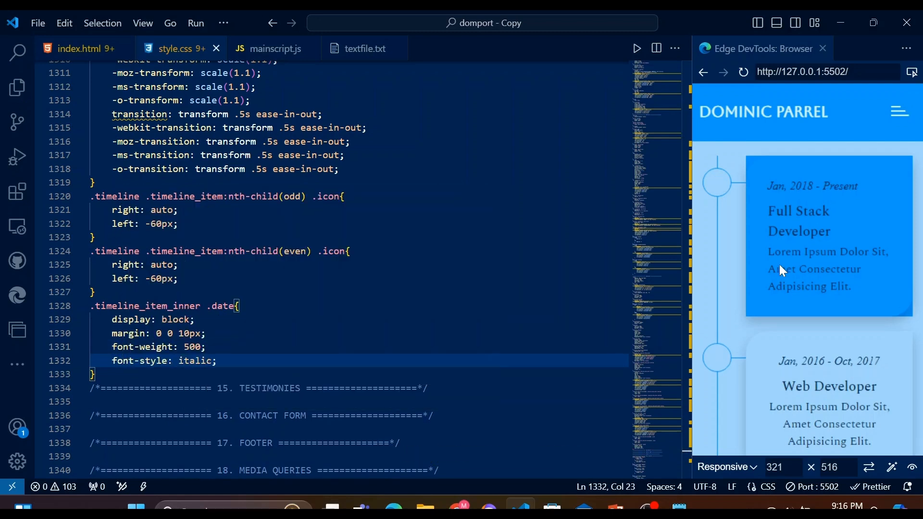
# - Give .timeline_item_inner .text a 26px line height and a 15px top margin
pyautogui.write('.ti')
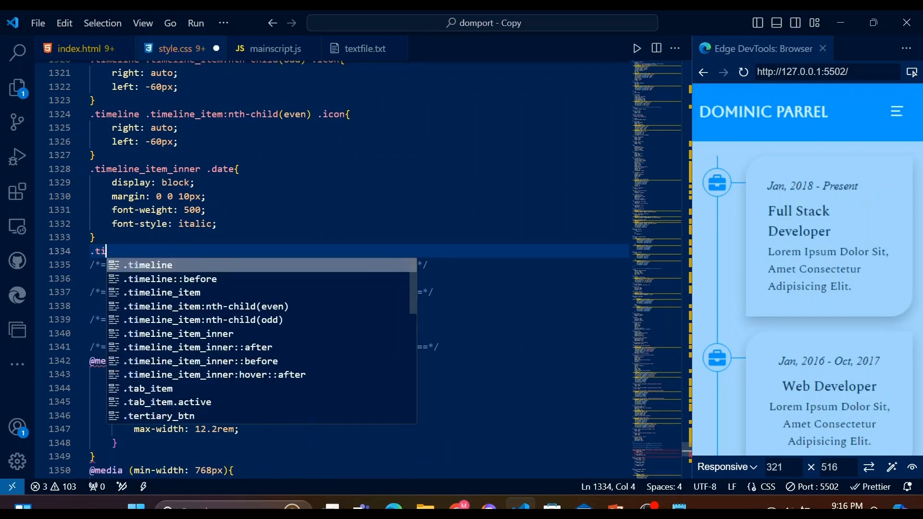
pyautogui.write('.timeline_item_inner .text{')
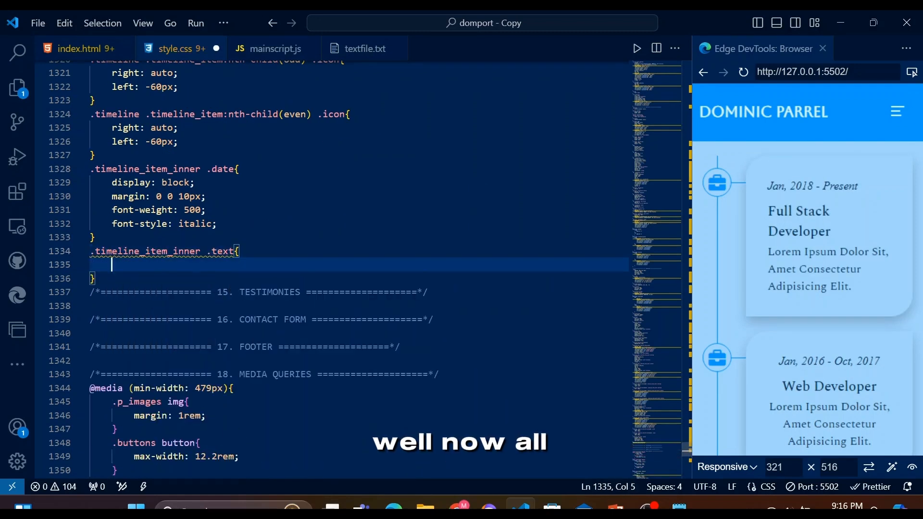
pyautogui.write('line-height: 26px;')
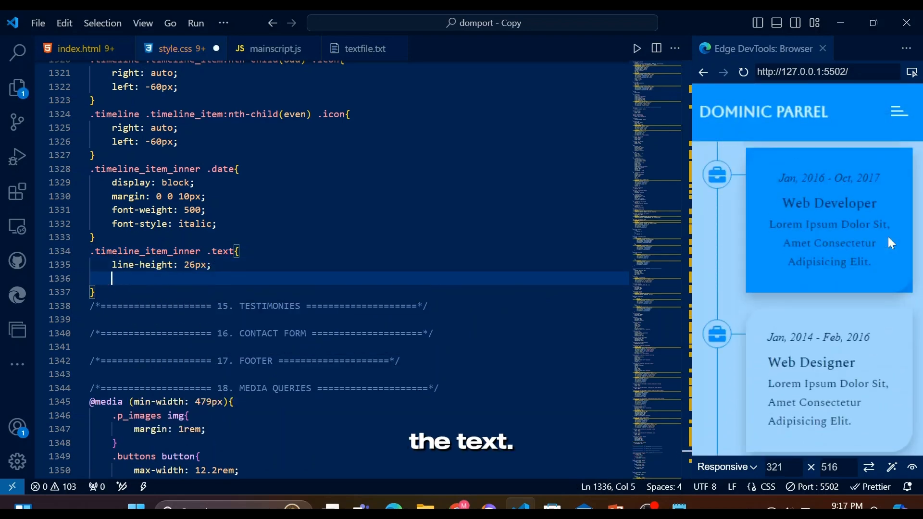
pyautogui.write('margin: 15px 0 0;')
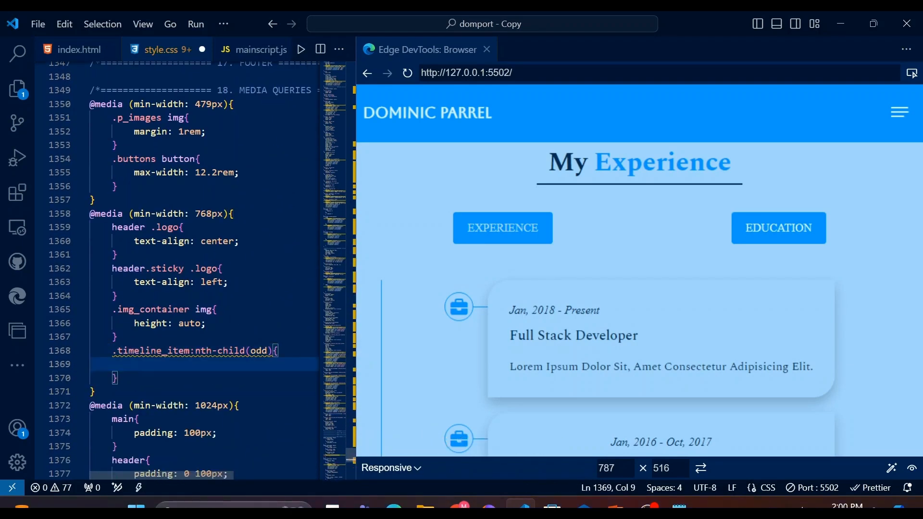
# - Pad odd cards right and even cards left by calc(50% + 50px), with matching text alignment
pyautogui.write('padding-right: calc();')
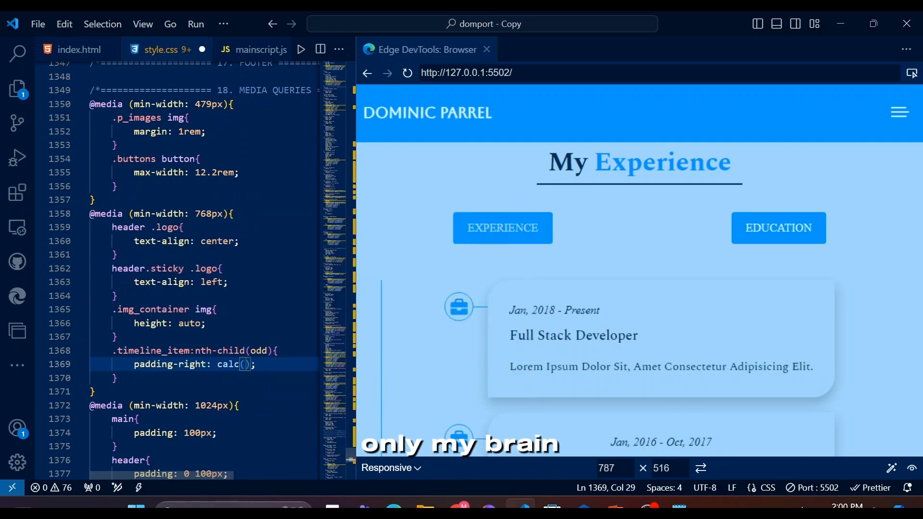
pyautogui.write('50% + 50px')
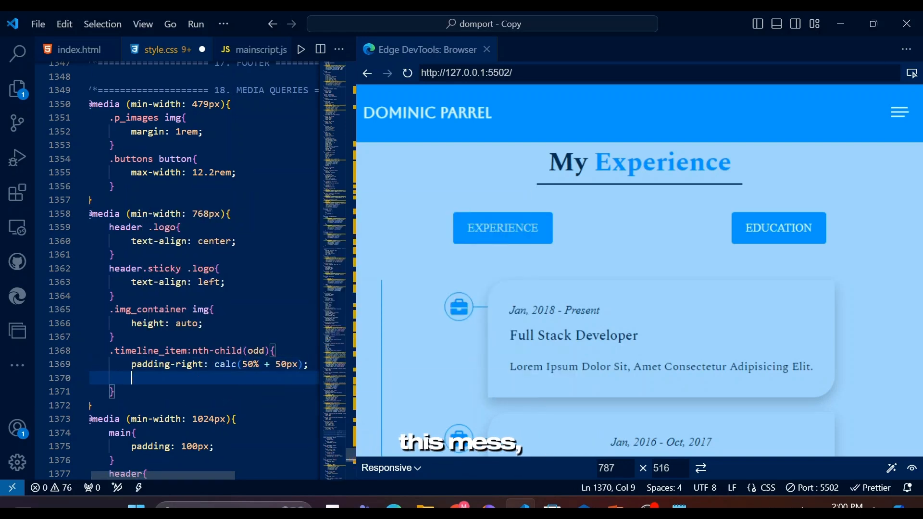
pyautogui.write('padding-right: 15px;')
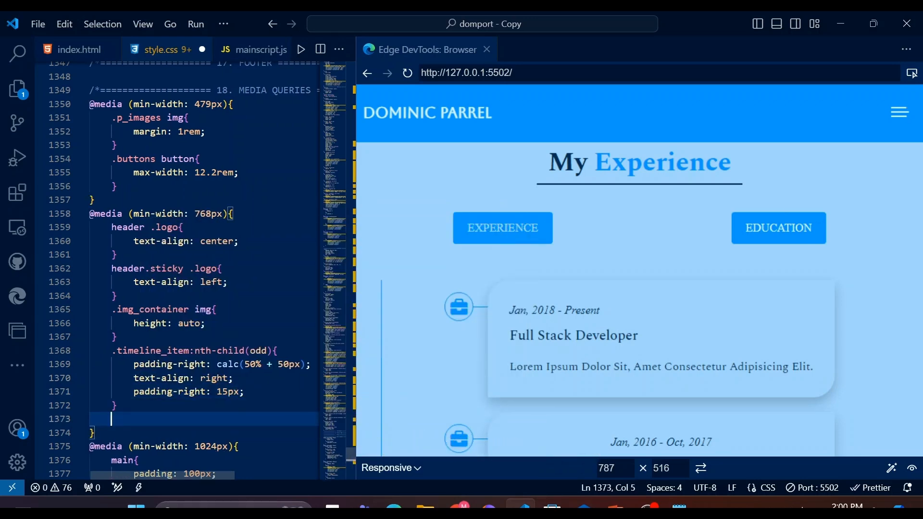
pyautogui.write('.timeline_item:nth-child(even){')
pyautogui.write('padding-left: ;')
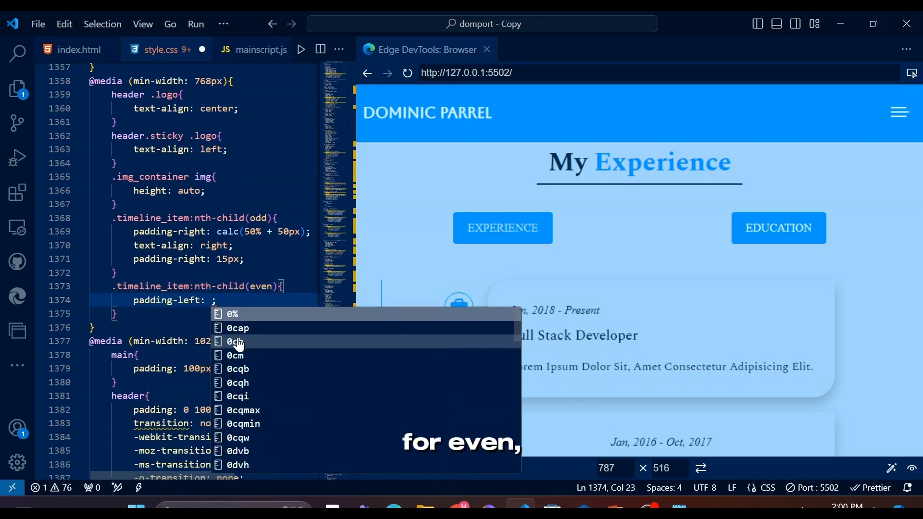
pyautogui.write('calc(50% + 50px)')
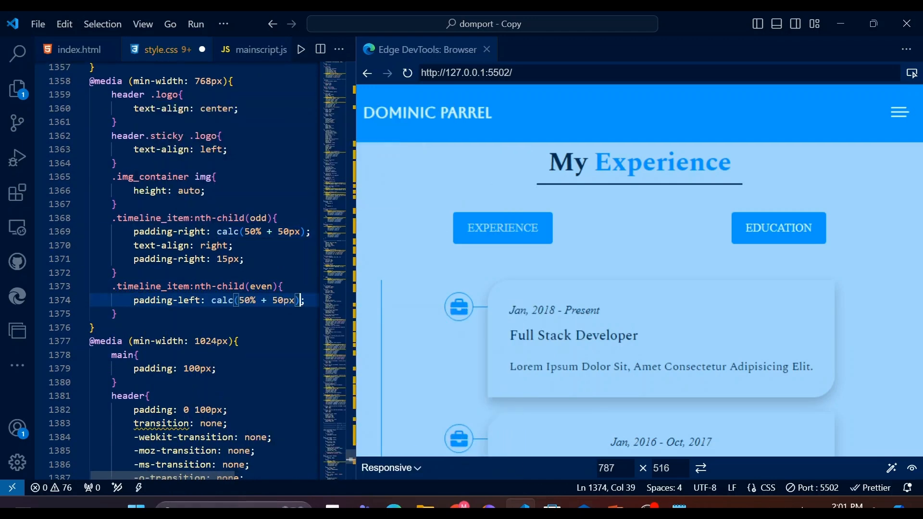
pyautogui.write('text-align: left;')
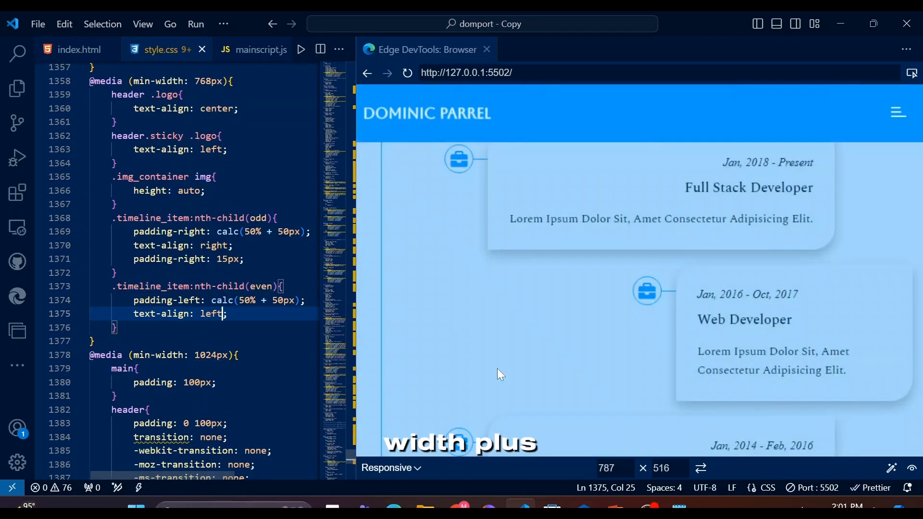
pyautogui.click(78, 50)
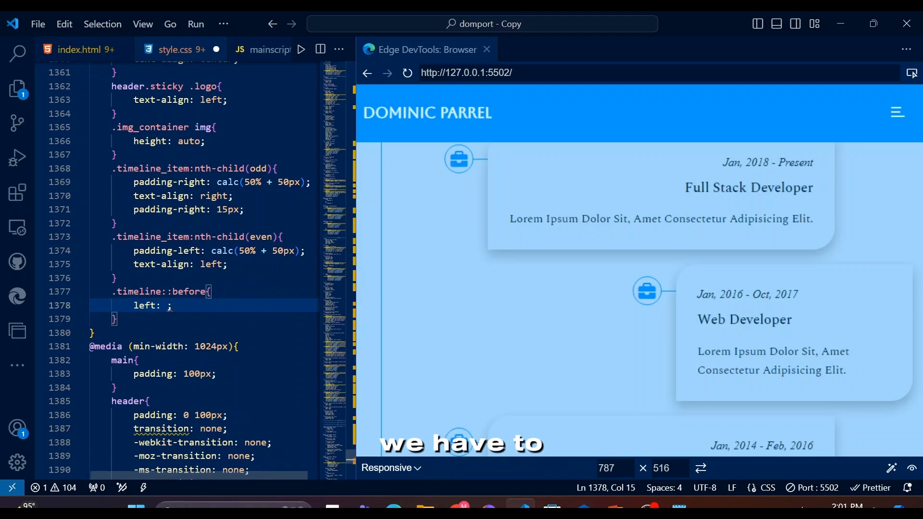
# - Put the timeline line at left 50% and offset odd and even icons -70px
pyautogui.write('50%')
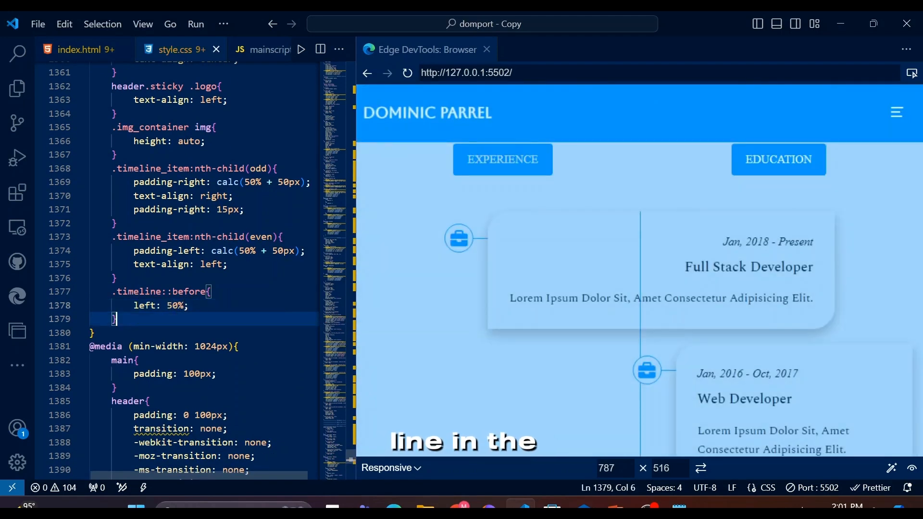
pyautogui.write('.timeline .timeline_item:nth-child(odd) .icon{')
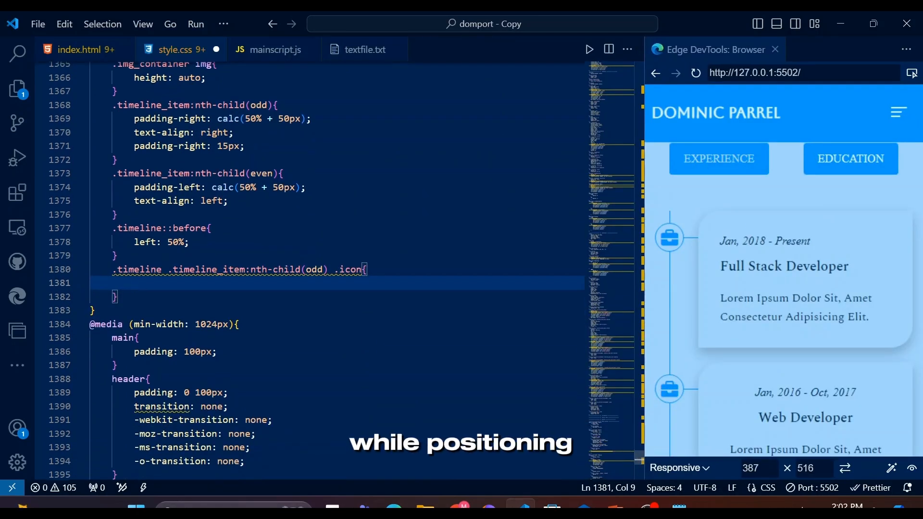
pyautogui.write('left: auto;')
pyautogui.write('.timeline .timeline_item:nth-child(e) .icon{')
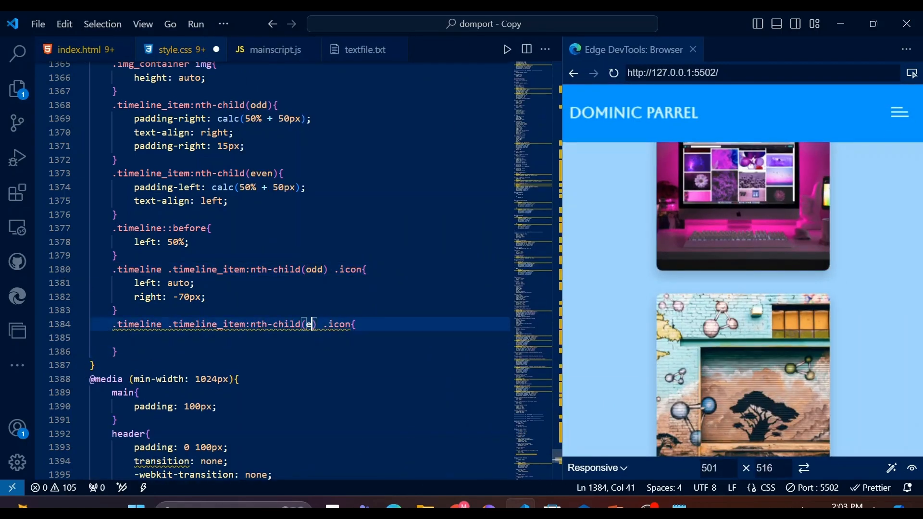
pyautogui.write('left: -70px;')
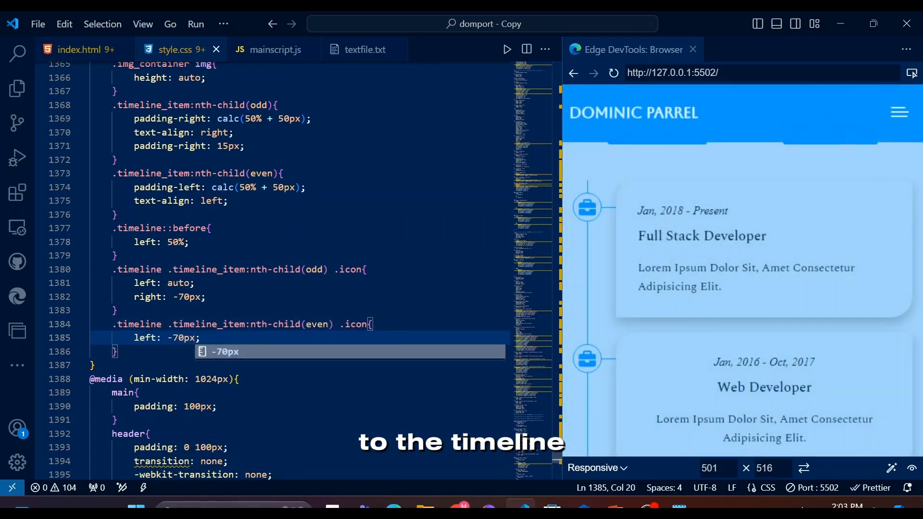
pyautogui.write('.tim')
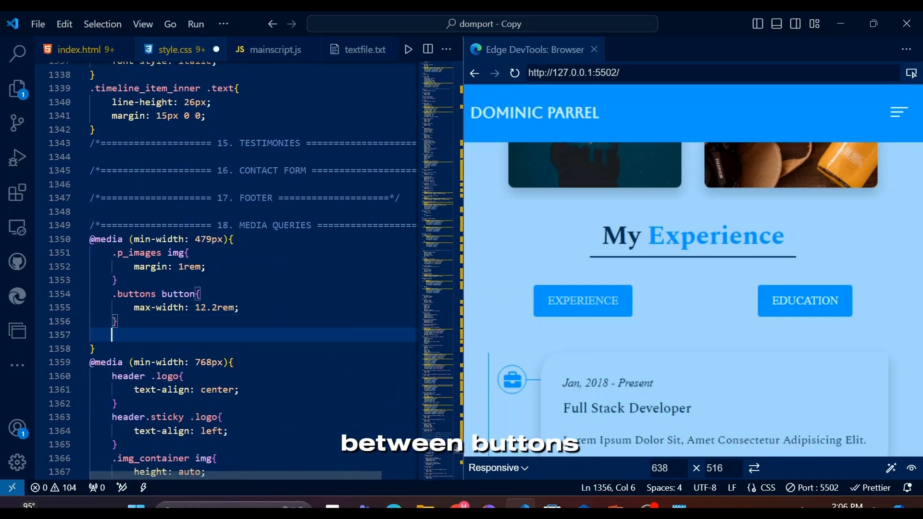
# - Add a .tabs rule with max-width 500px inside the 479px media query
pyautogui.write('.tabs{')
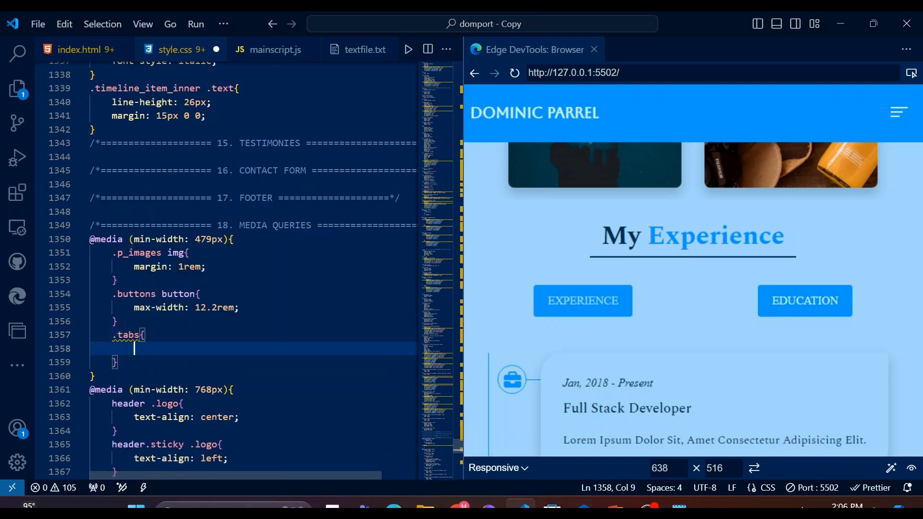
pyautogui.write('max-width: 6;')
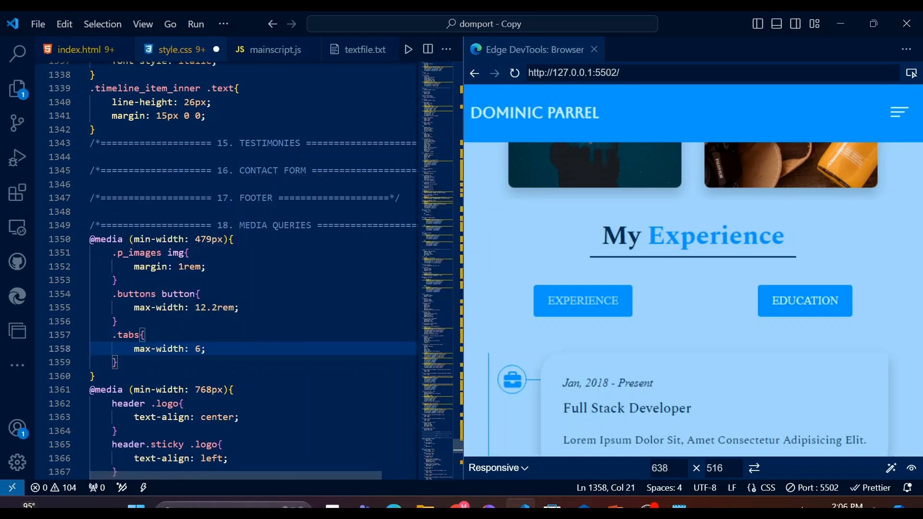
pyautogui.write('00px')
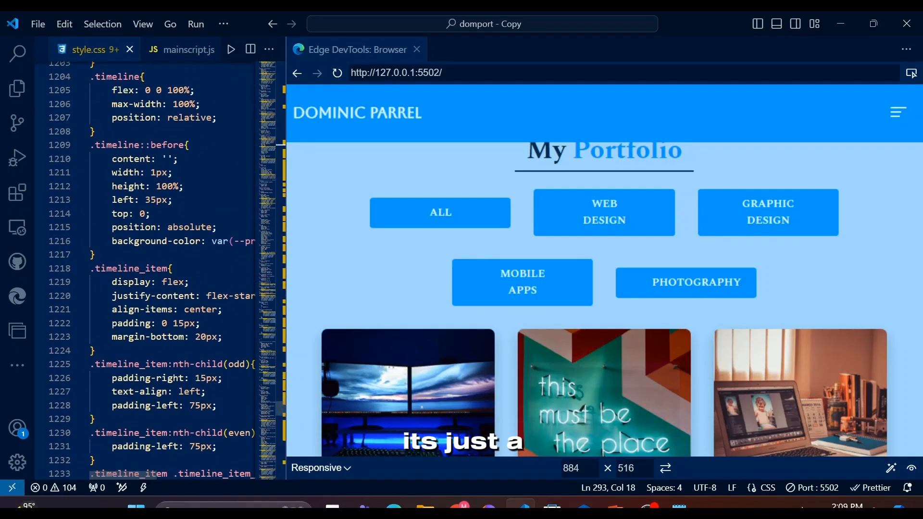
pyautogui.scroll(-3)
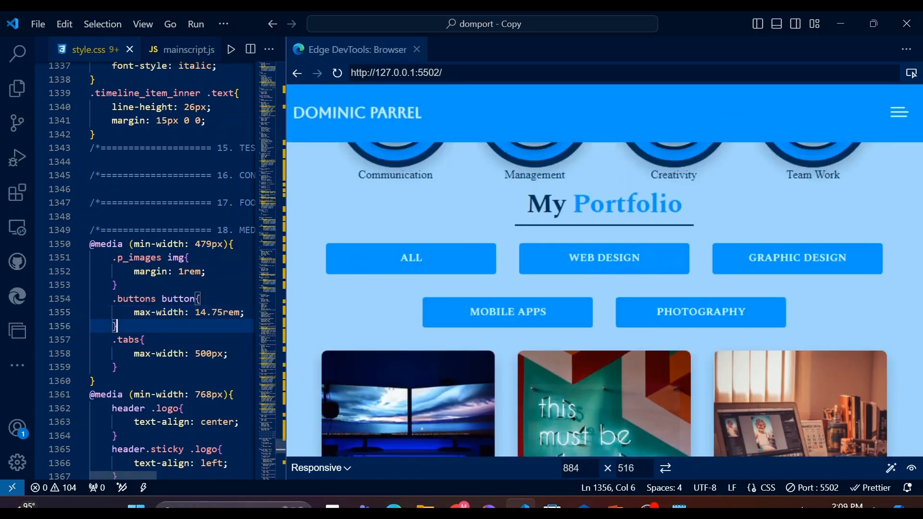
pyautogui.scroll(-3)
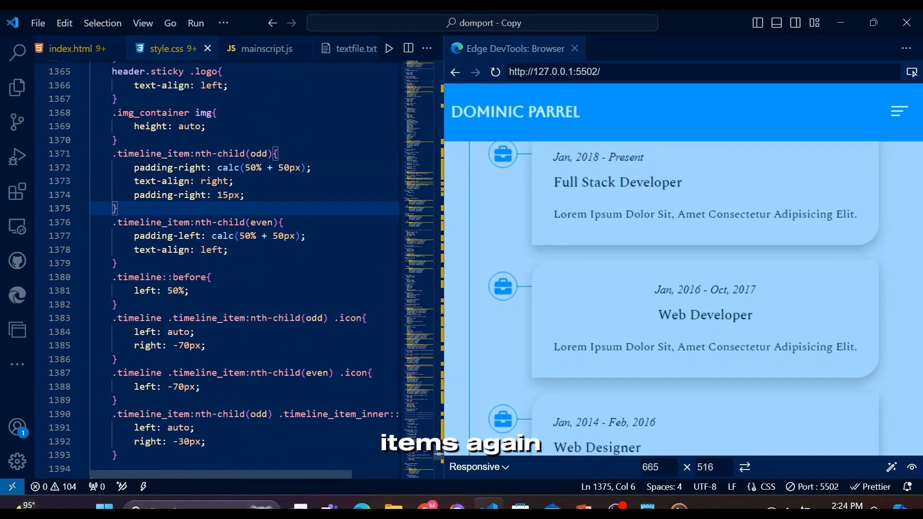
# - Bring up mainscript.js at its empty Experience and Education comment section
pyautogui.doubleClick(171, 194)
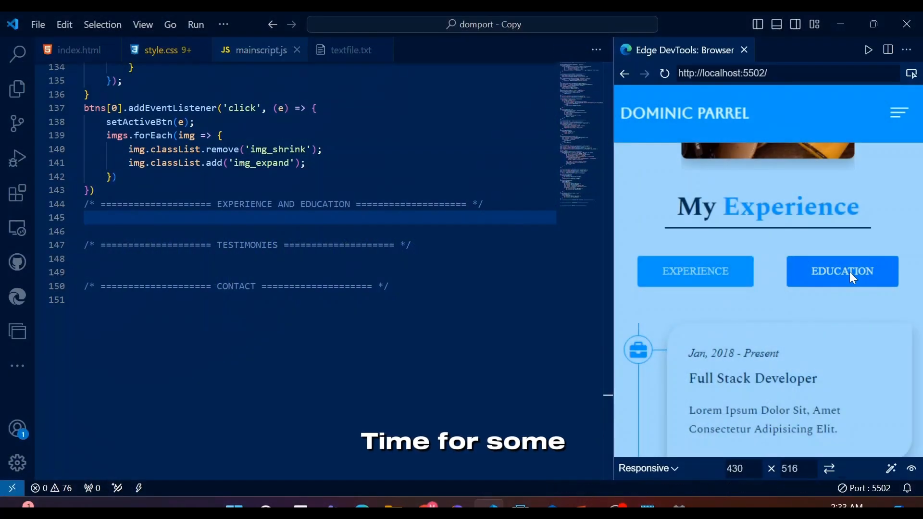
# - Start a document DOMContentLoaded listener, checking the tabs container class in index.html
pyautogui.write('d')
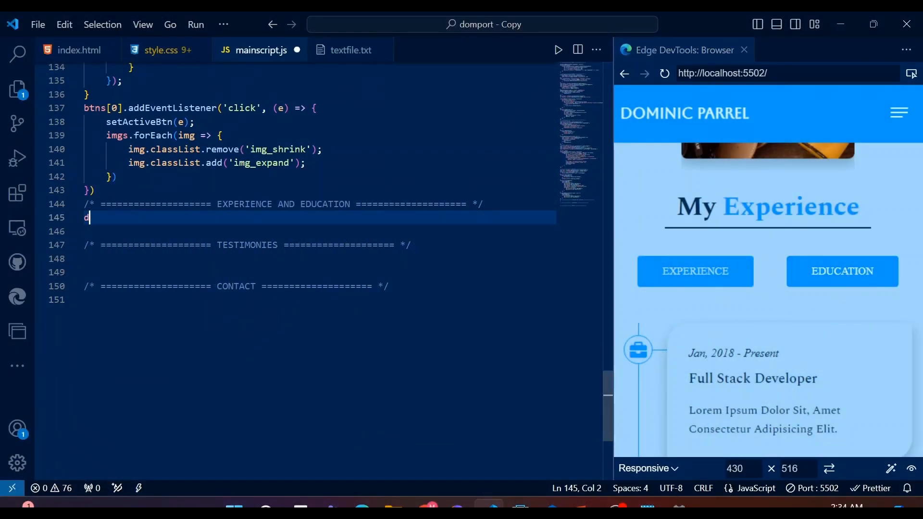
pyautogui.write('ocument.addEventListener("DOMContentLoade')
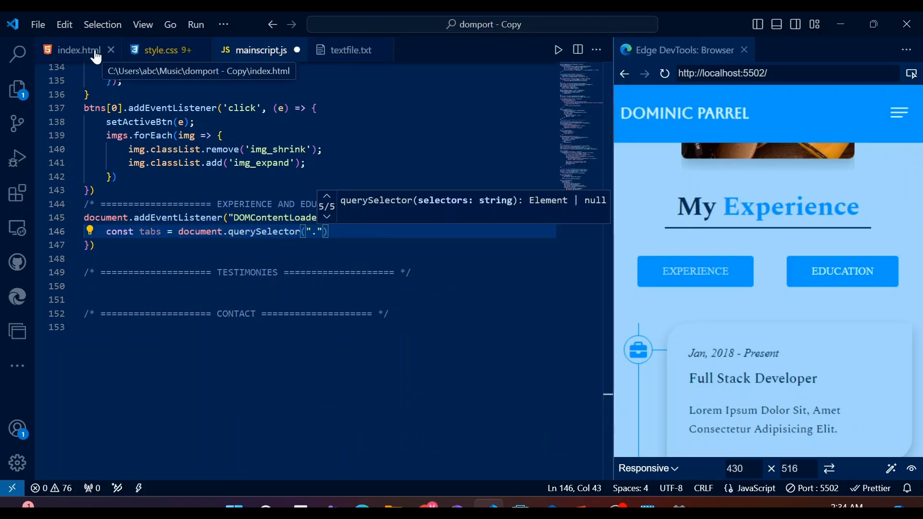
pyautogui.click(76, 50)
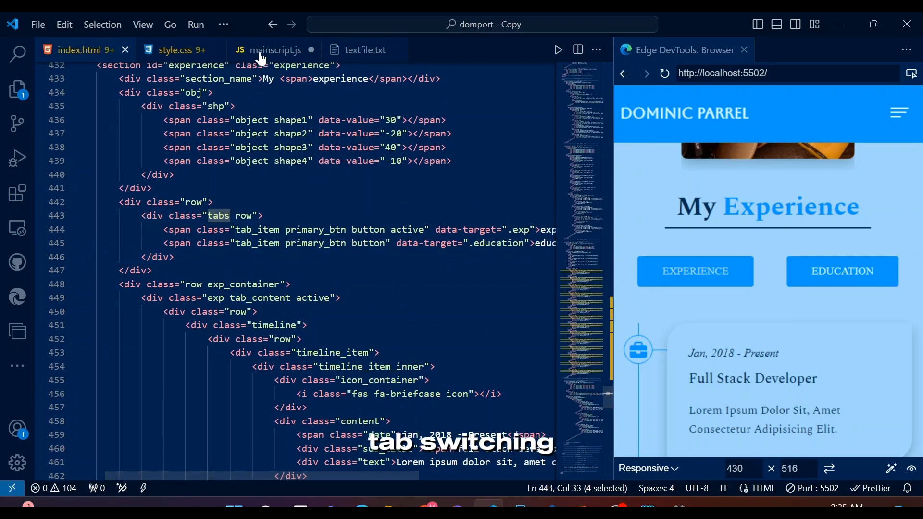
pyautogui.click(273, 50)
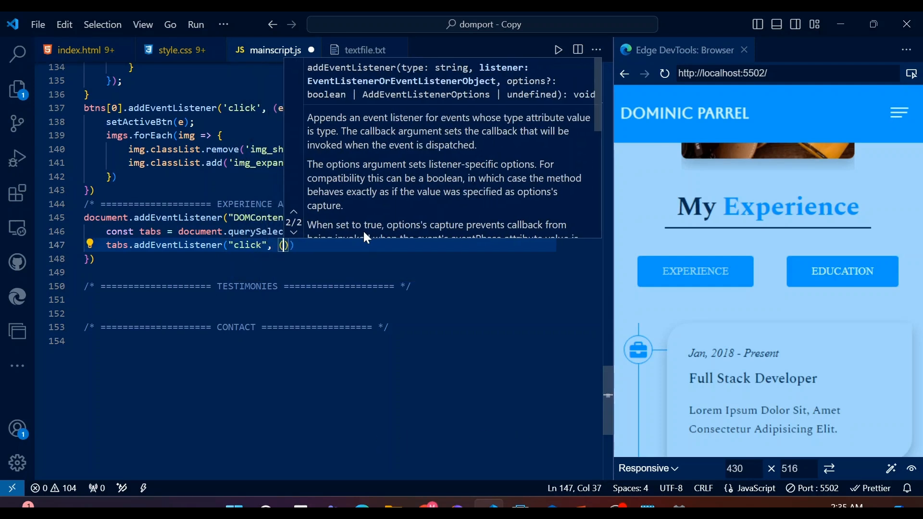
# - Add a .tabs click handler whose if checks for a tab_item without the active class
pyautogui.write('event) =>')
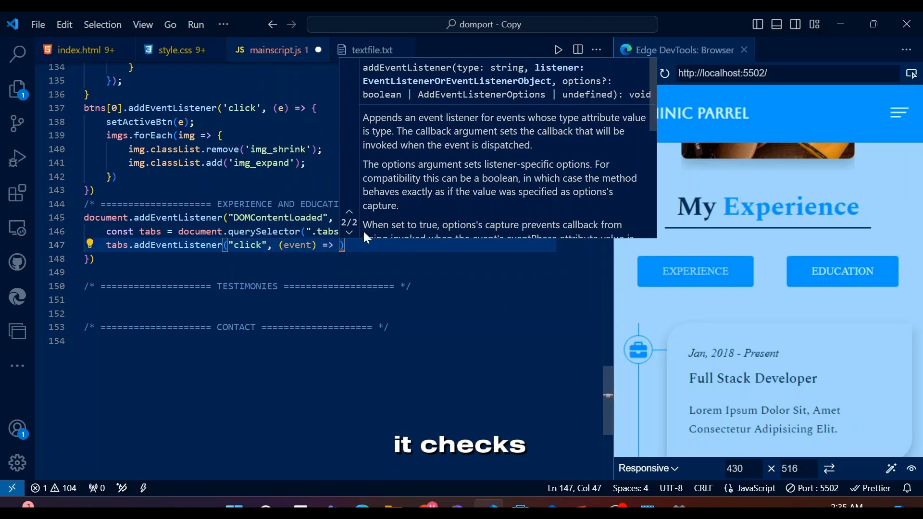
pyautogui.write('if')
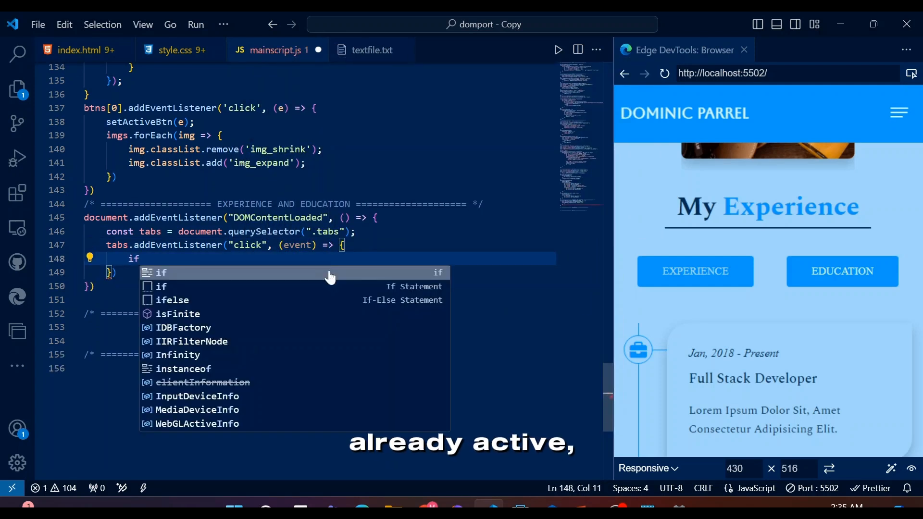
pyautogui.write('(event.target.)')
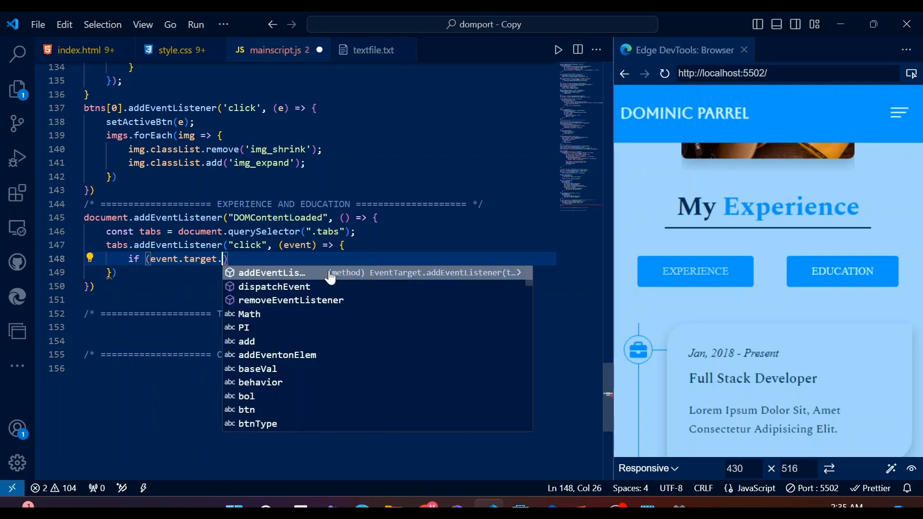
pyautogui.write('classList.cont')
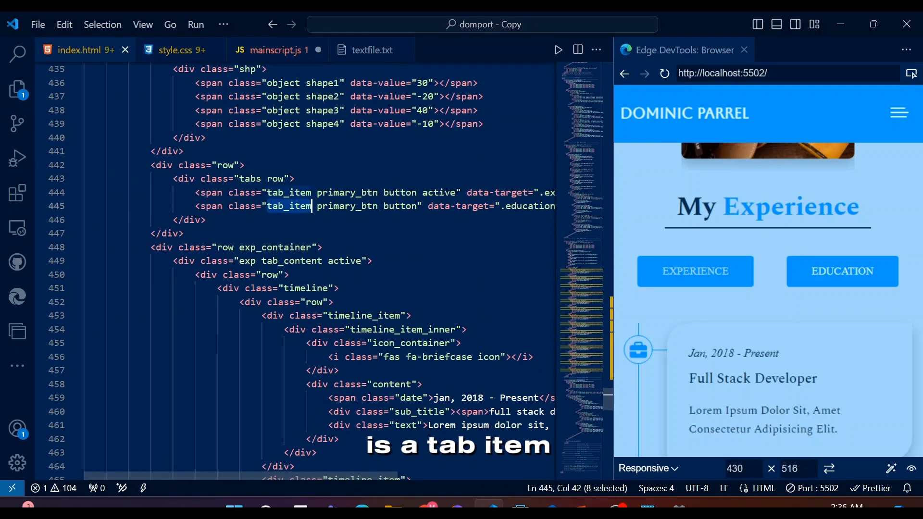
pyautogui.click(275, 50)
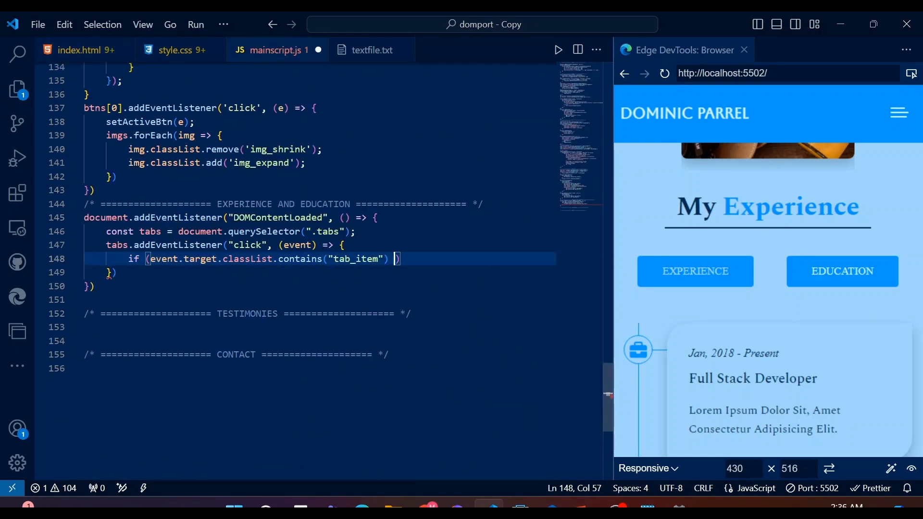
pyautogui.write('&& !e')
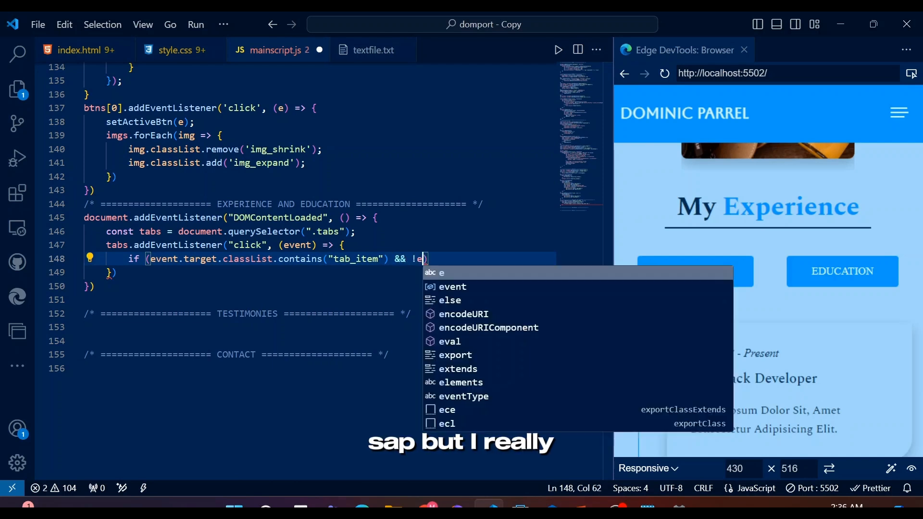
pyautogui.write('vent.target.classList.contains("active')
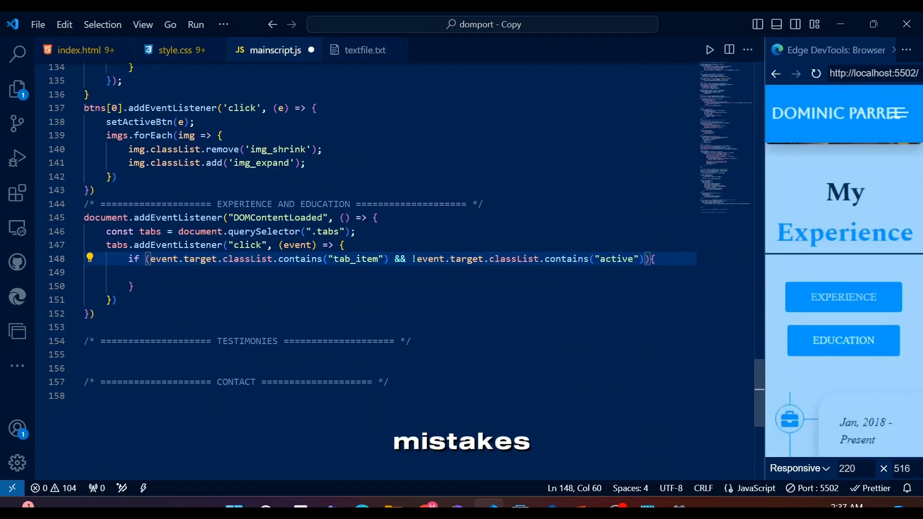
pyautogui.write('con')
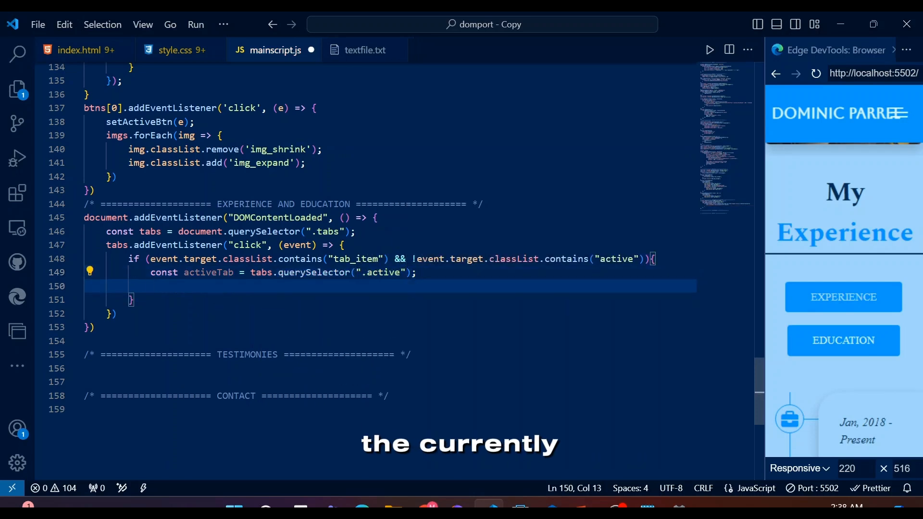
# - Declare activeContent from '.tab_content.active' and targetContent from the clicked tab's data-target
pyautogui.write('const activeContent')
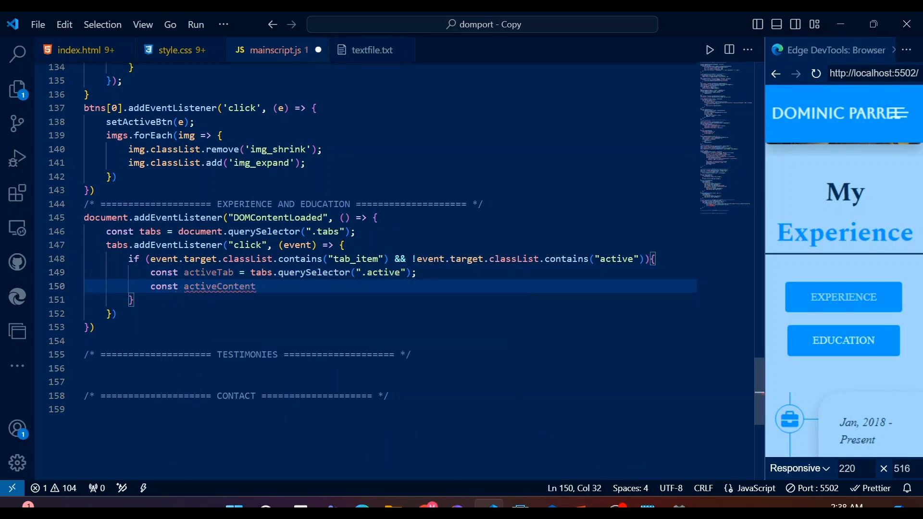
pyautogui.write('= d')
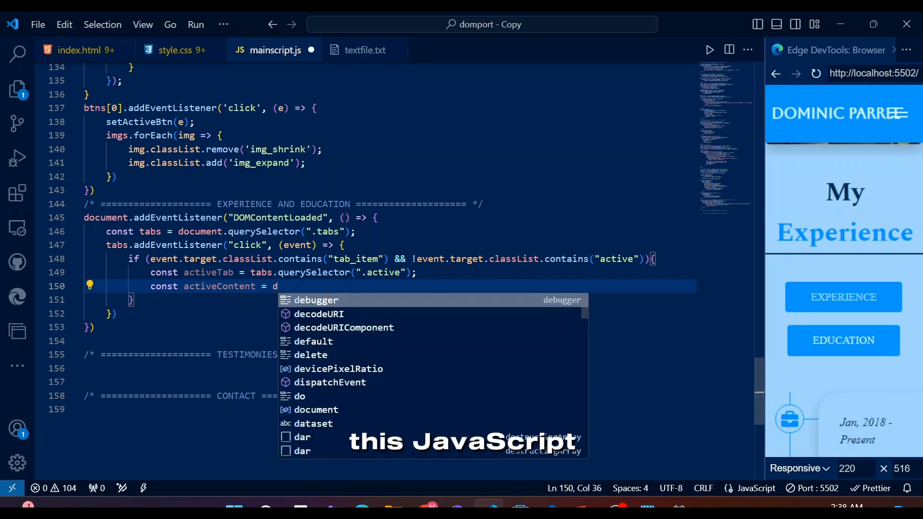
pyautogui.write('ocument.querySelector')
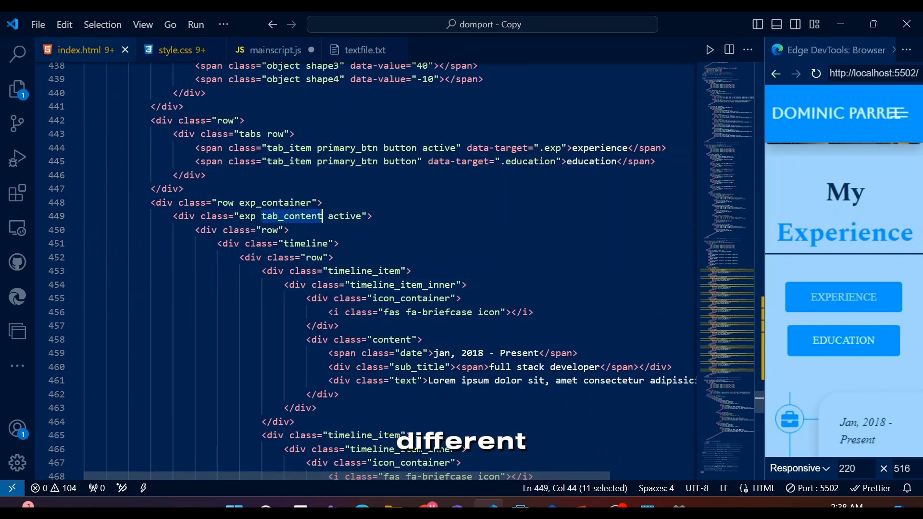
pyautogui.click(274, 50)
pyautogui.write('const target')
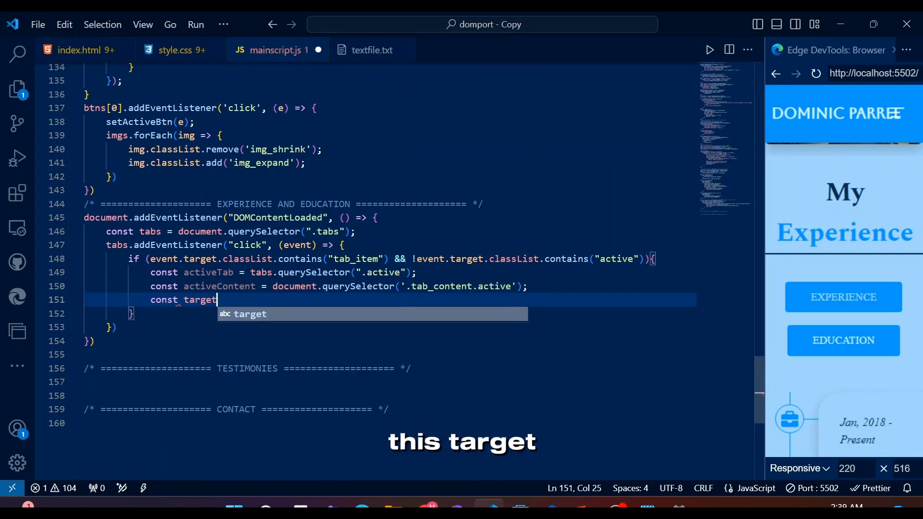
pyautogui.write('Content = docu')
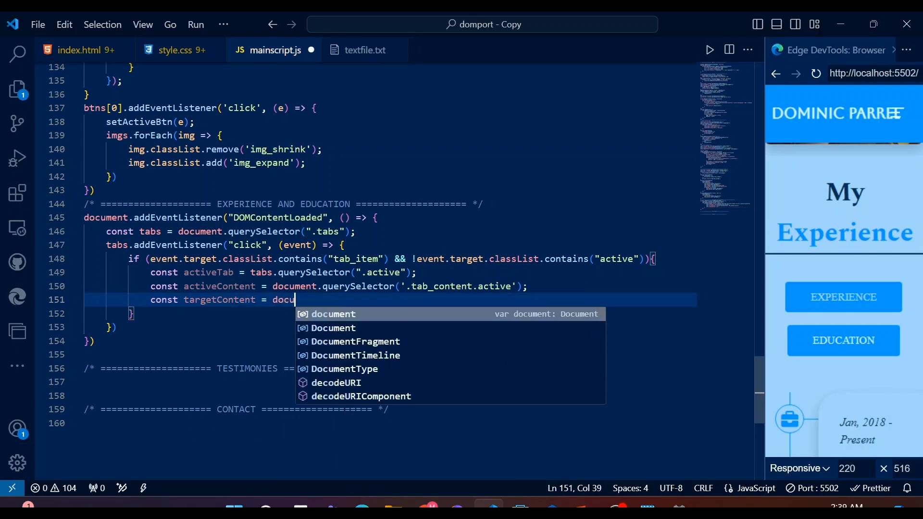
pyautogui.write('document.querySelector(event.target.dataset.ta')
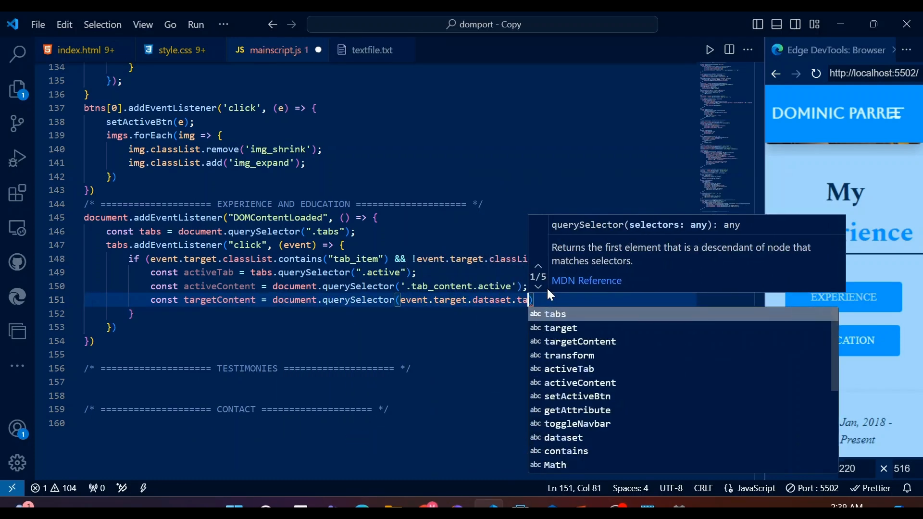
pyautogui.click(76, 50)
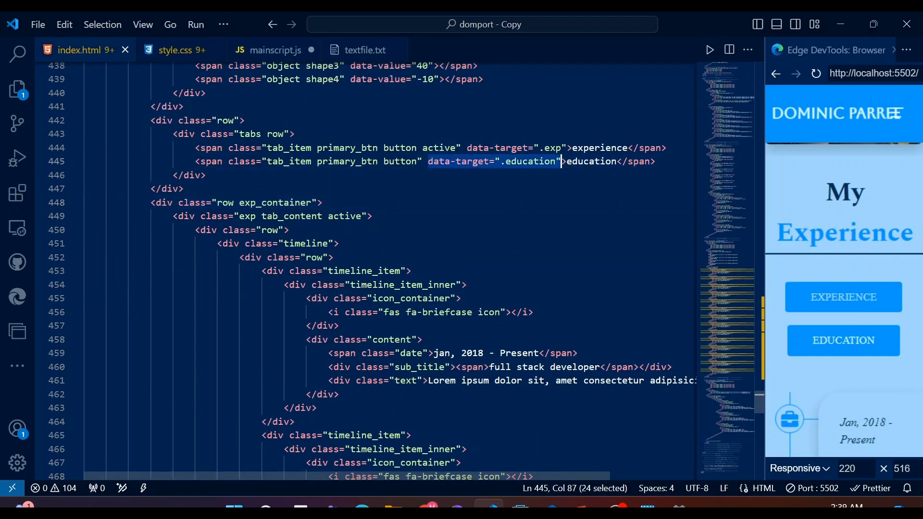
pyautogui.click(274, 50)
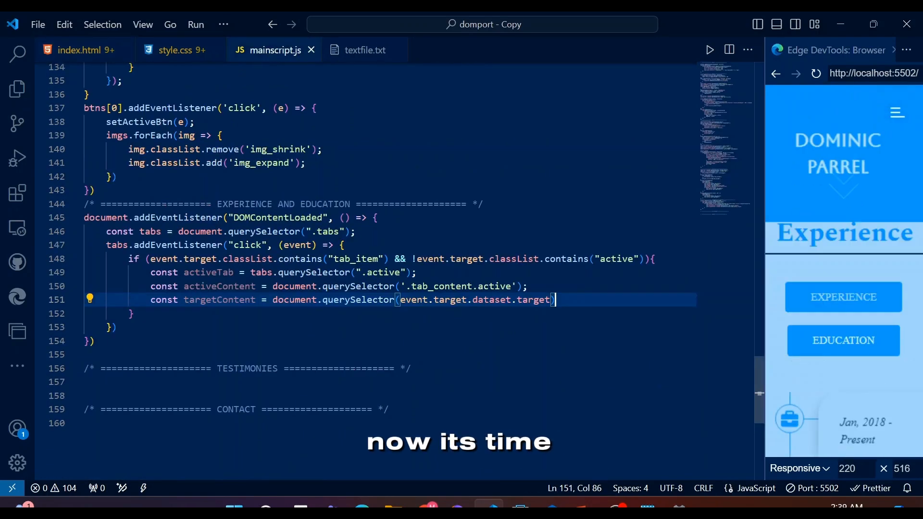
# - Remove 'active' from the old tab and content, adding it to the clicked tab and target
pyautogui.write('activeTab.classList.remove("activ')
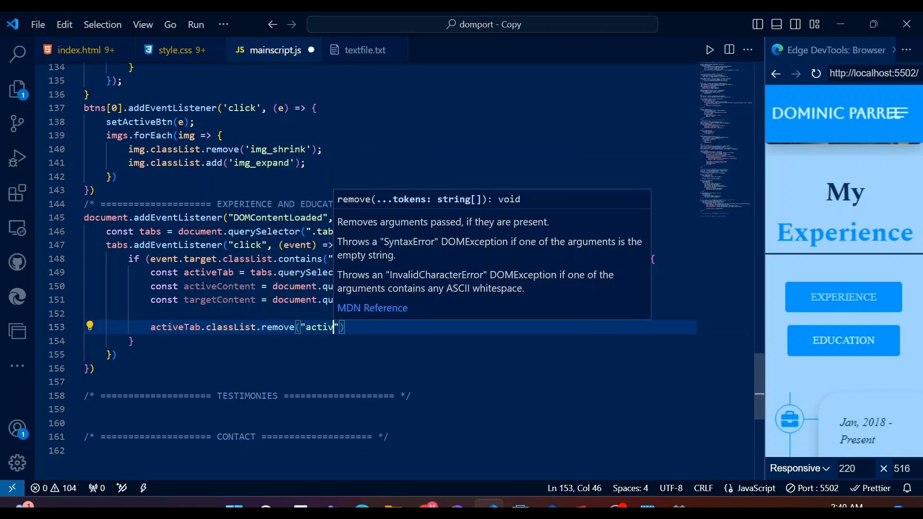
pyautogui.write('event.target.classList.add')
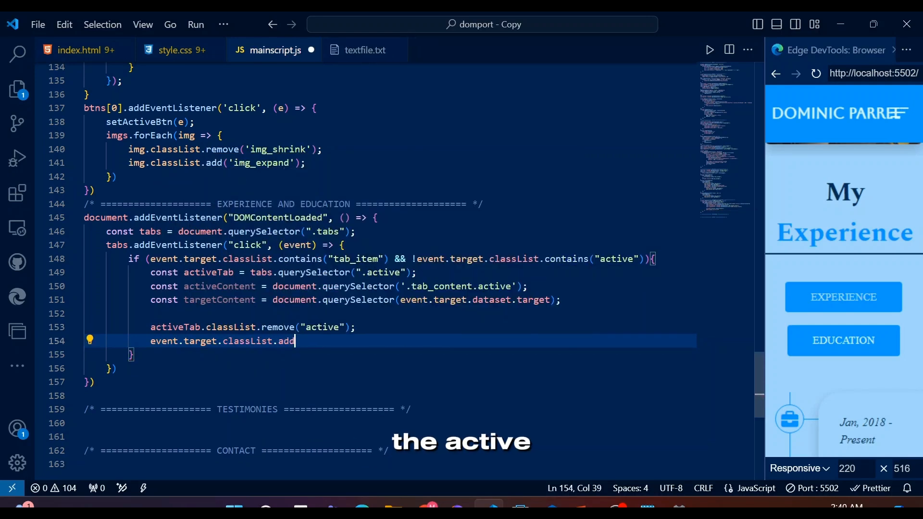
pyautogui.write('("active");')
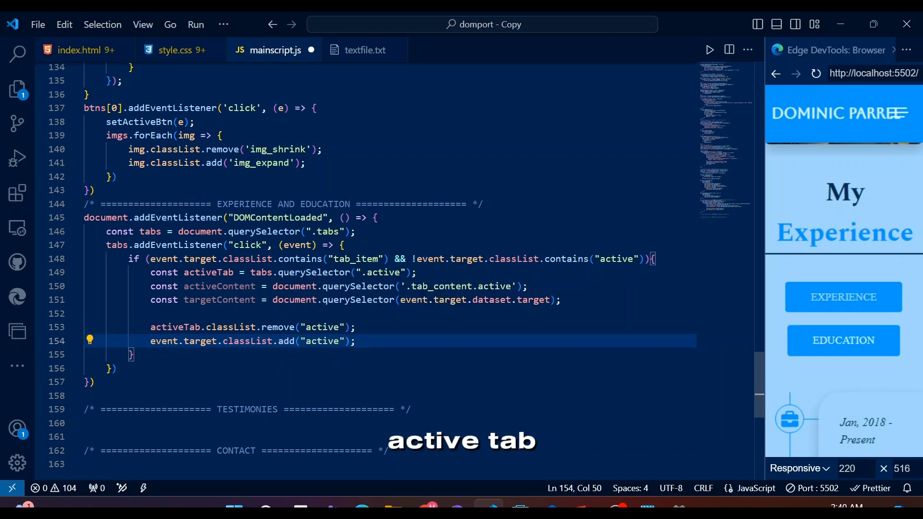
pyautogui.write('activeContent.classList.remove("active");')
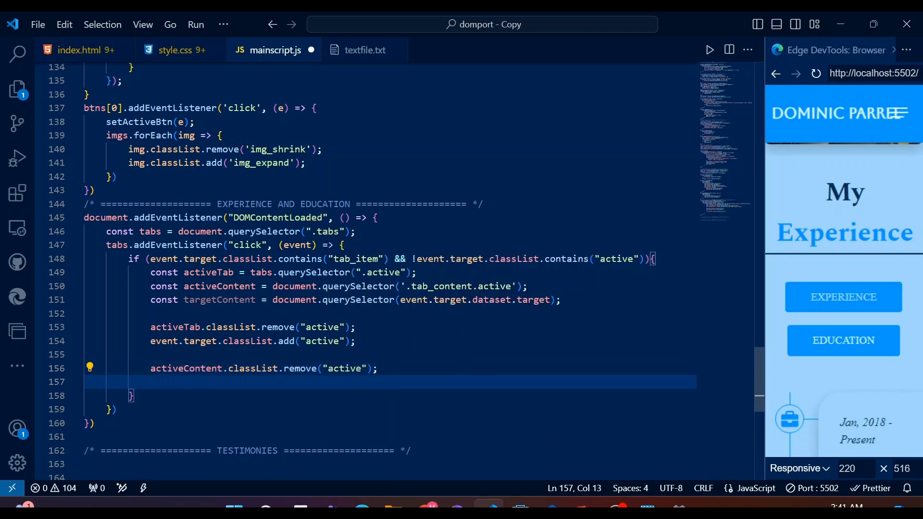
pyautogui.write('targetContent.')
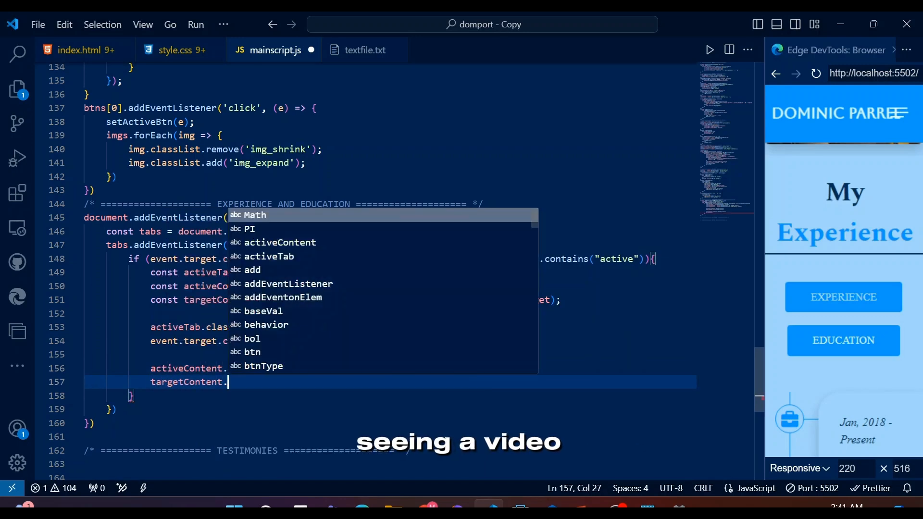
pyautogui.write('classList.s')
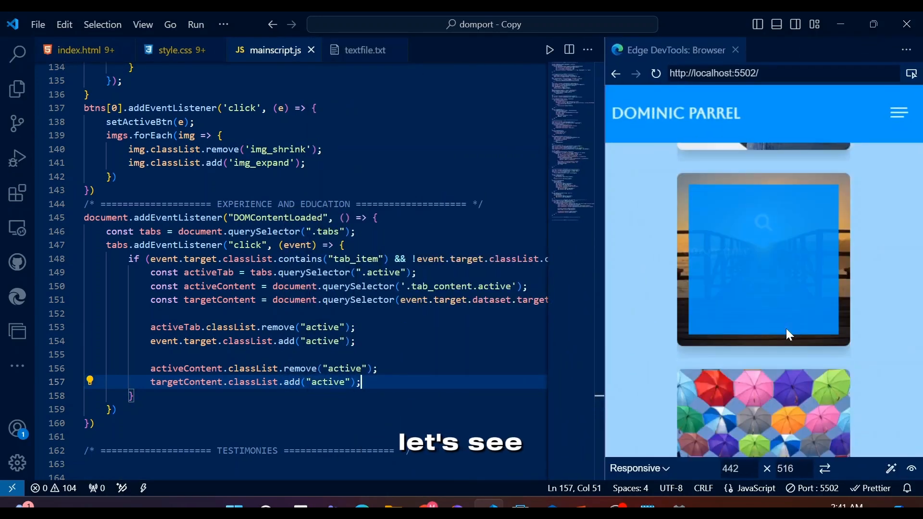
# - Change the fadeintop 0% keyframe translateY from -50% to -30% on all prefixed lines
pyautogui.scroll(-3)
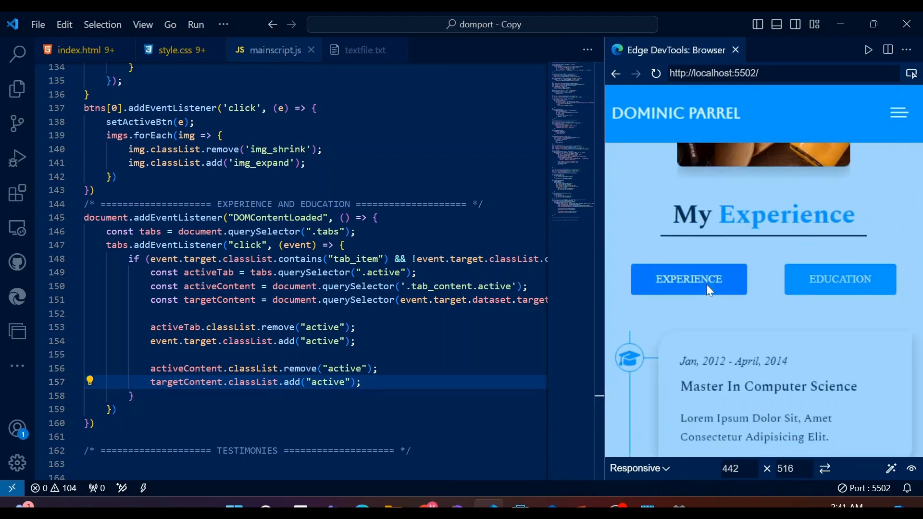
pyautogui.click(173, 50)
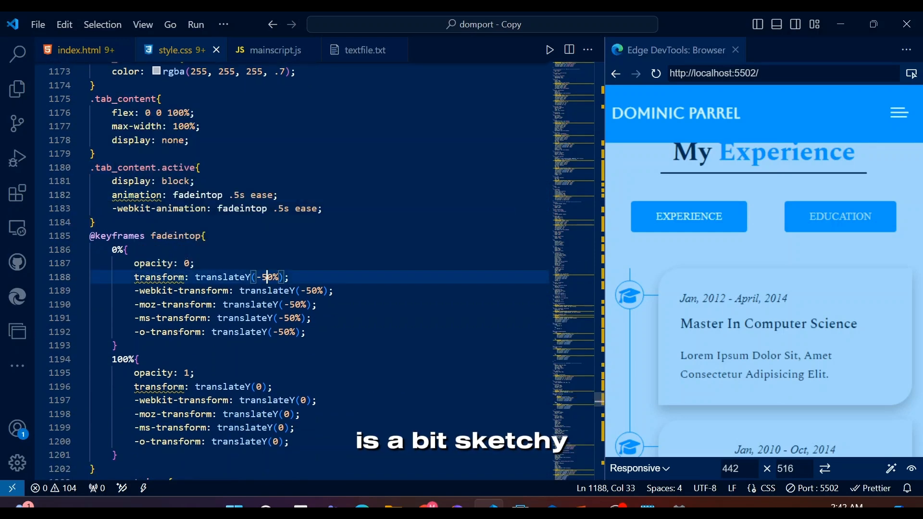
pyautogui.write('-30%')
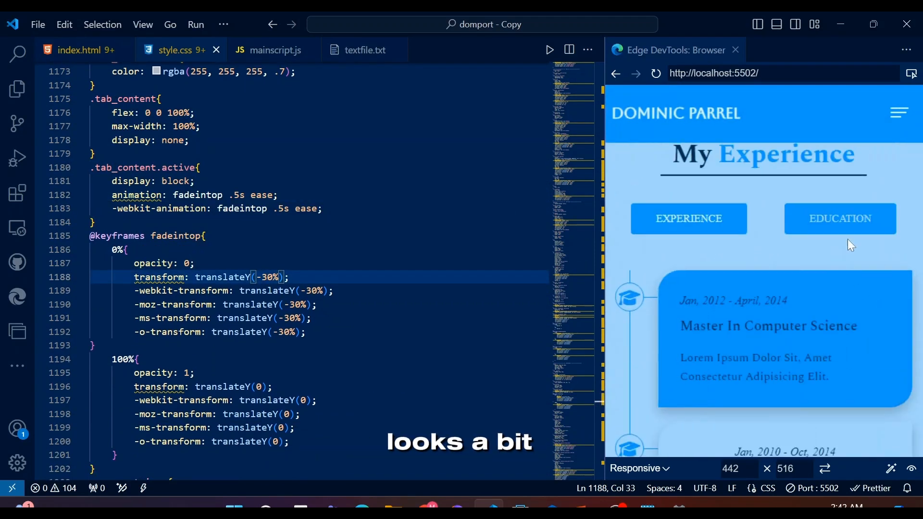
pyautogui.click(688, 218)
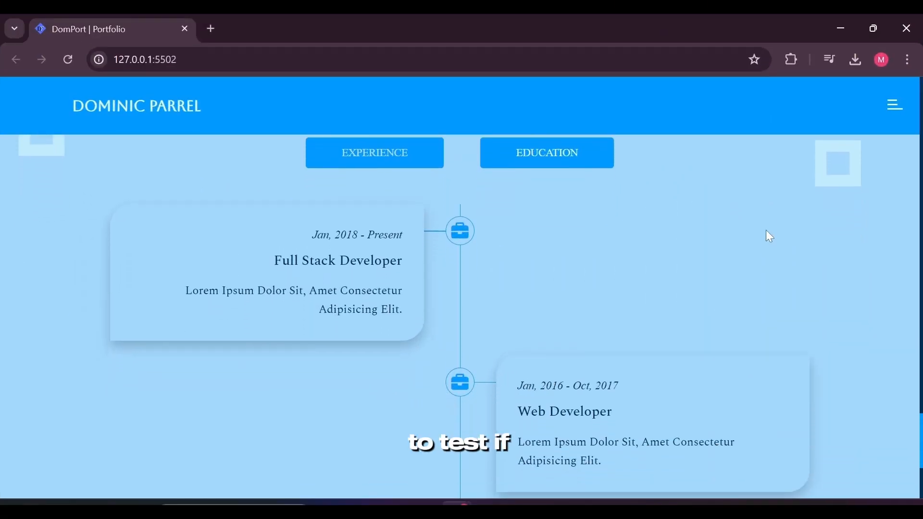
# - Scroll through the Experience timeline in Chrome, then view the Education tab's cards
pyautogui.scroll(-3)
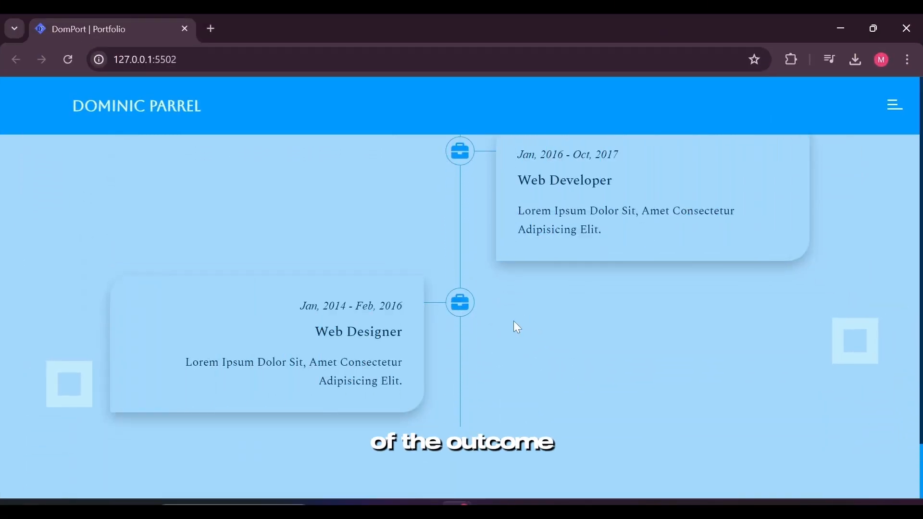
pyautogui.scroll(-3)
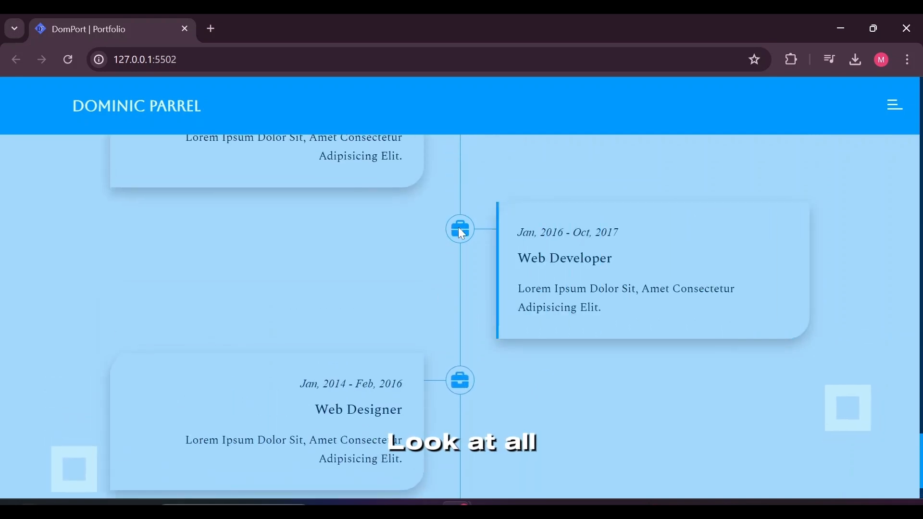
pyautogui.scroll(3)
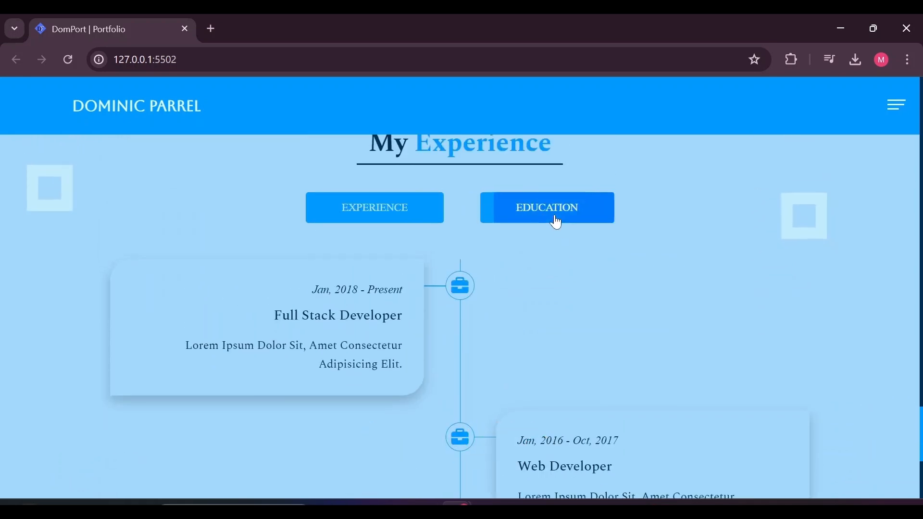
pyautogui.click(546, 208)
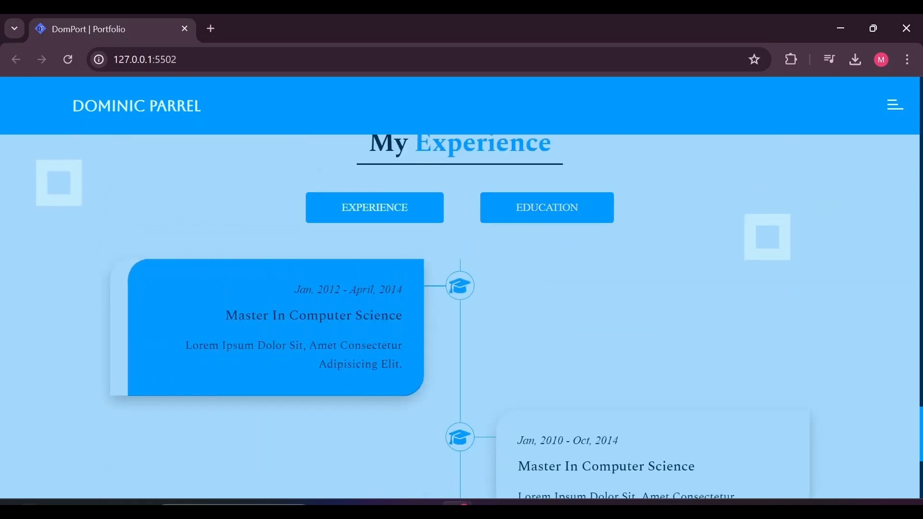
pyautogui.scroll(-3)
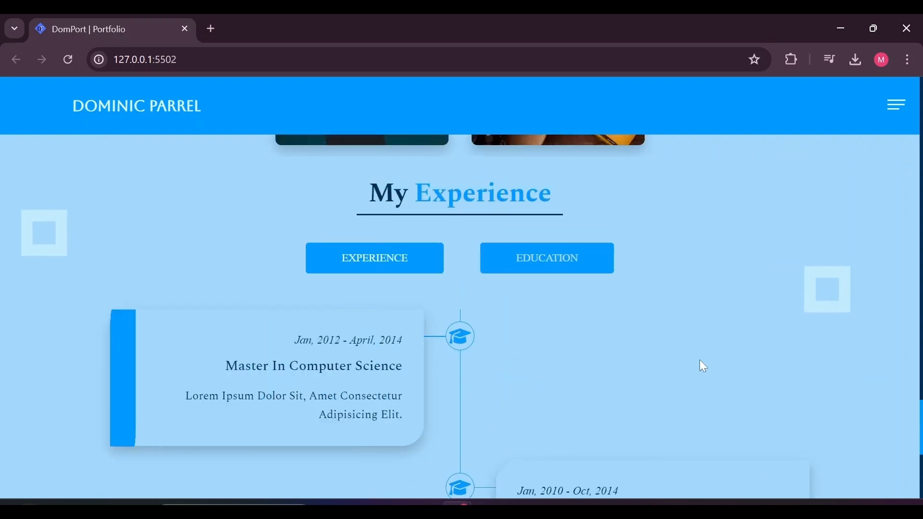
# - Open Chrome DevTools on the portfolio page and scroll the narrow timeline preview
pyautogui.rightClick(700, 365)
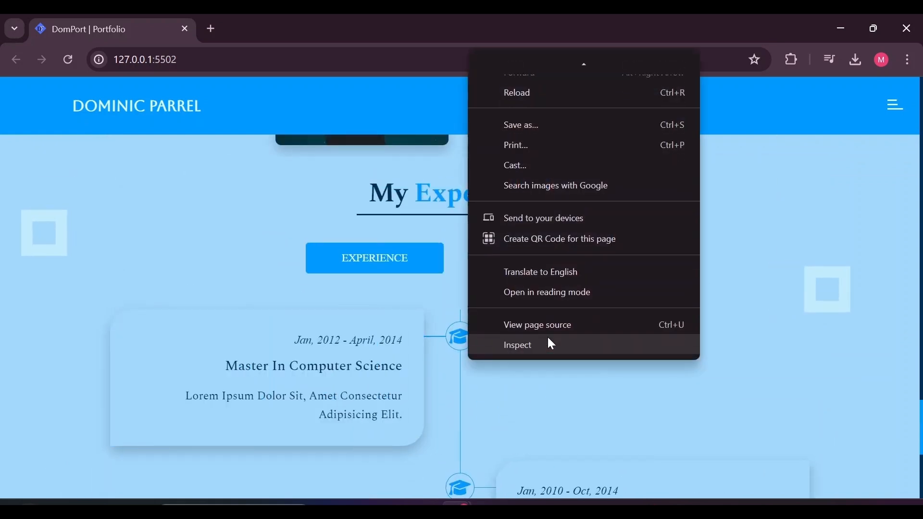
pyautogui.click(551, 343)
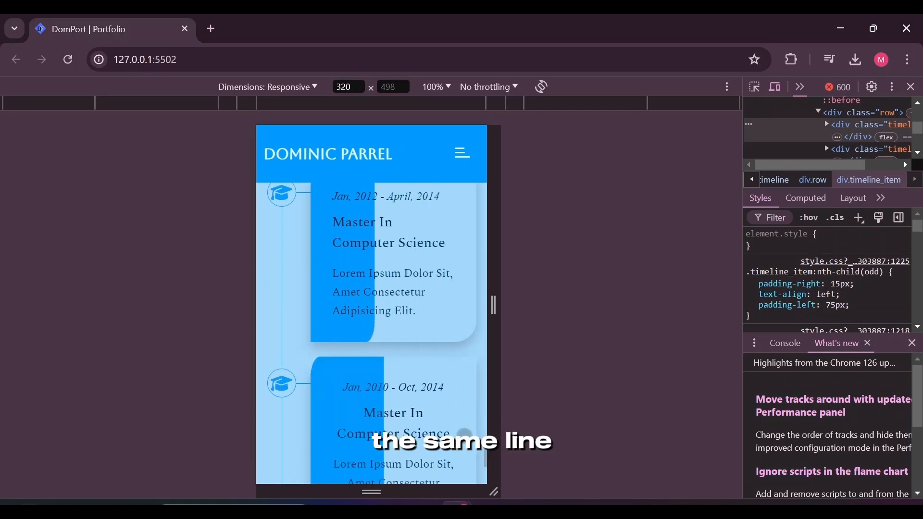
pyautogui.scroll(-3)
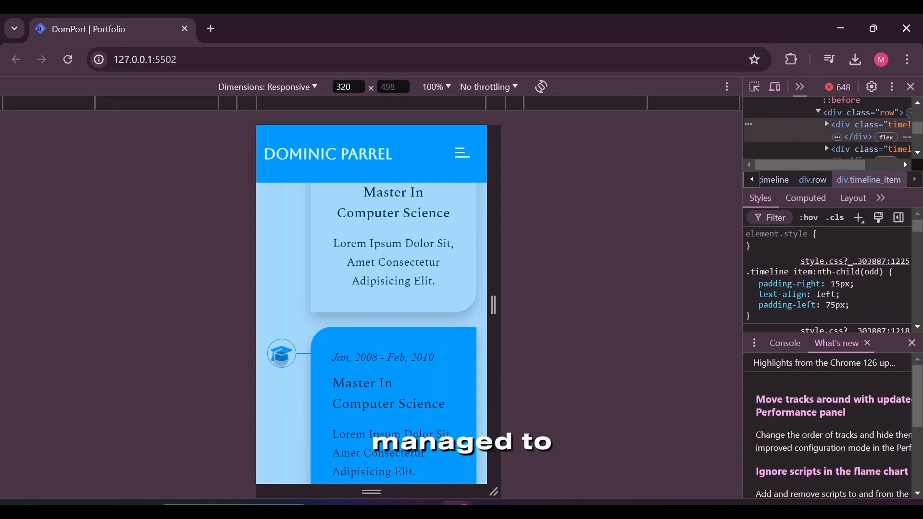
pyautogui.scroll(-3)
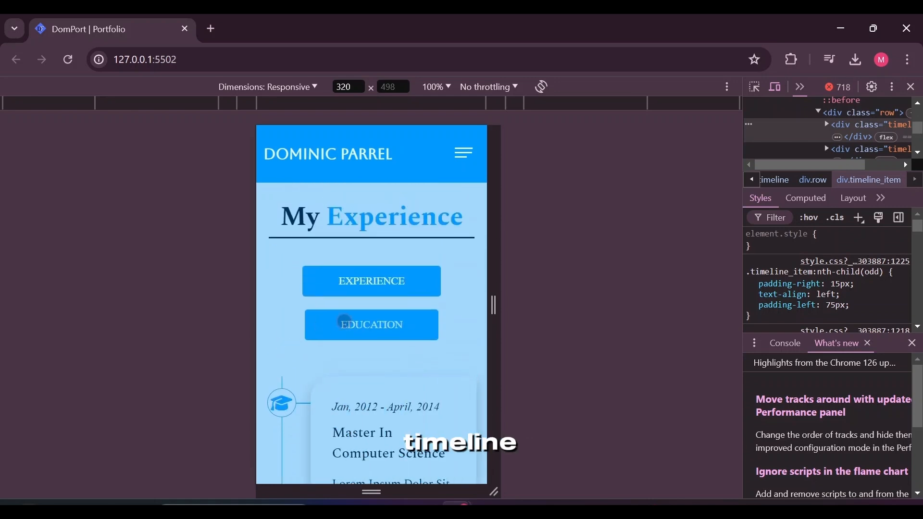
# - Switch the narrow preview to Experience and scroll through the timeline cards
pyautogui.click(372, 281)
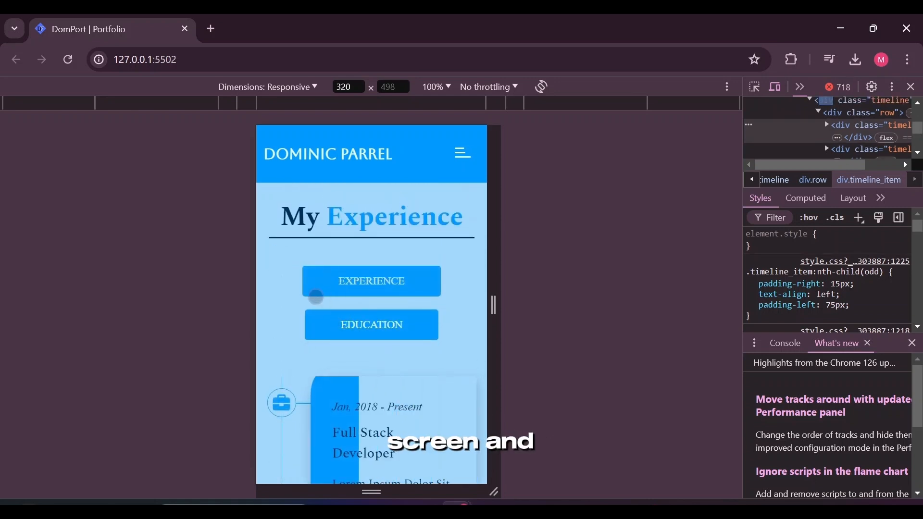
pyautogui.scroll(-3)
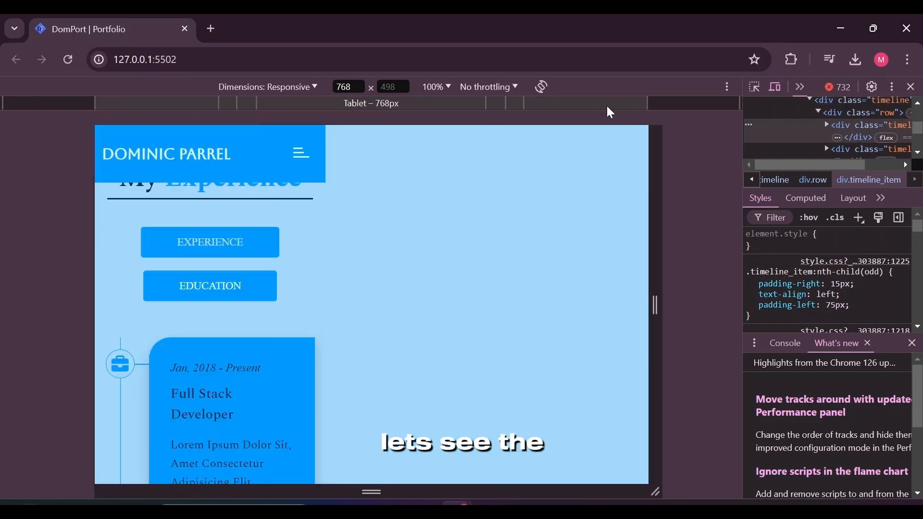
pyautogui.scroll(-3)
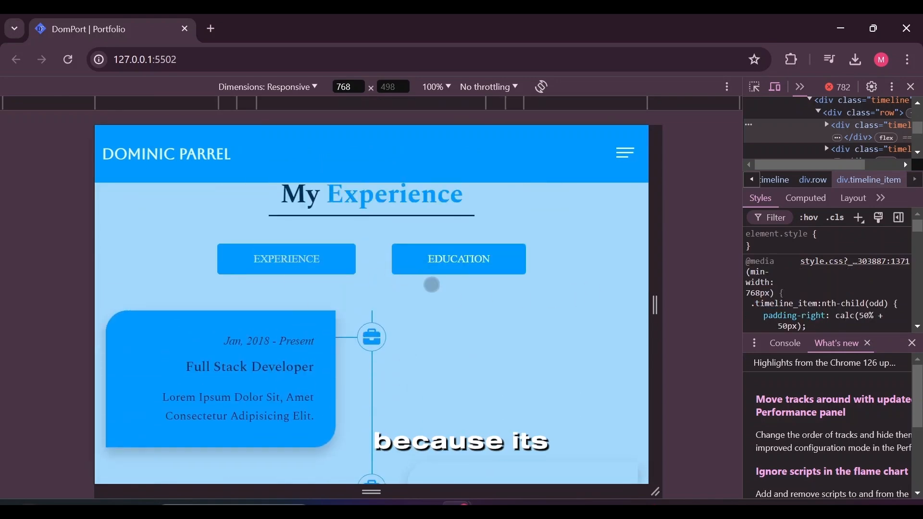
pyautogui.scroll(-3)
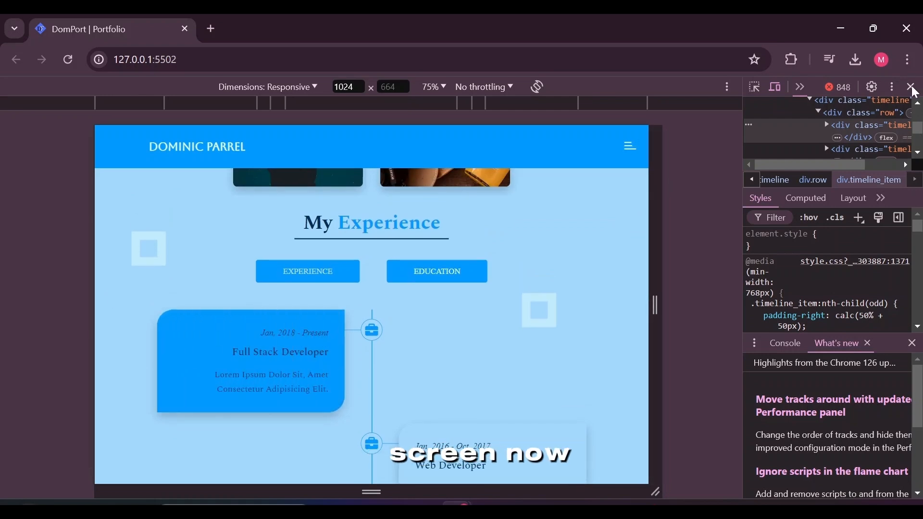
# - Close DevTools and scroll the full-width Experience timeline
pyautogui.click(911, 87)
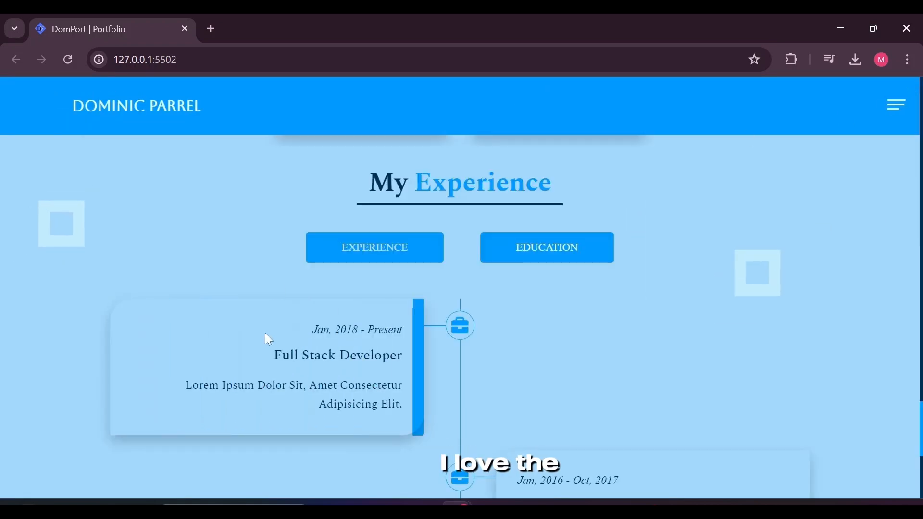
pyautogui.scroll(-3)
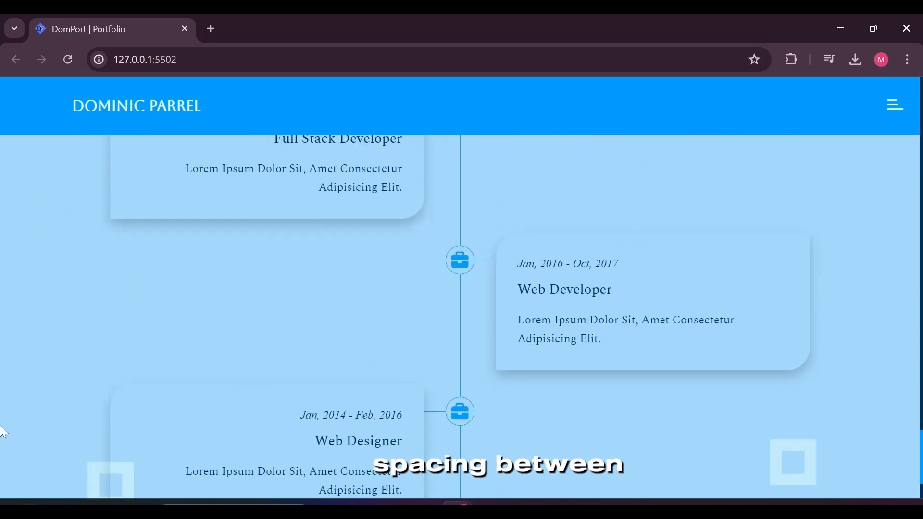
pyautogui.scroll(-3)
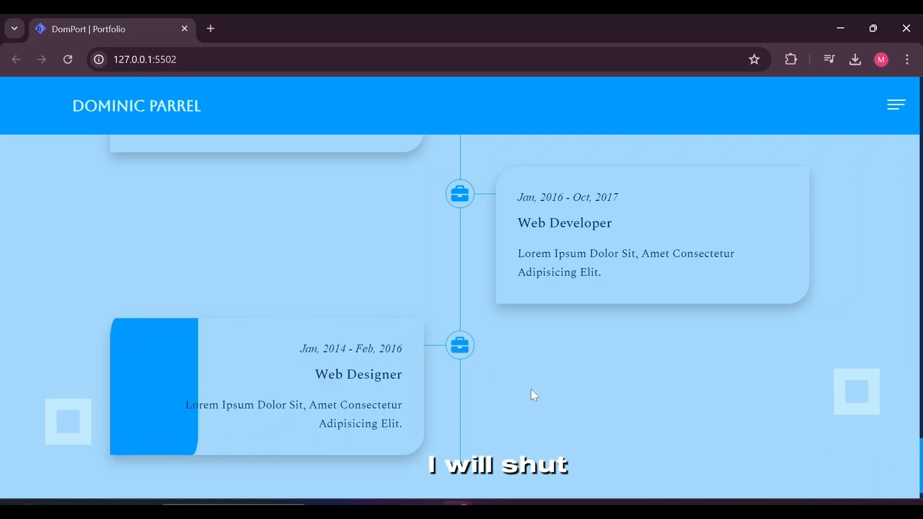
pyautogui.scroll(-3)
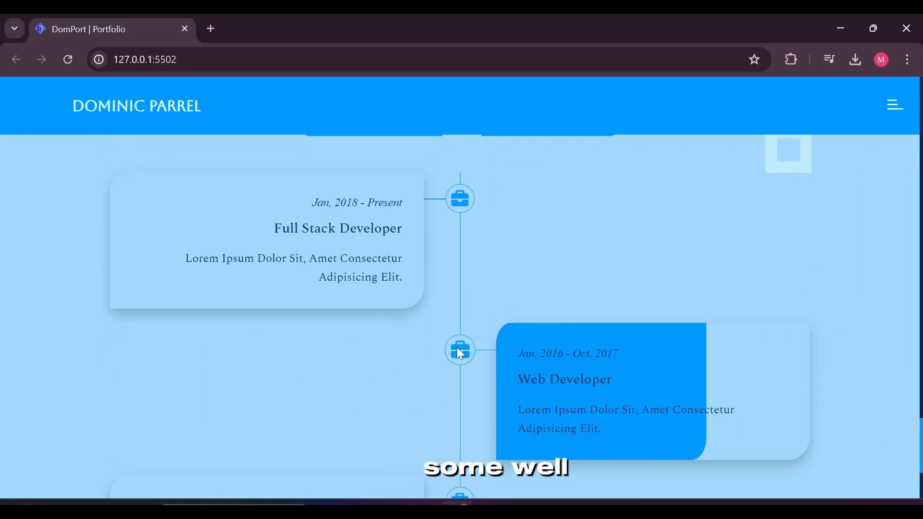
pyautogui.scroll(3)
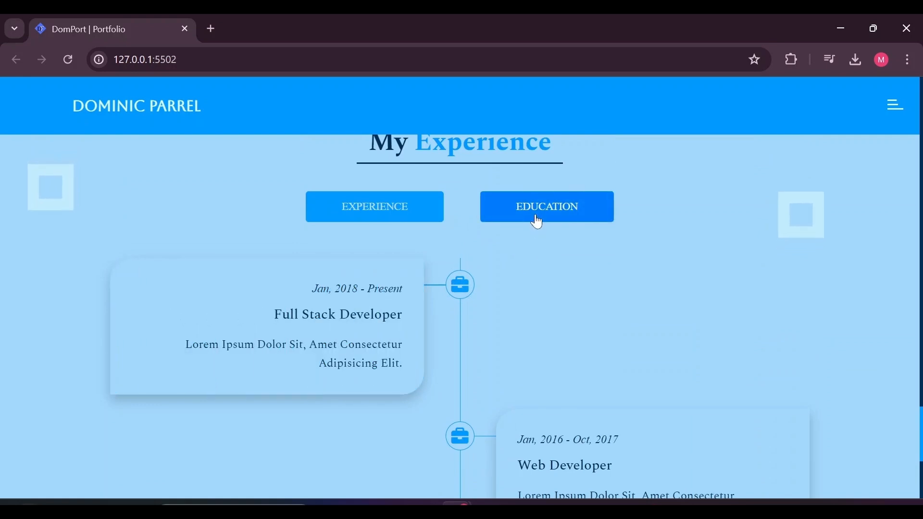
# - Switch the timeline to Education and scroll through its cards
pyautogui.click(545, 207)
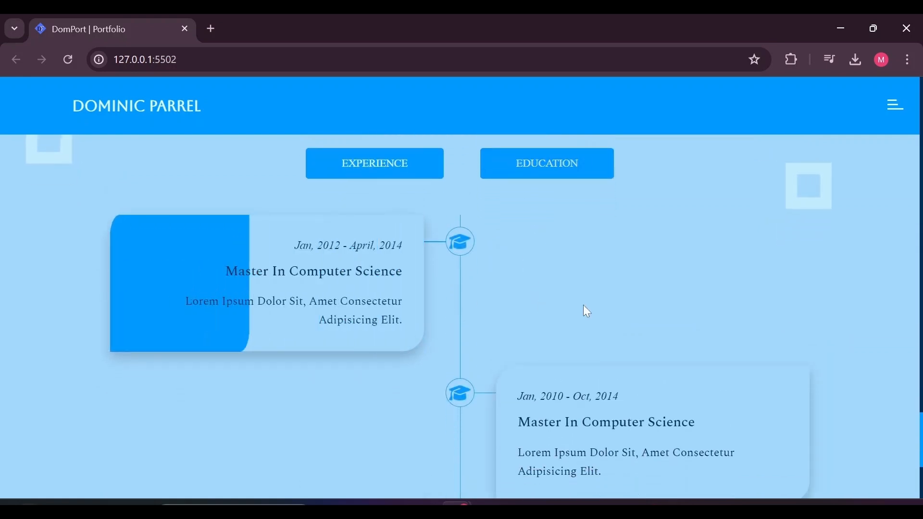
pyautogui.scroll(-3)
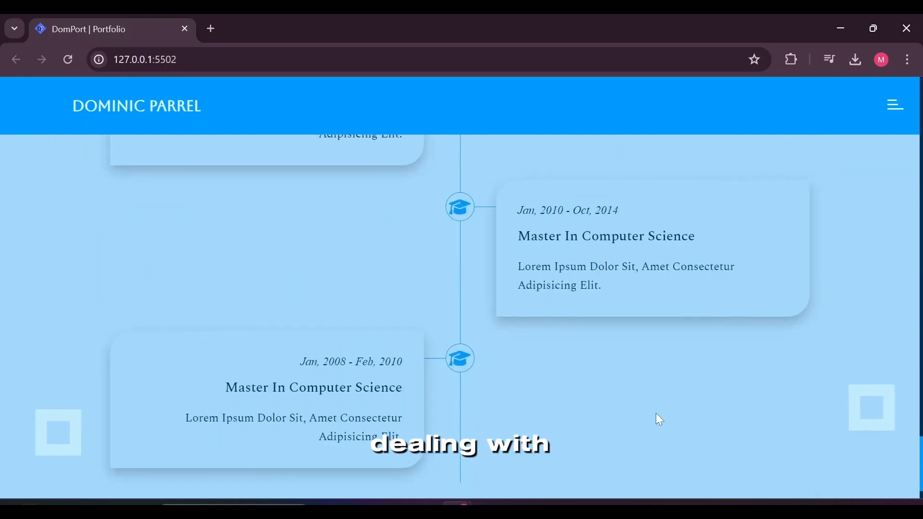
pyautogui.scroll(3)
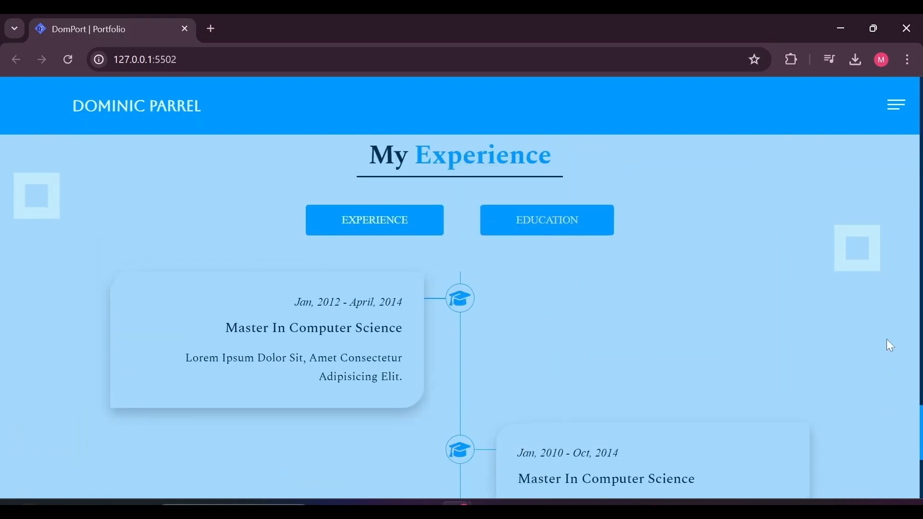